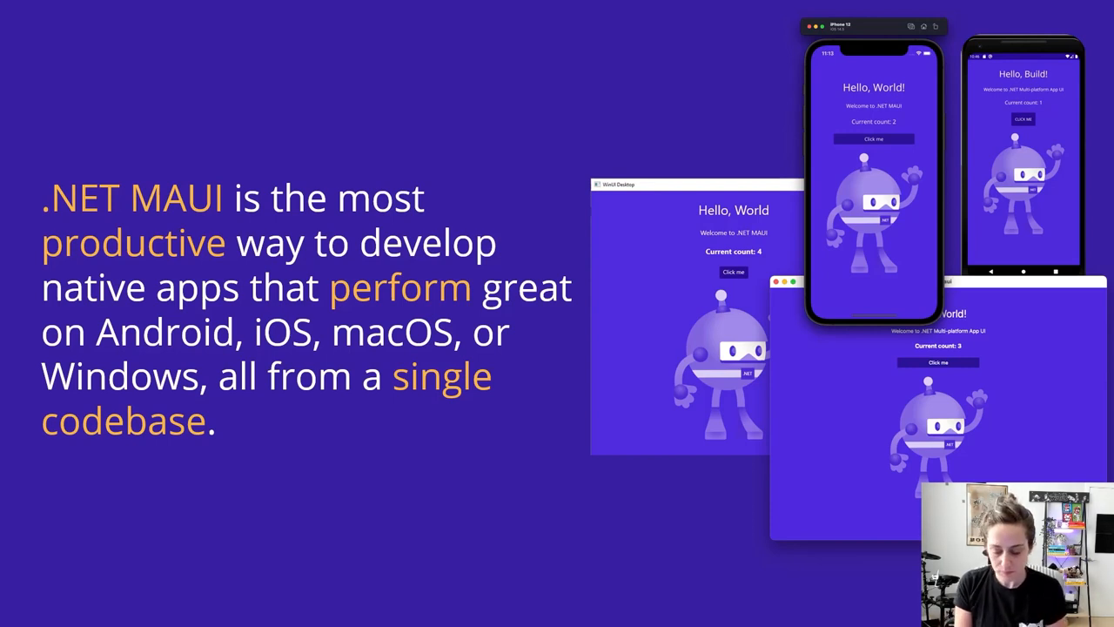
- Install the MAUI Check tool globally with dotnet tool install -g Redth.Net.Maui.Check
key("Right")
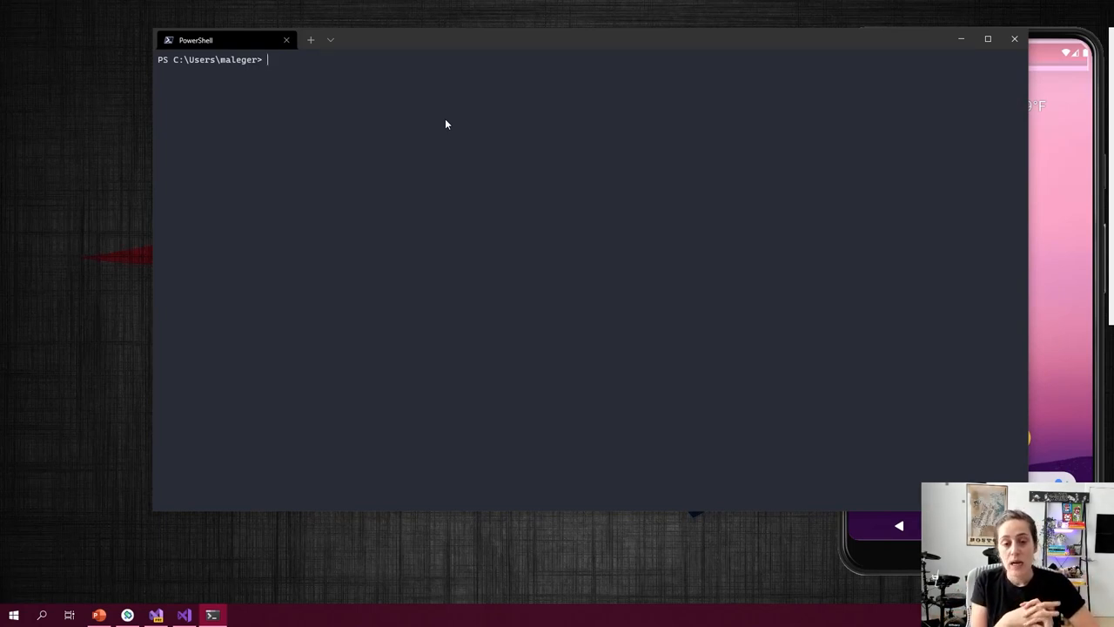
type("dotnet tool install")
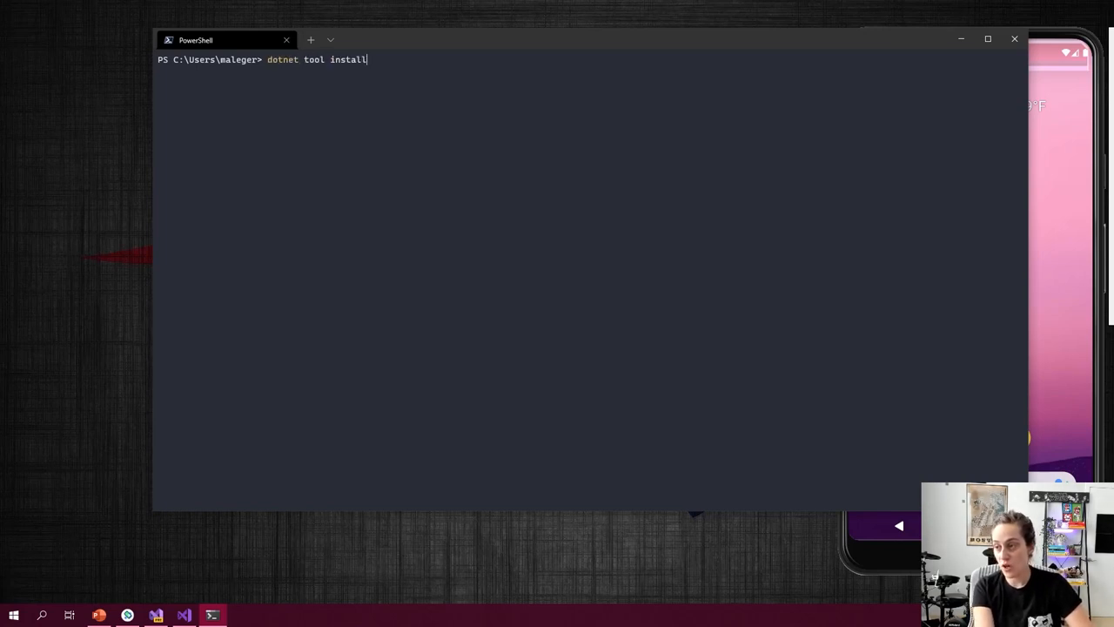
type("-g Redth.Net")
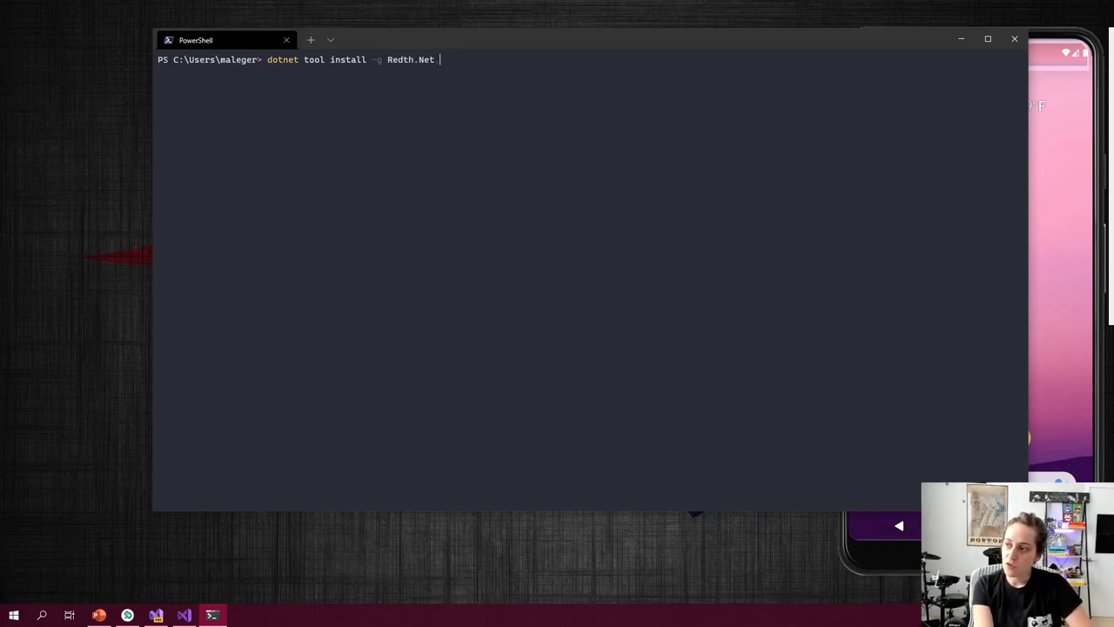
type("Maui.")
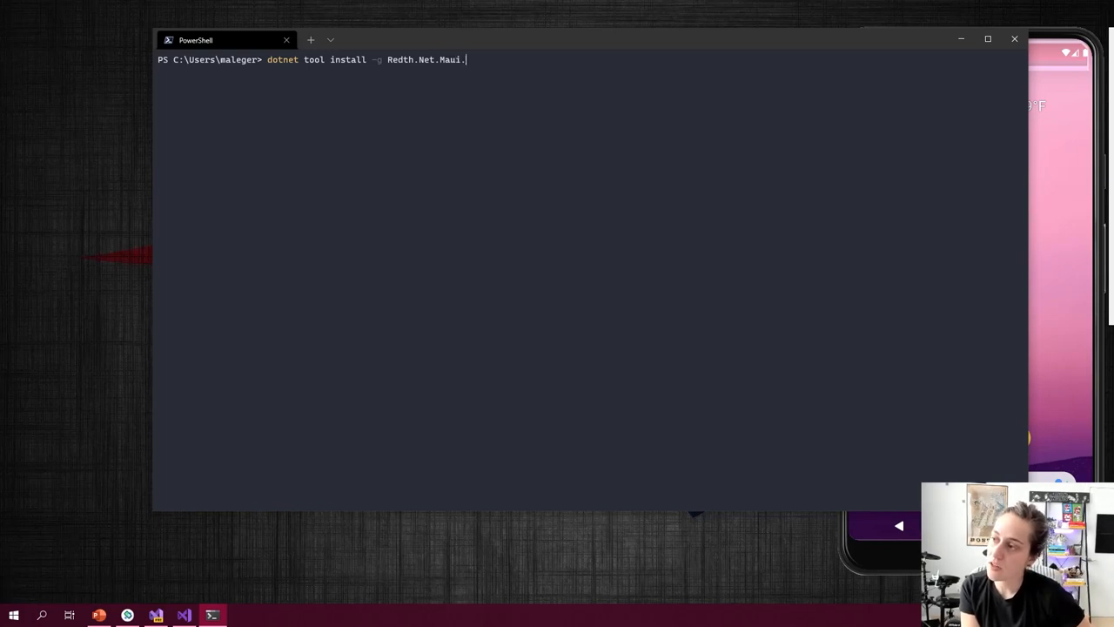
type("Check")
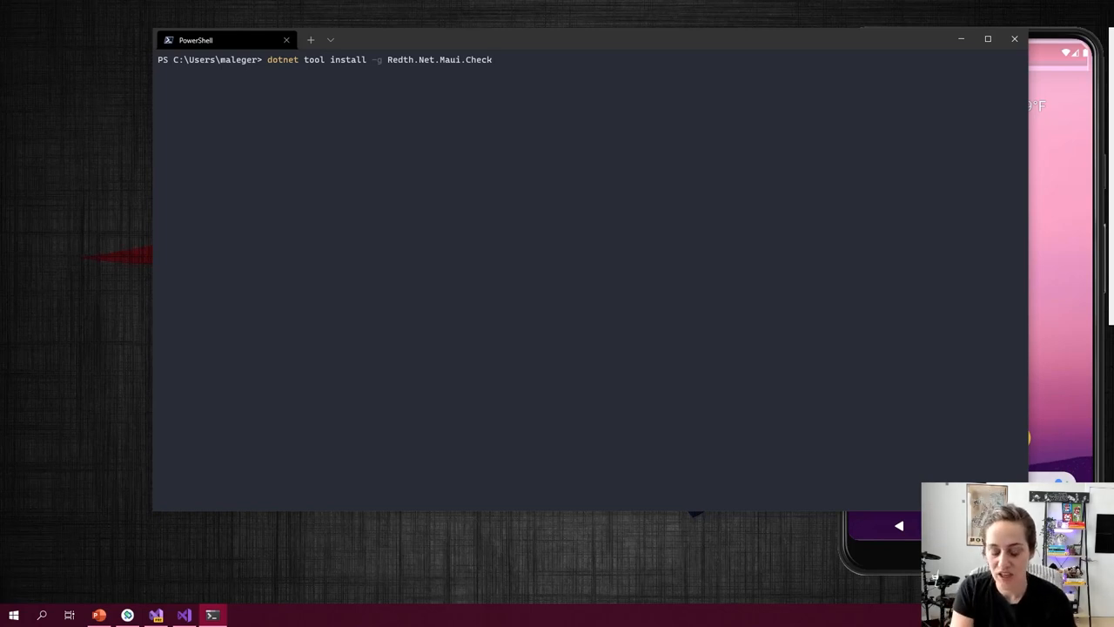
key("Backspace")
type("maui-check")
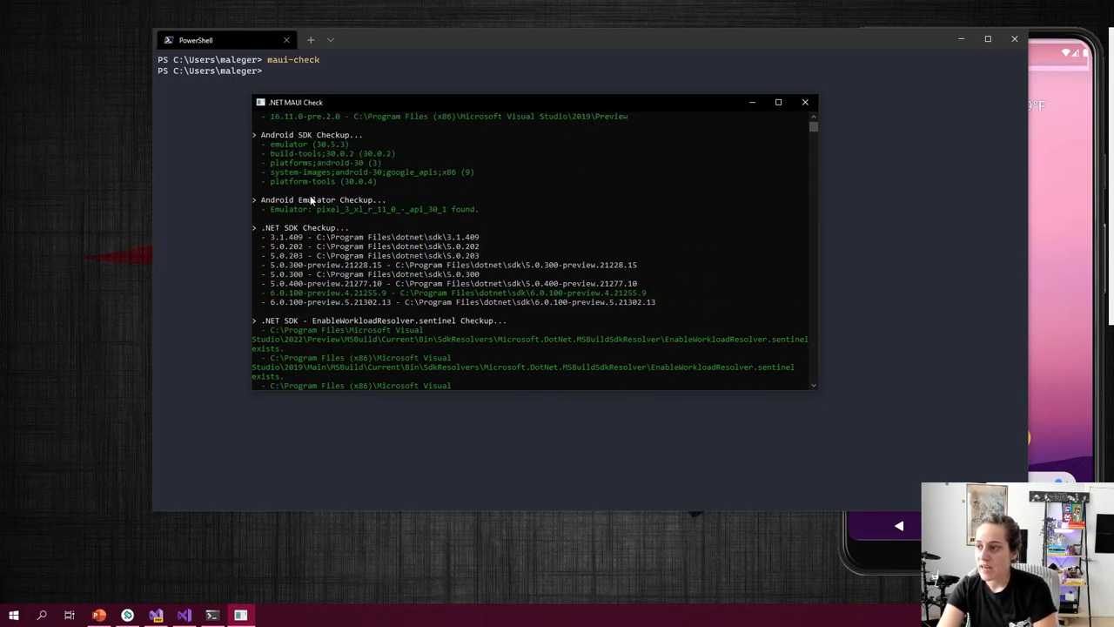
- Run maui-check, review its 'everything looks great' report and return to the prompt
scroll("down", 3)
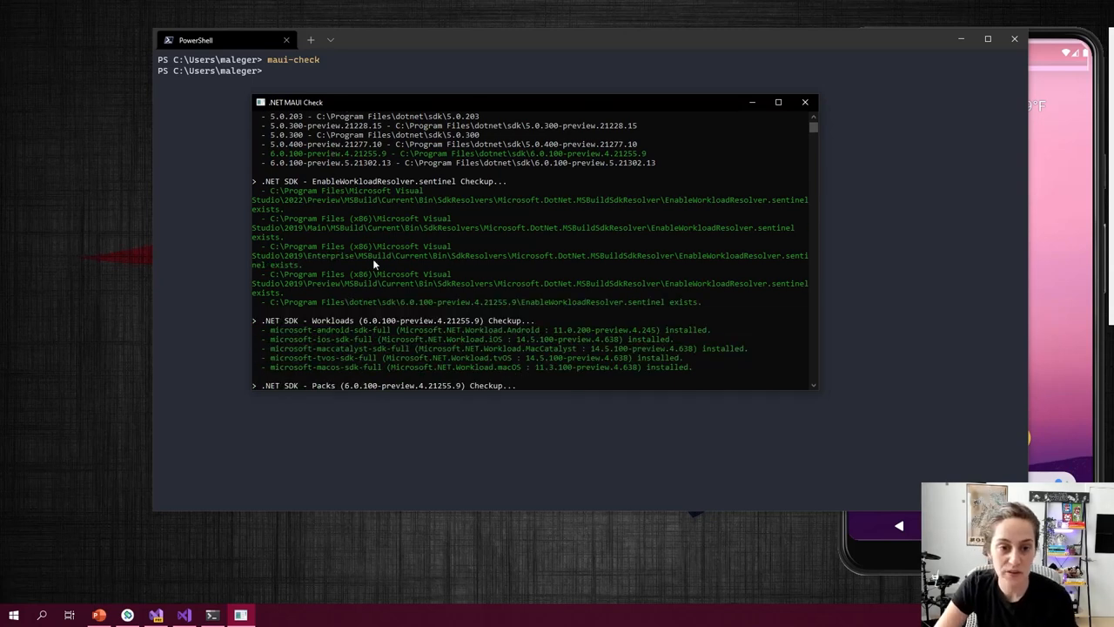
mouse_move(441, 268)
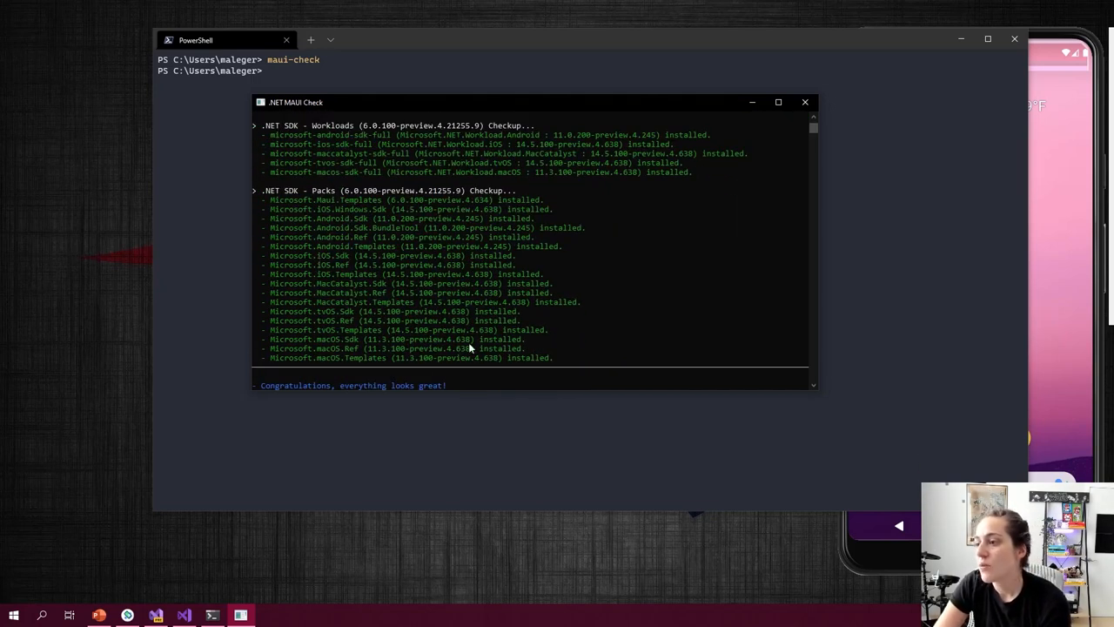
mouse_move(375, 310)
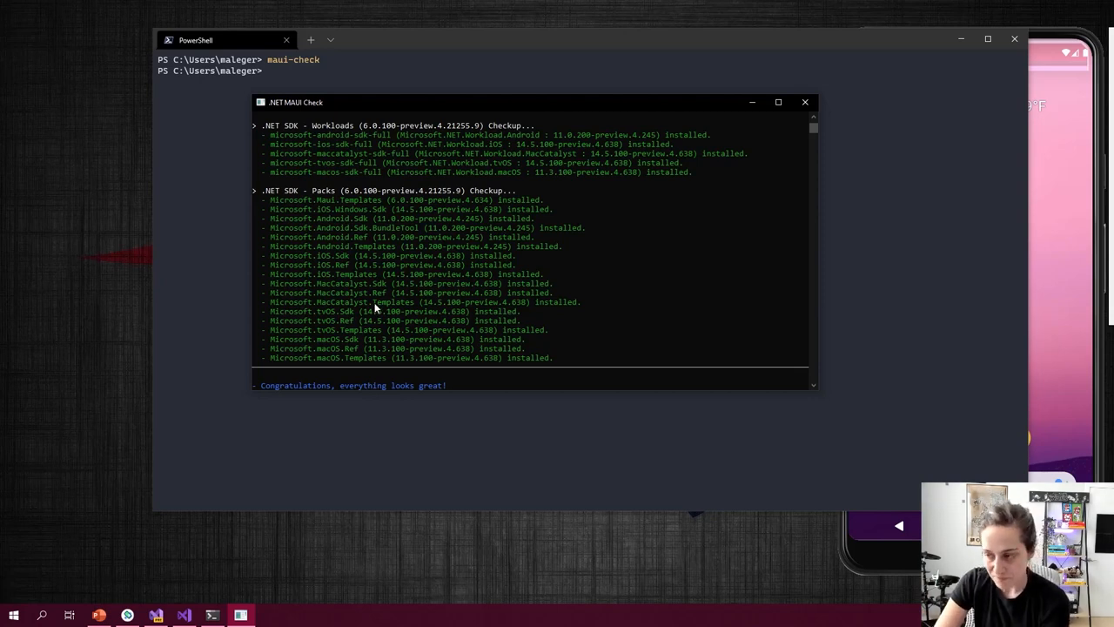
scroll("down", 3)
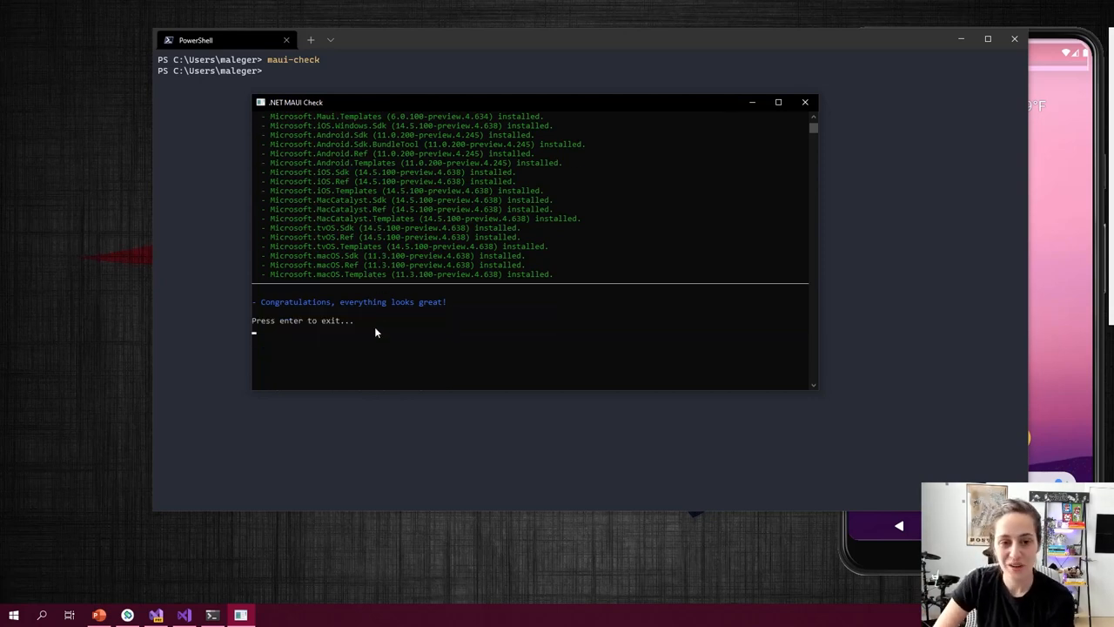
key("enter")
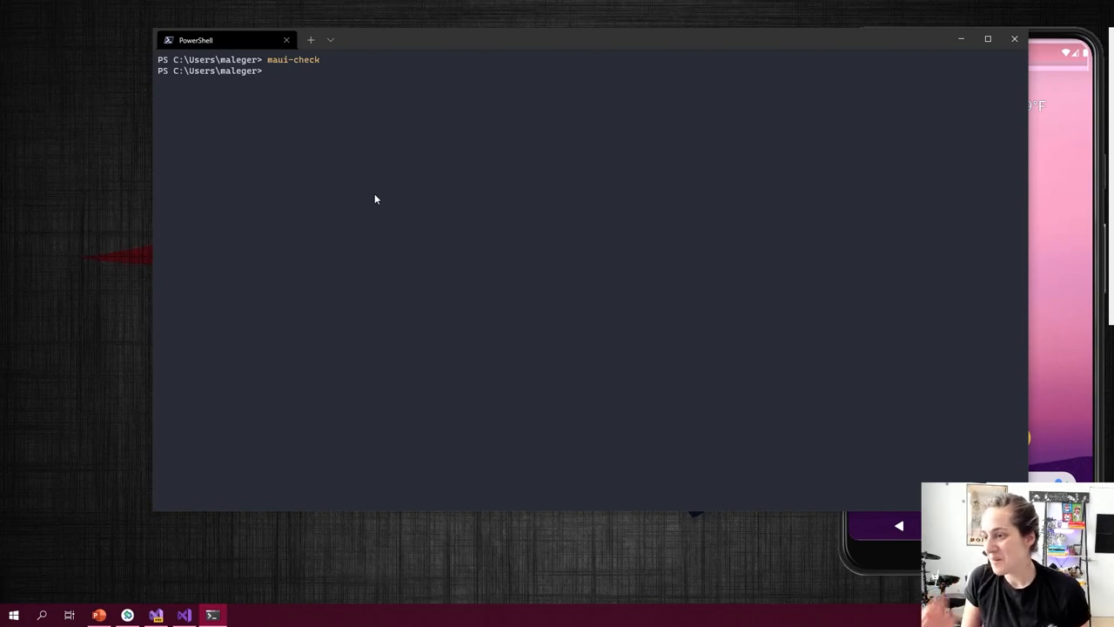
- List the installed project templates with dotnet new --list, showing the .NET MAUI ones
type("dotnet new -")
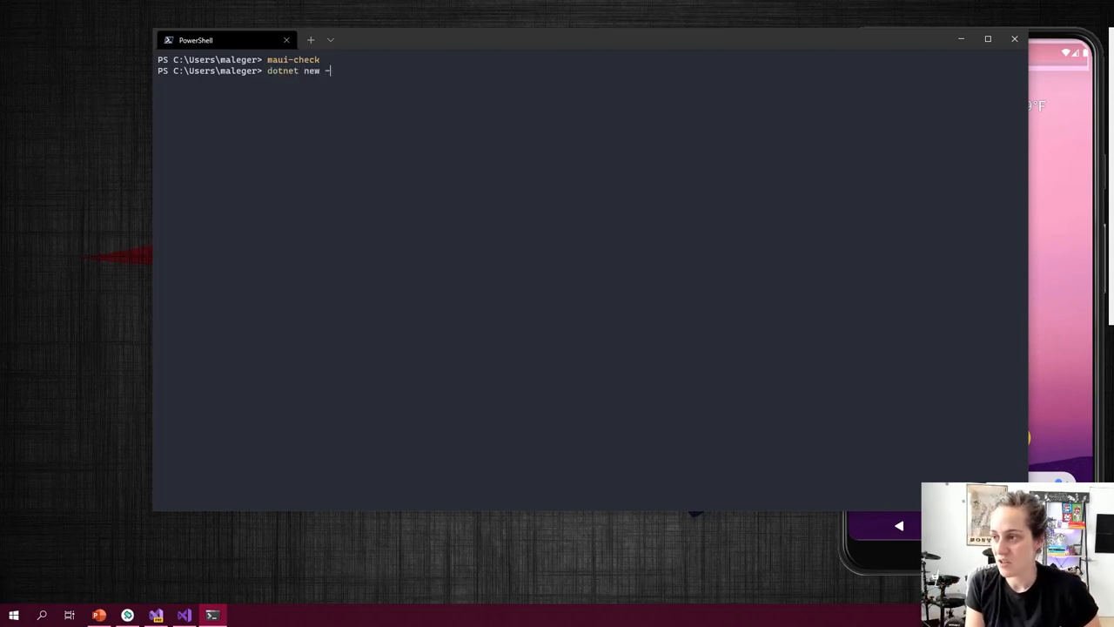
key("Enter")
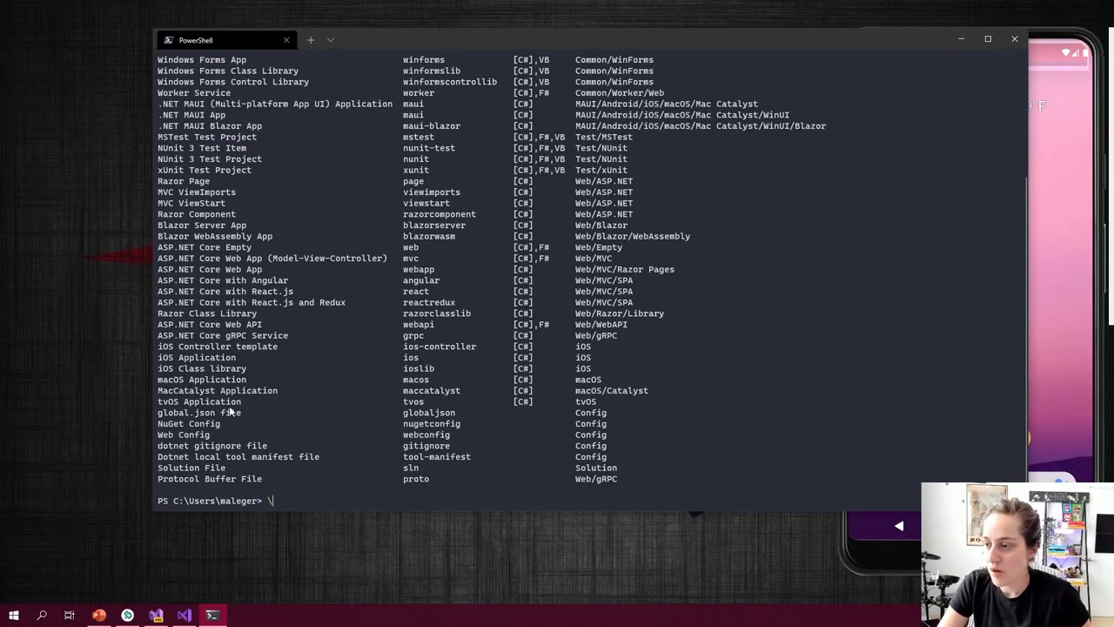
mouse_move(269, 310)
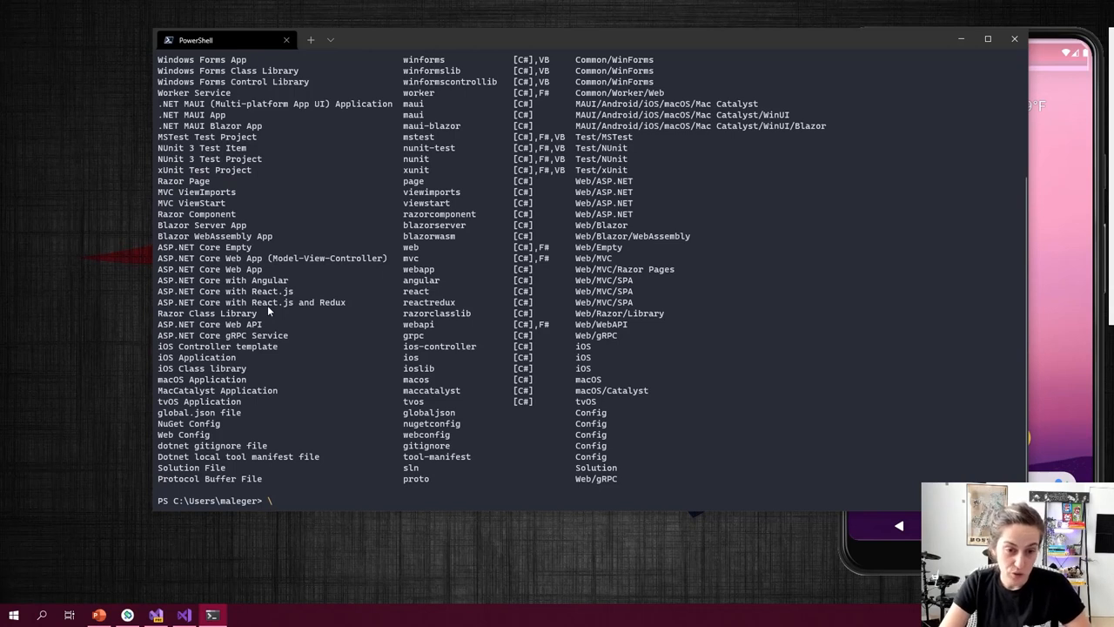
mouse_move(171, 345)
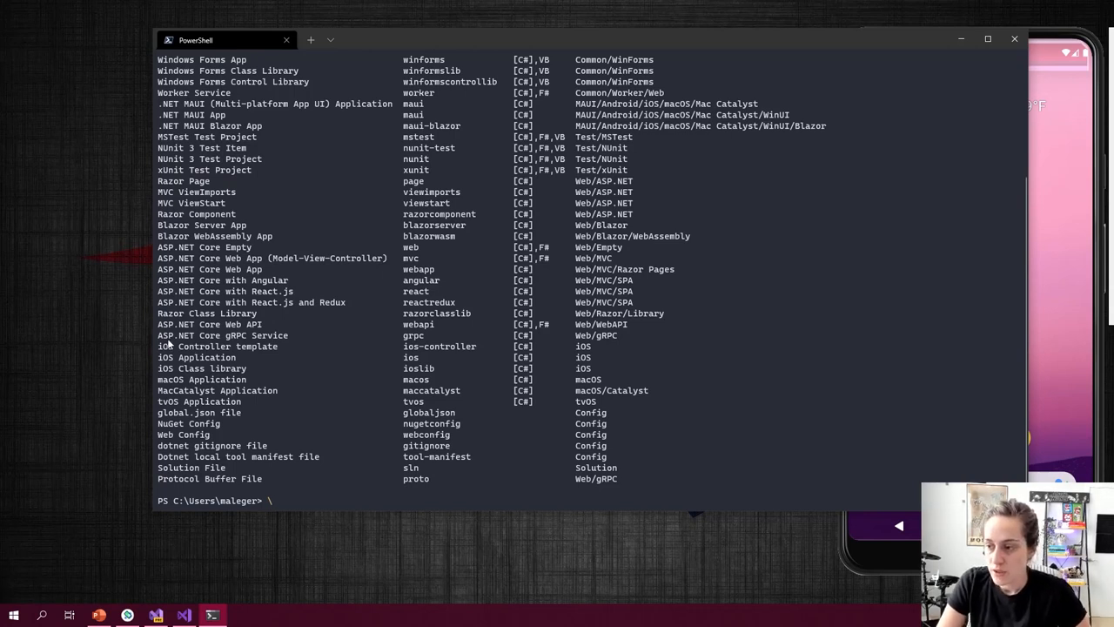
mouse_move(209, 423)
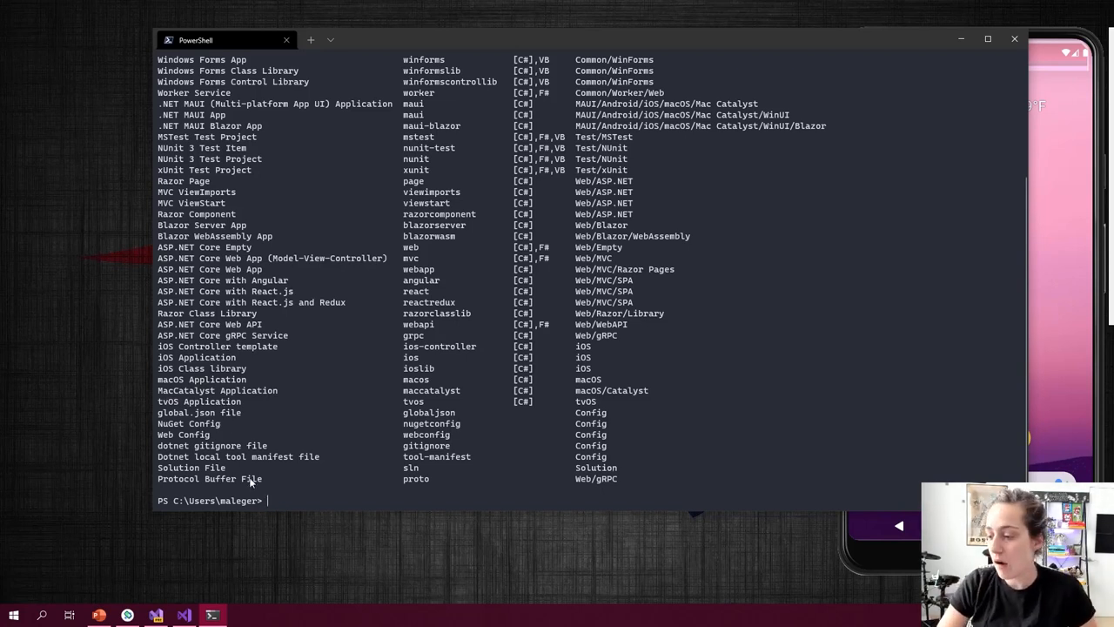
mouse_move(1013, 39)
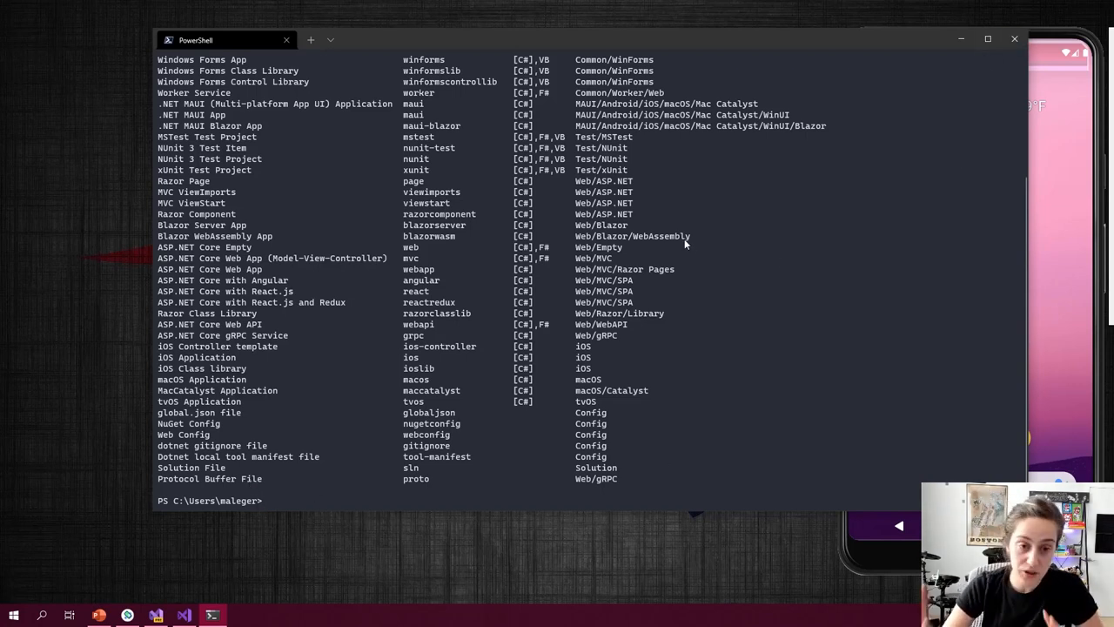
mouse_move(846, 156)
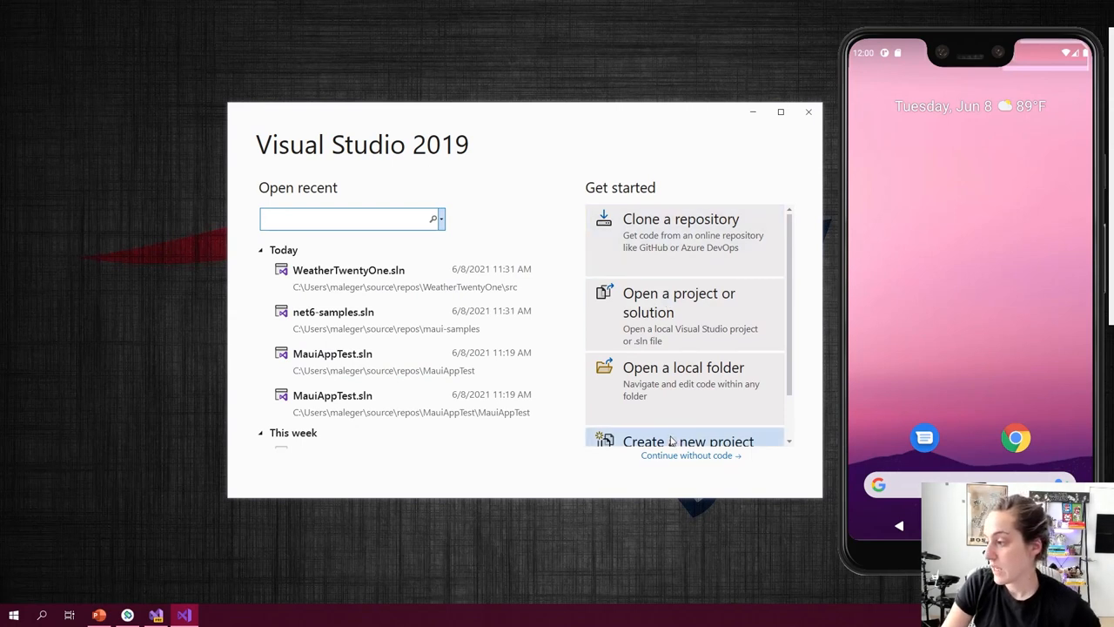
- Create a new .NET MAUI App project named MauiApp1 with the default location
left_click(690, 442)
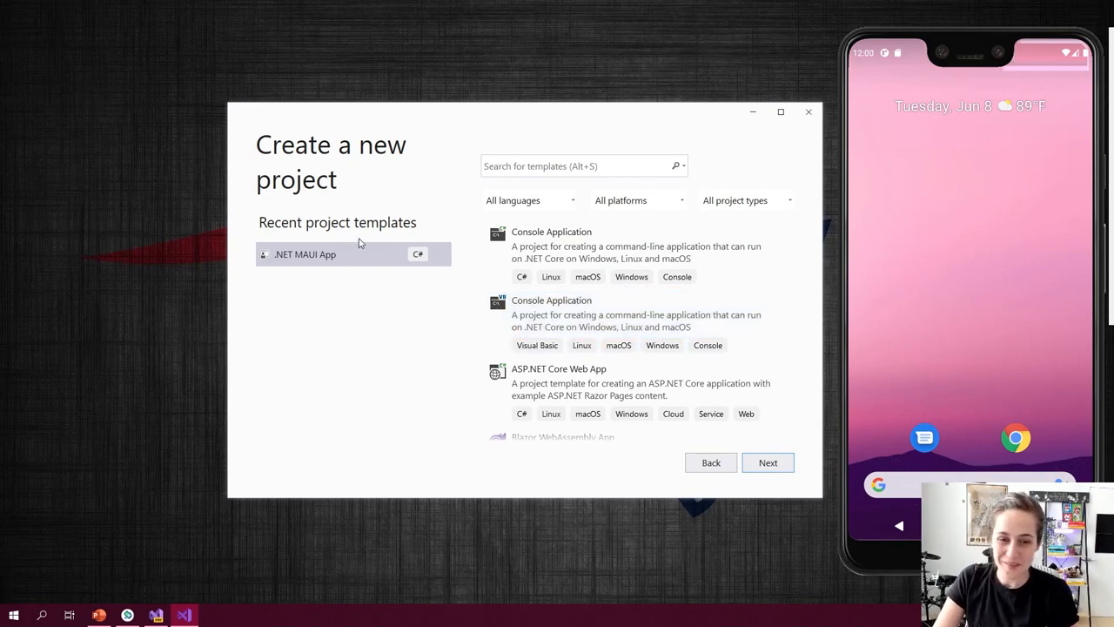
left_click(575, 165)
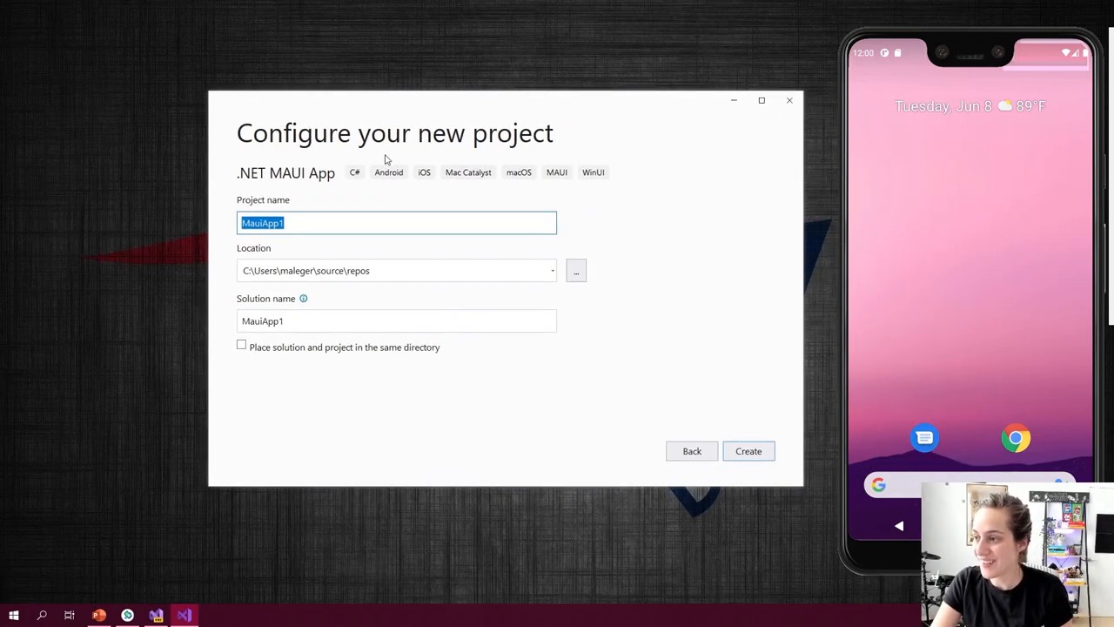
mouse_move(399, 180)
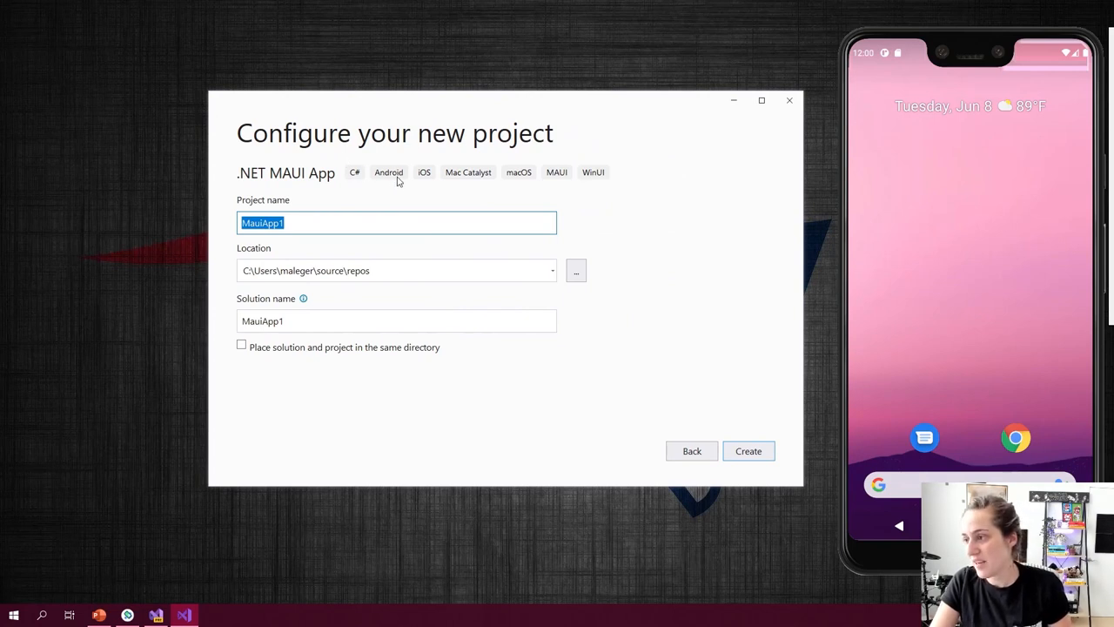
mouse_move(416, 178)
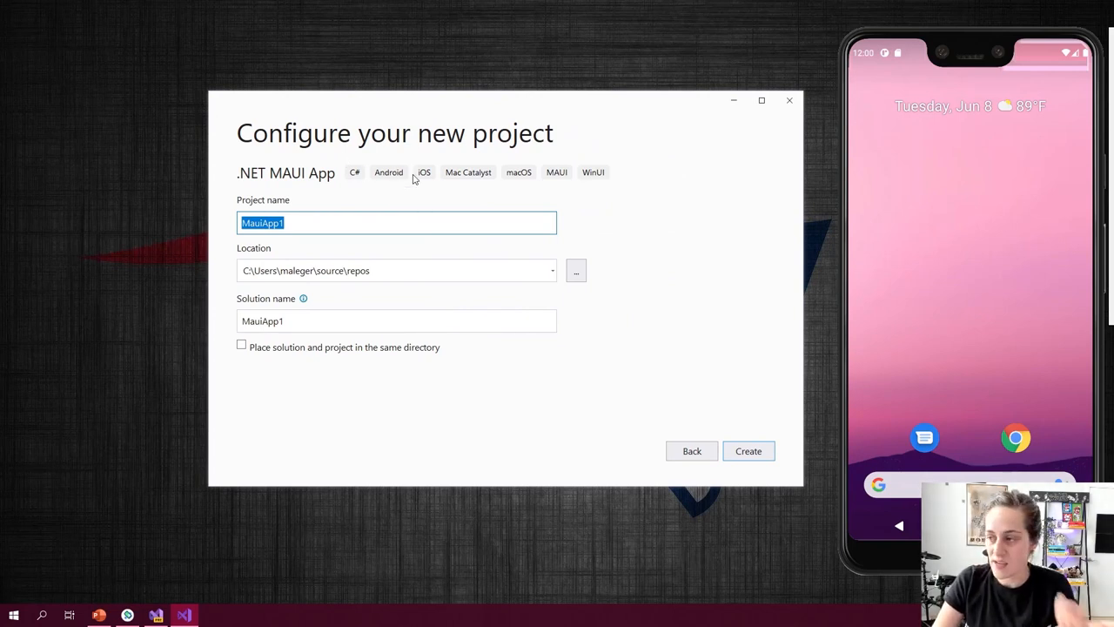
mouse_move(462, 287)
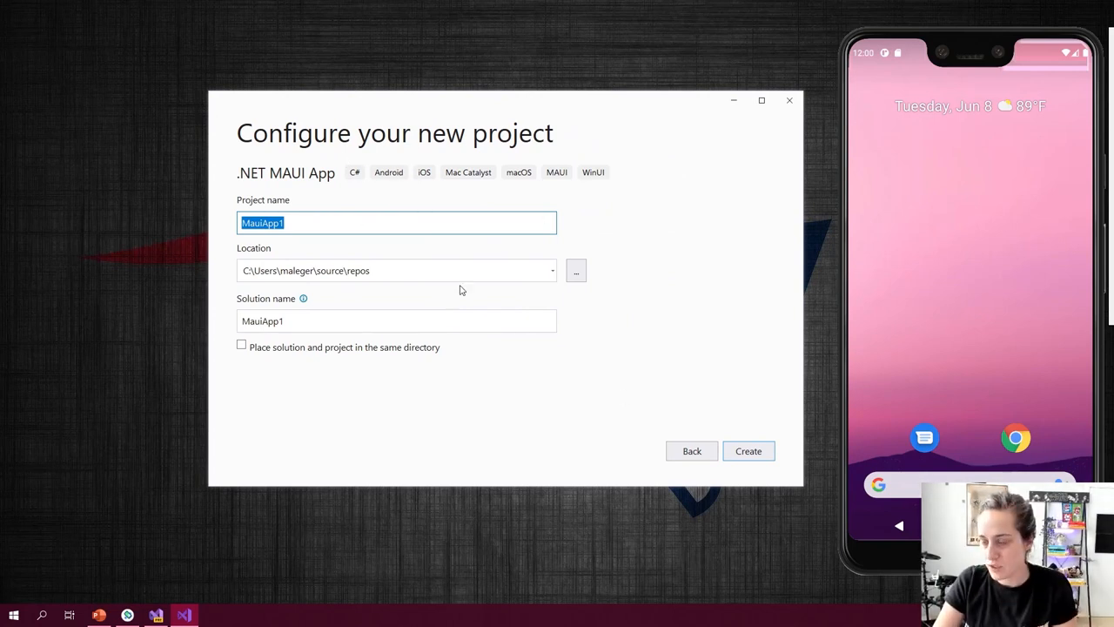
mouse_move(406, 153)
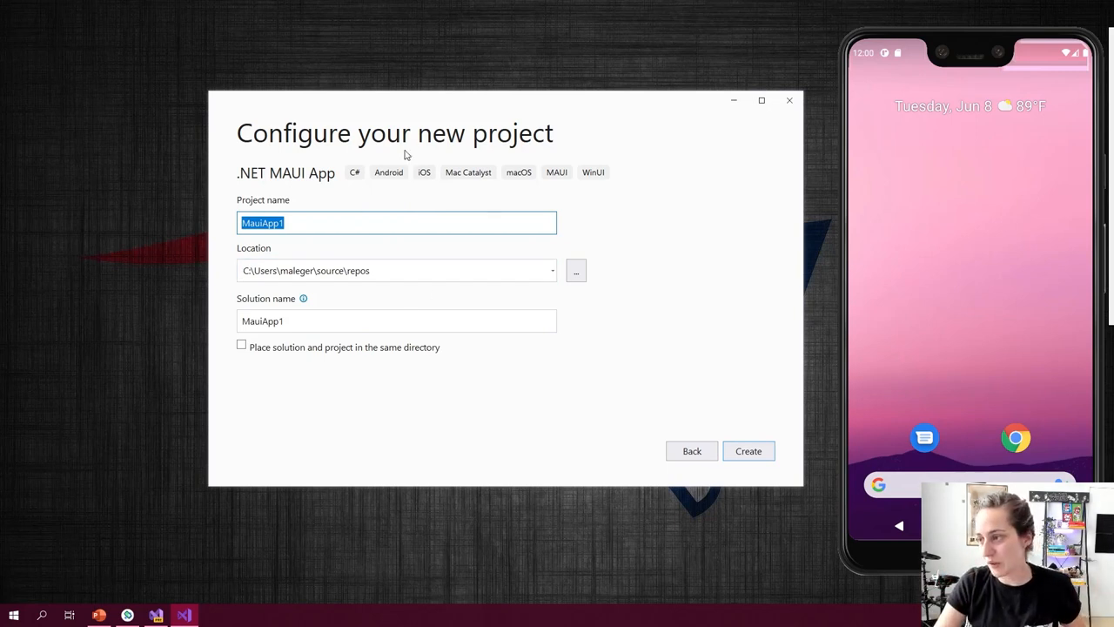
mouse_move(438, 170)
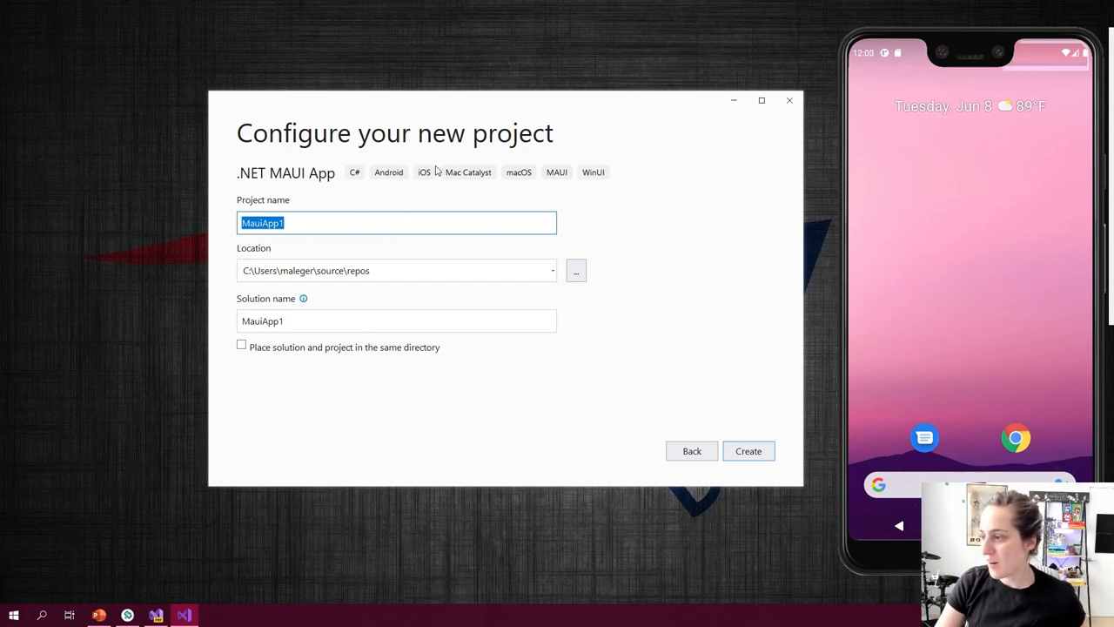
mouse_move(596, 188)
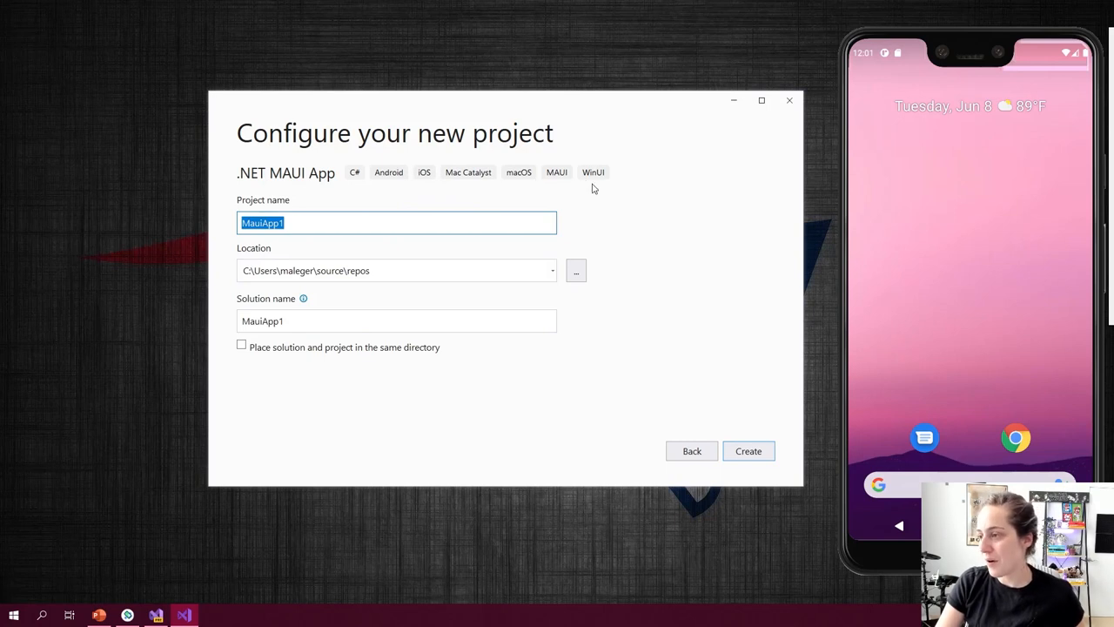
mouse_move(604, 206)
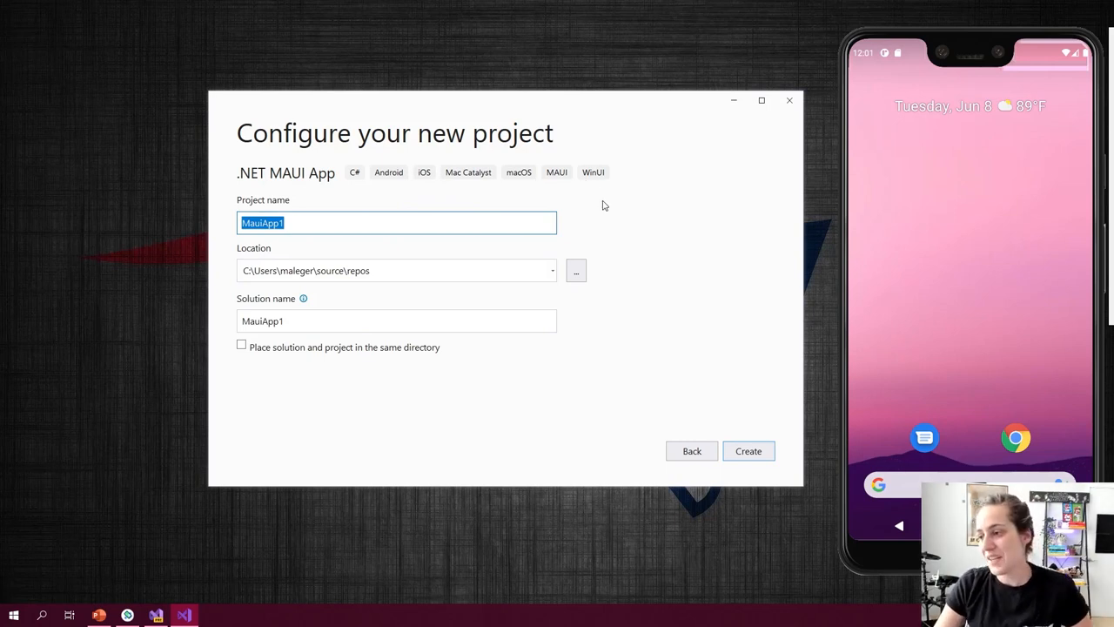
mouse_move(749, 451)
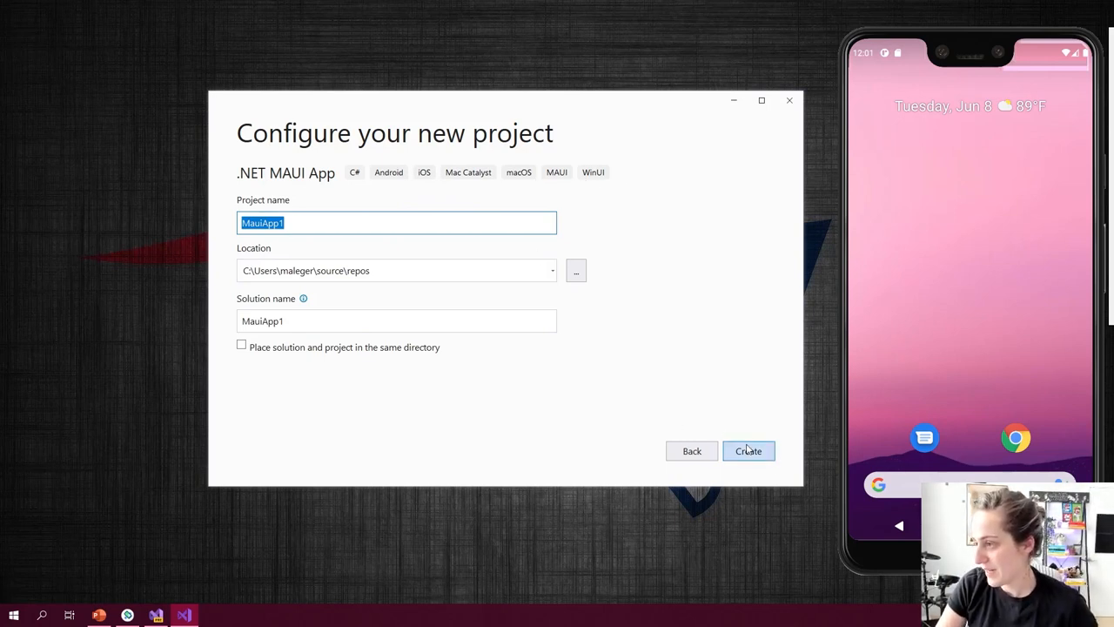
left_click(749, 449)
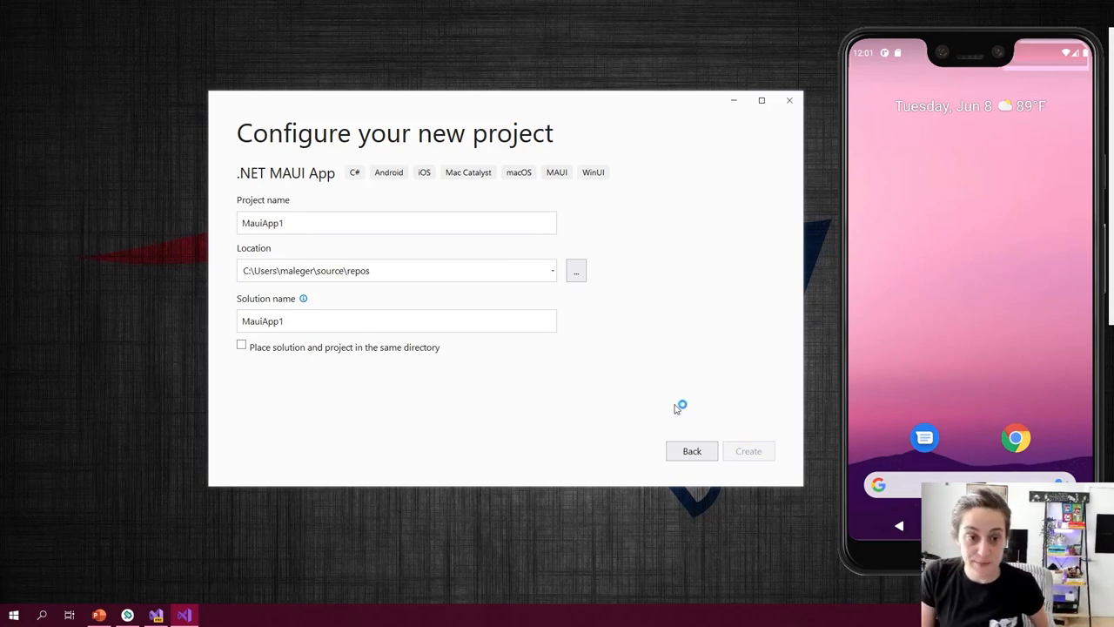
left_click(748, 449)
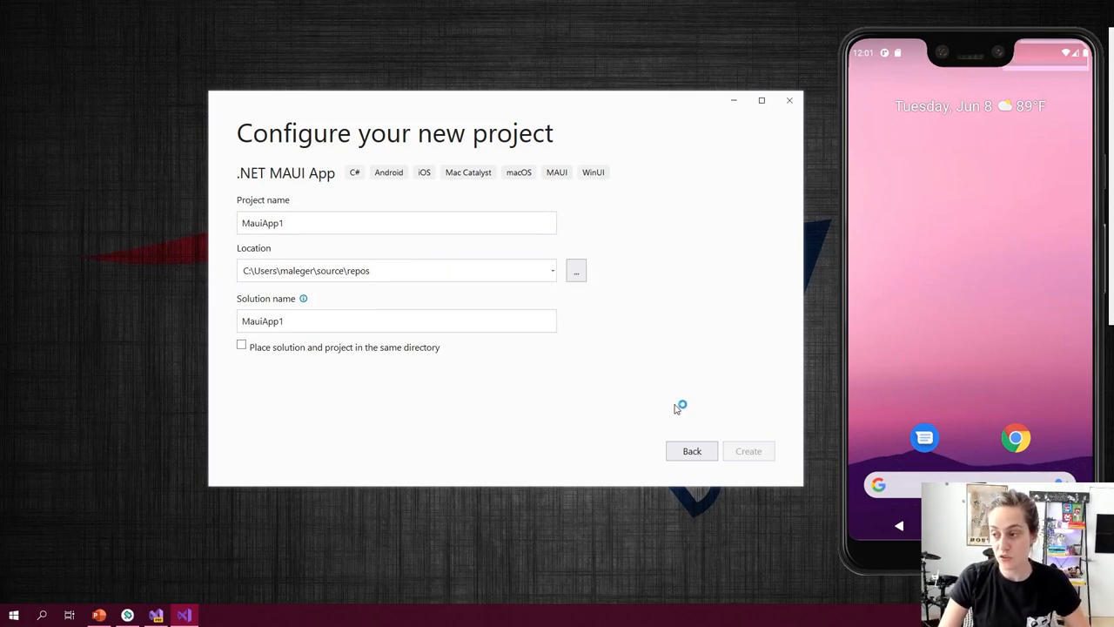
left_click(749, 451)
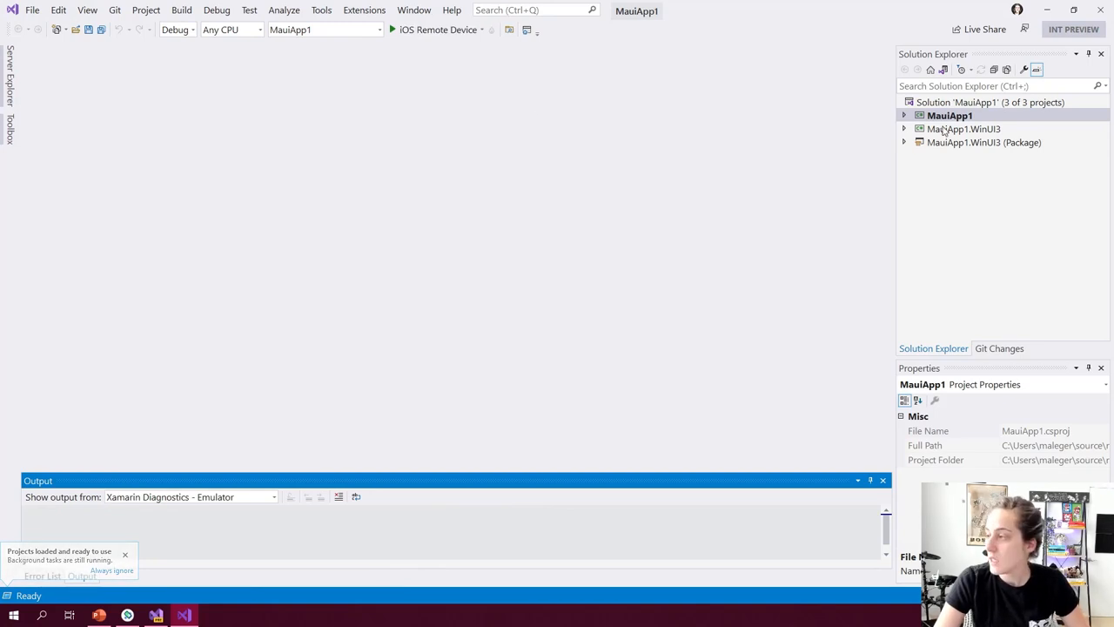
- Edit the MauiApp1 project file from Solution Explorer to show its target frameworks
left_click(905, 115)
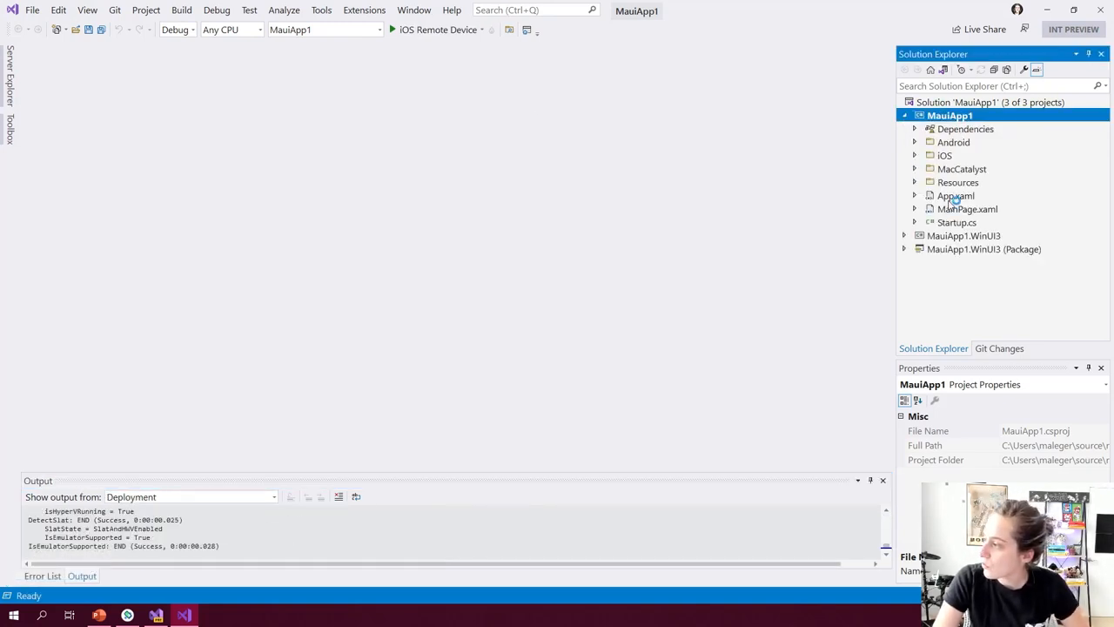
right_click(947, 115)
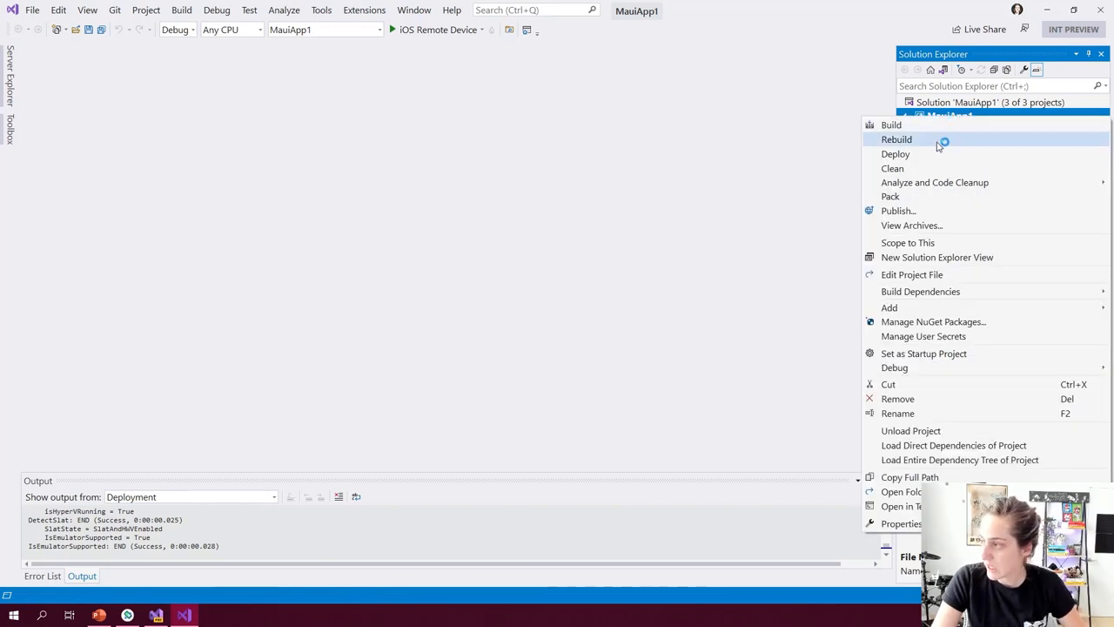
mouse_move(923, 354)
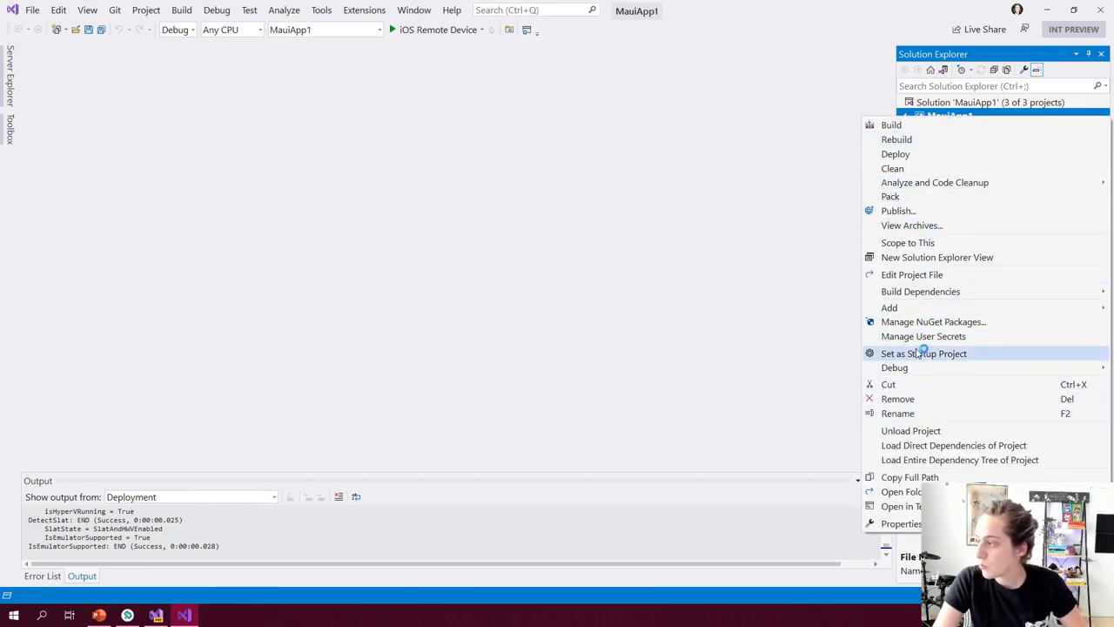
left_click(922, 353)
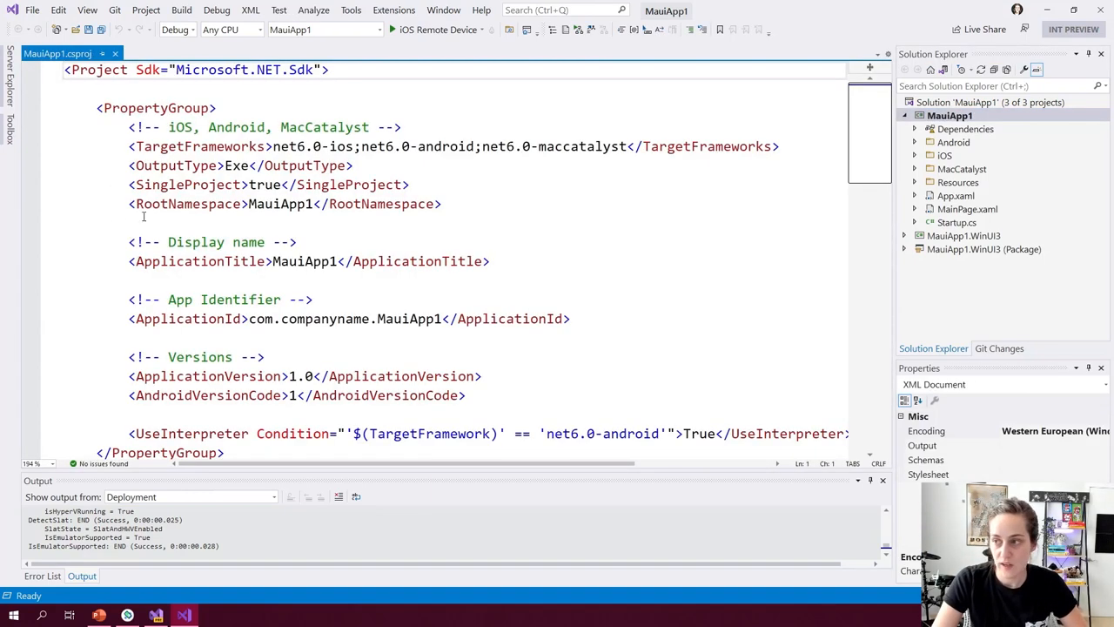
left_click(315, 204)
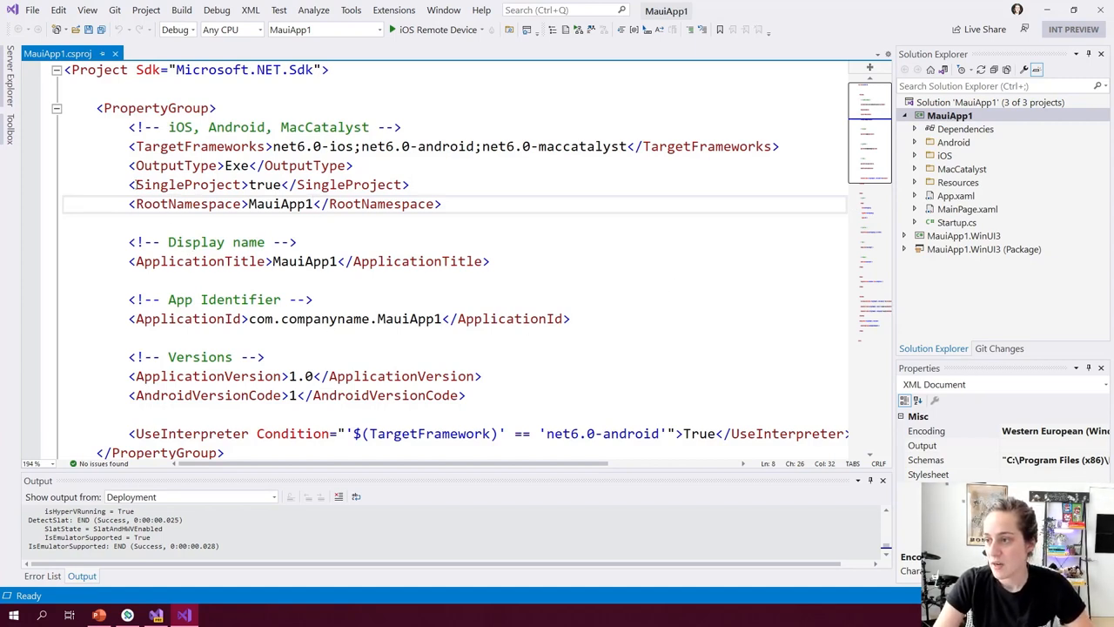
scroll("down", 3)
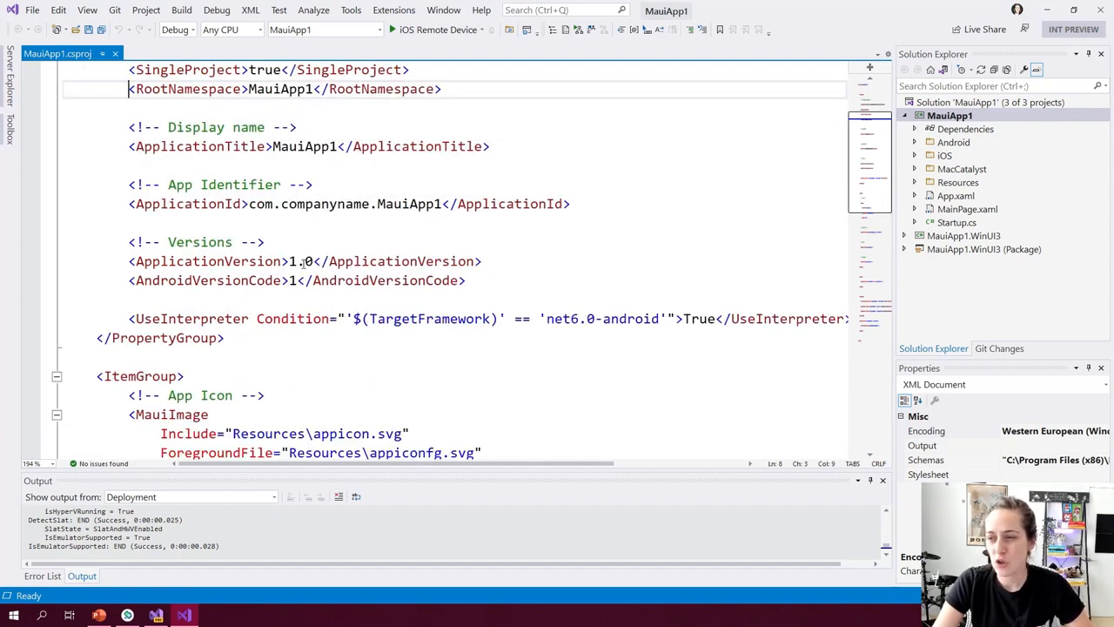
scroll("down", 3)
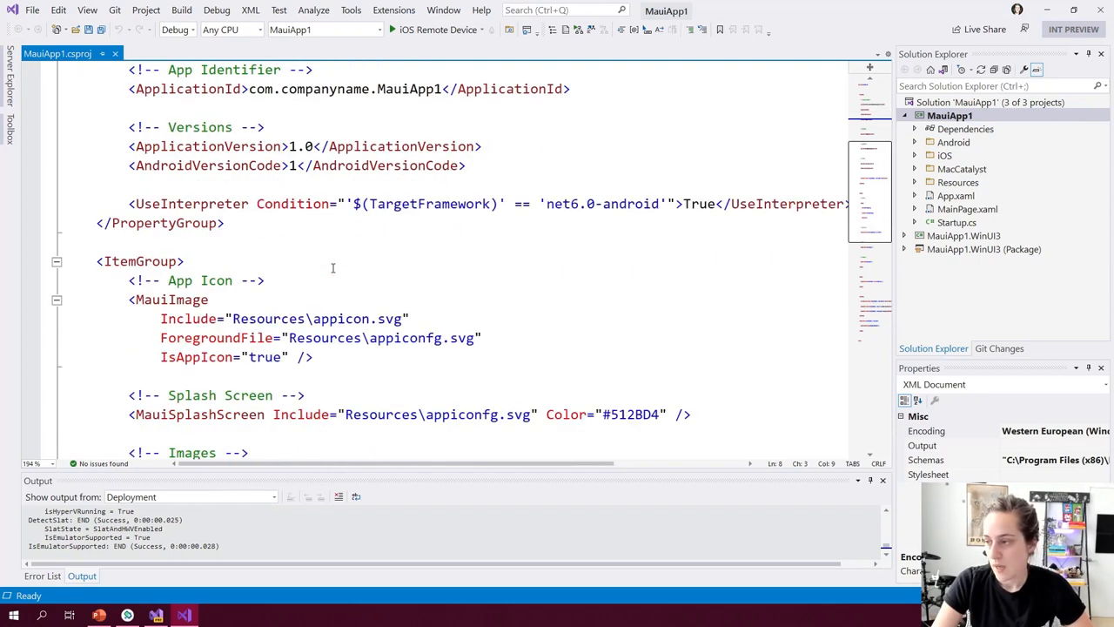
scroll("down", 3)
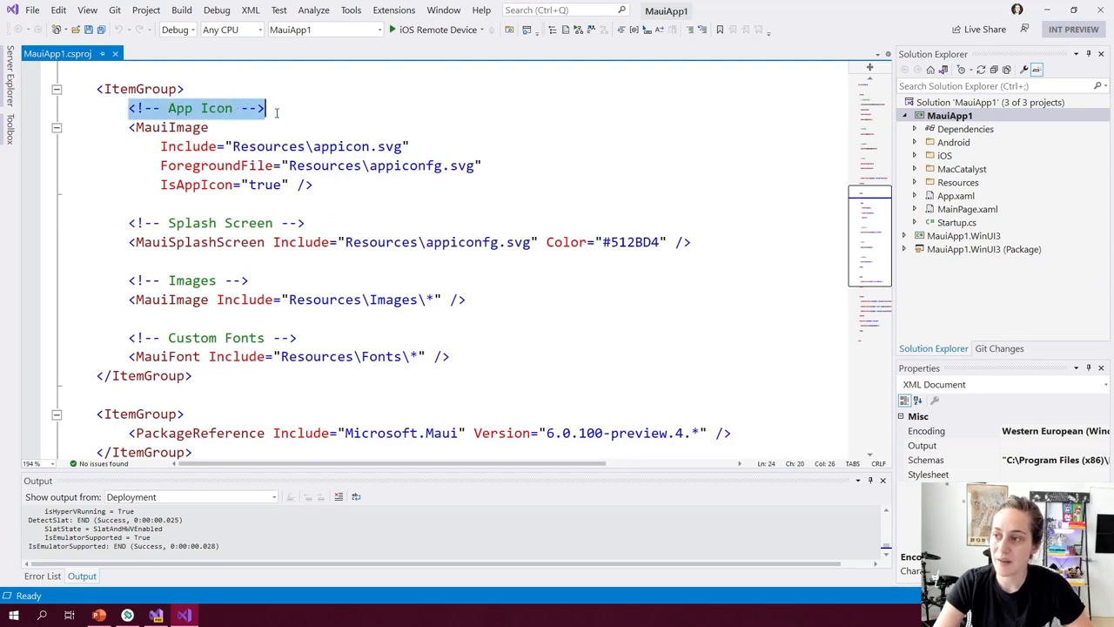
mouse_move(268, 125)
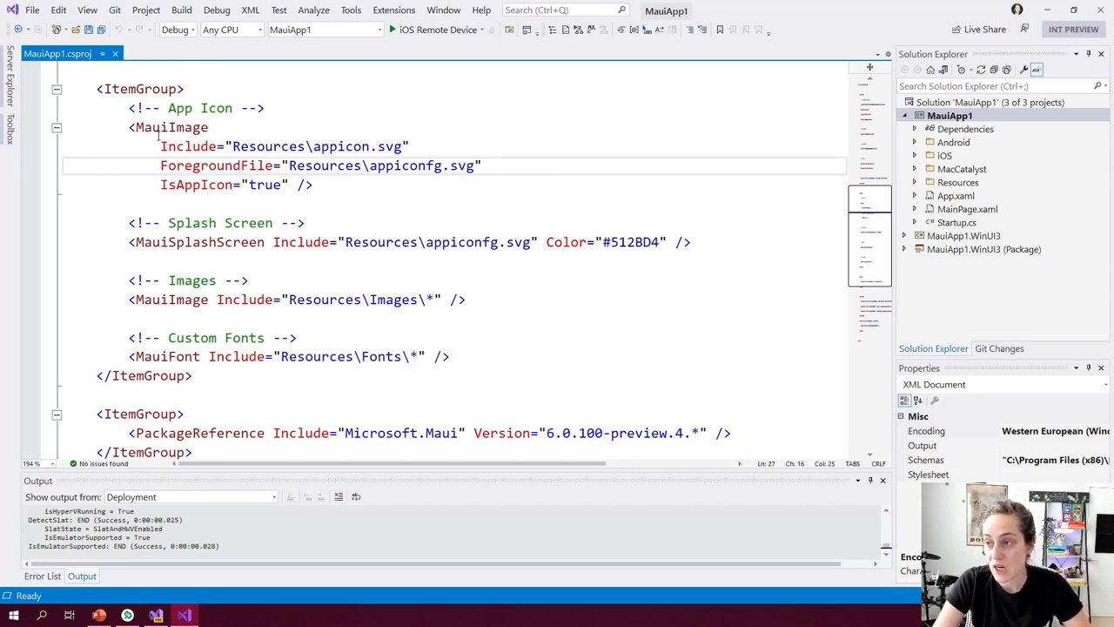
left_click_drag(160, 147, 314, 184)
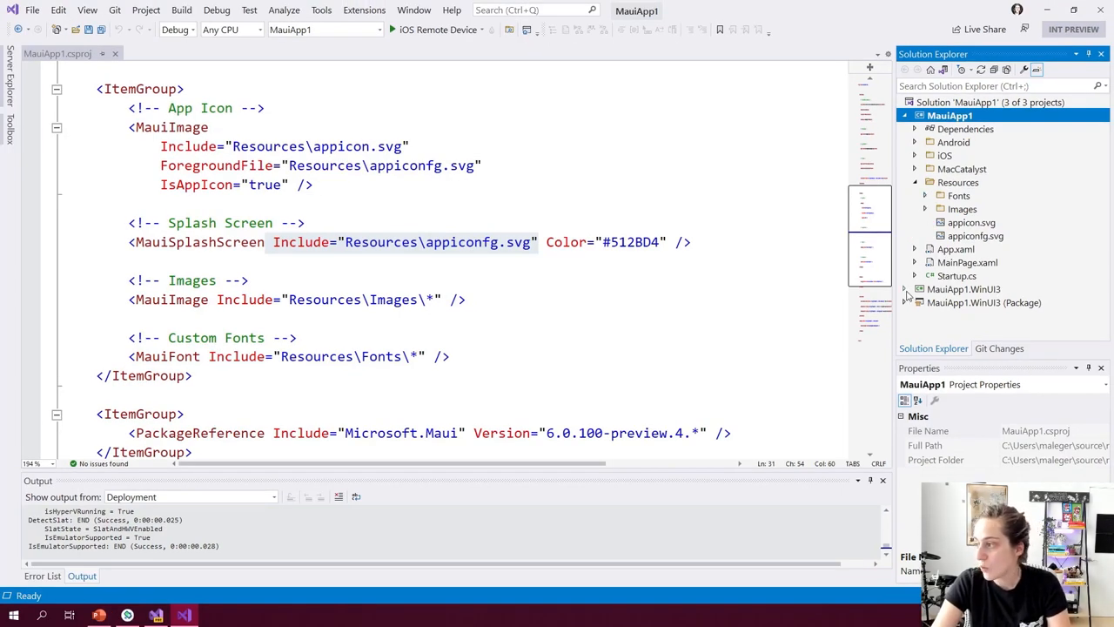
- Expand Resources to show appicon.svg and appiconfg.svg, finish reading the .csproj, then view Startup.cs
left_click(909, 289)
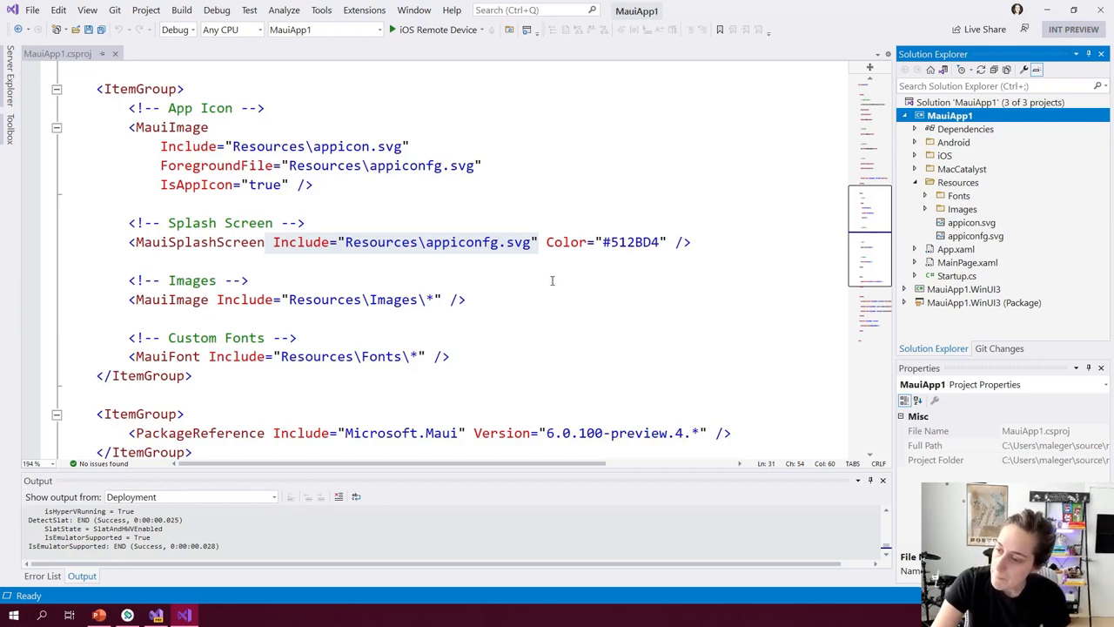
scroll("down", 3)
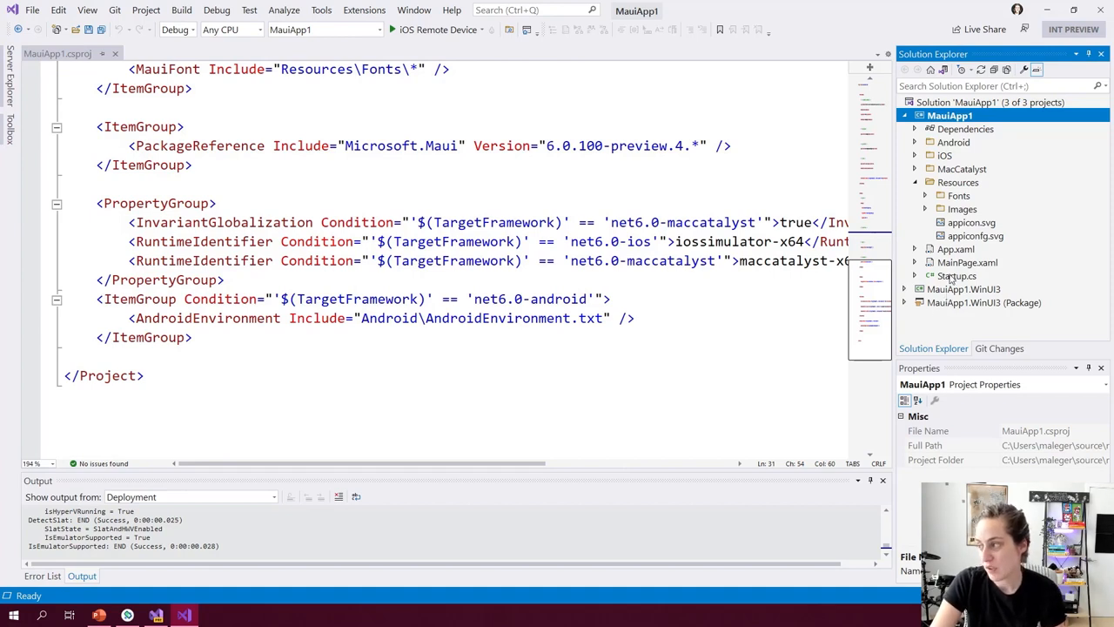
double_click(958, 276)
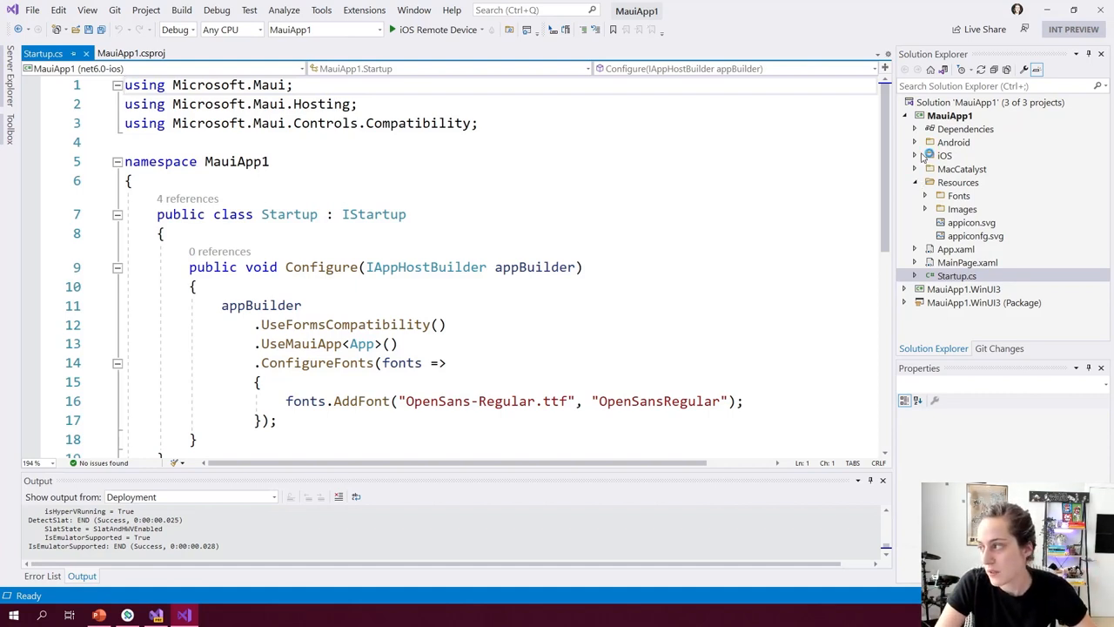
left_click(944, 155)
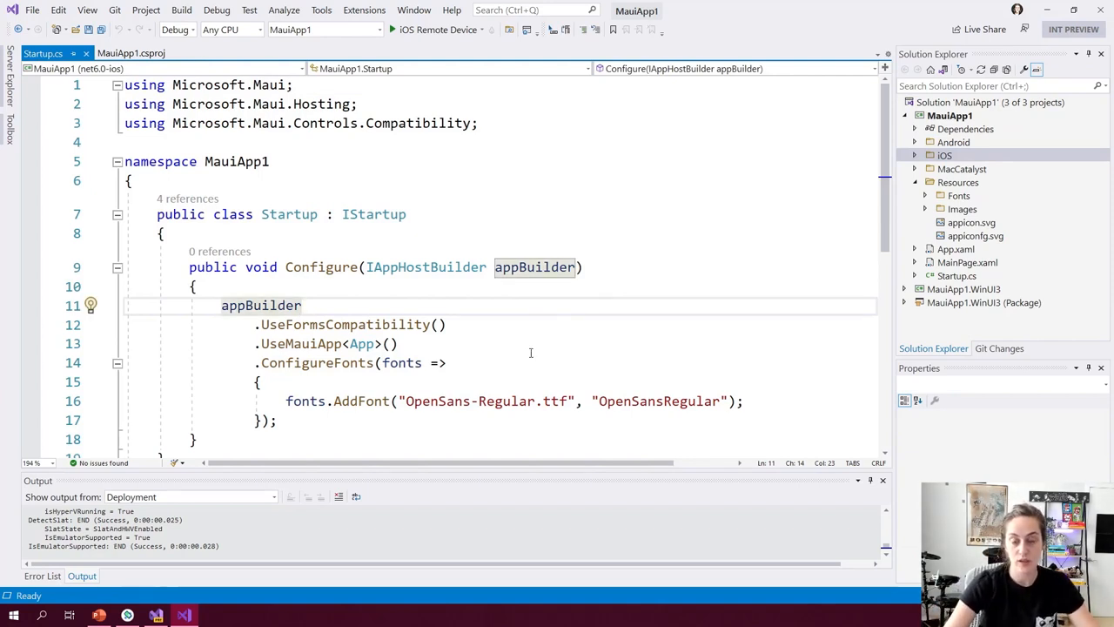
mouse_move(991, 173)
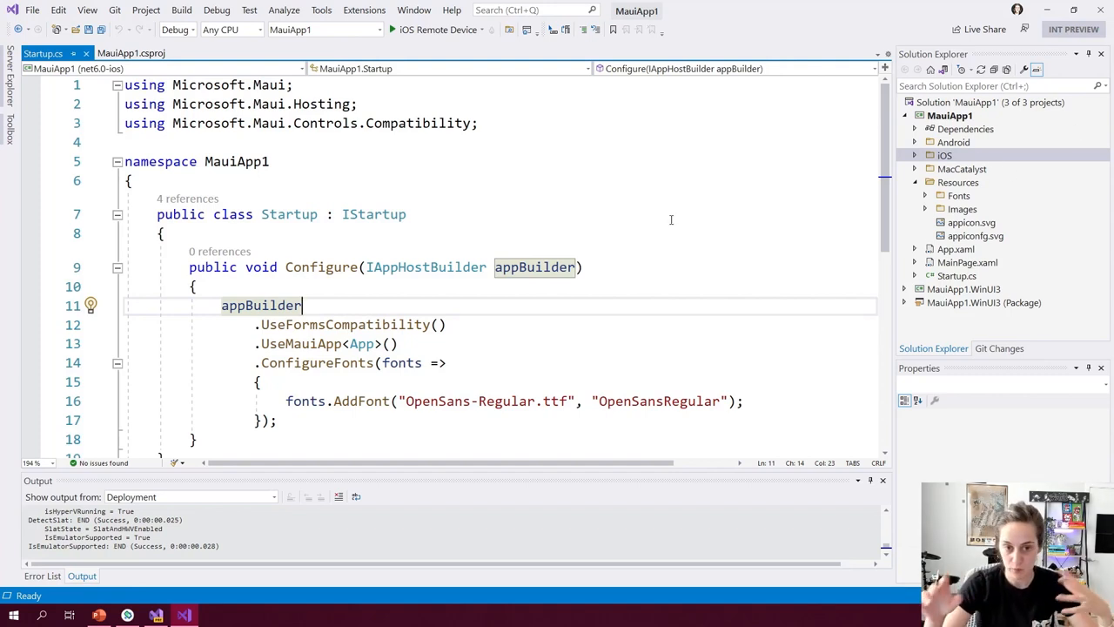
scroll("down", 3)
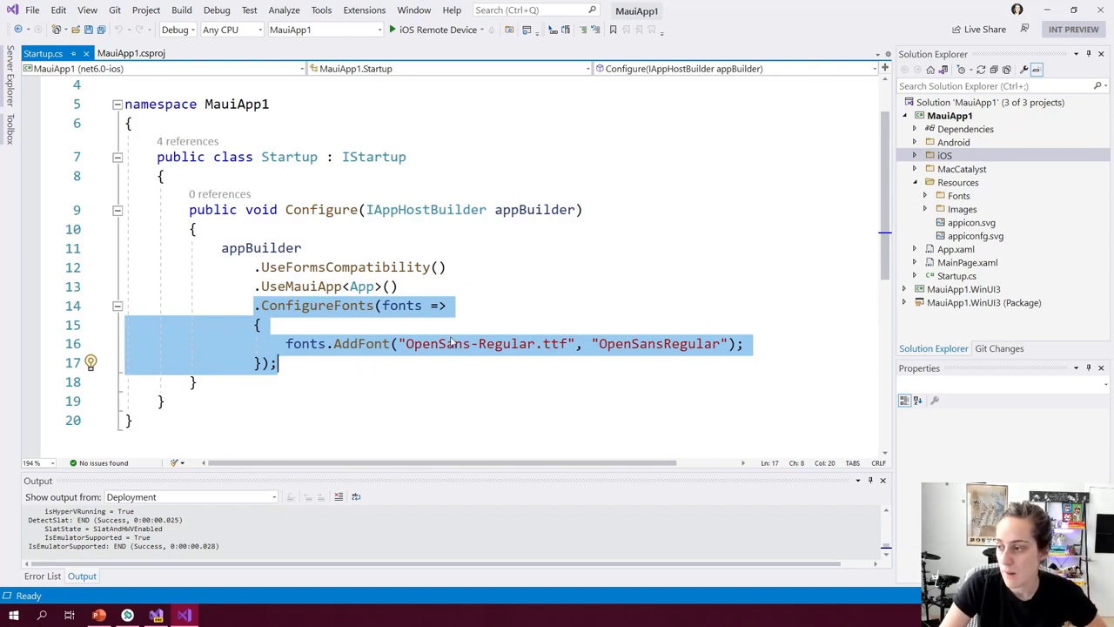
- Highlight the OpenSansRegular font alias in Startup.cs
double_click(658, 344)
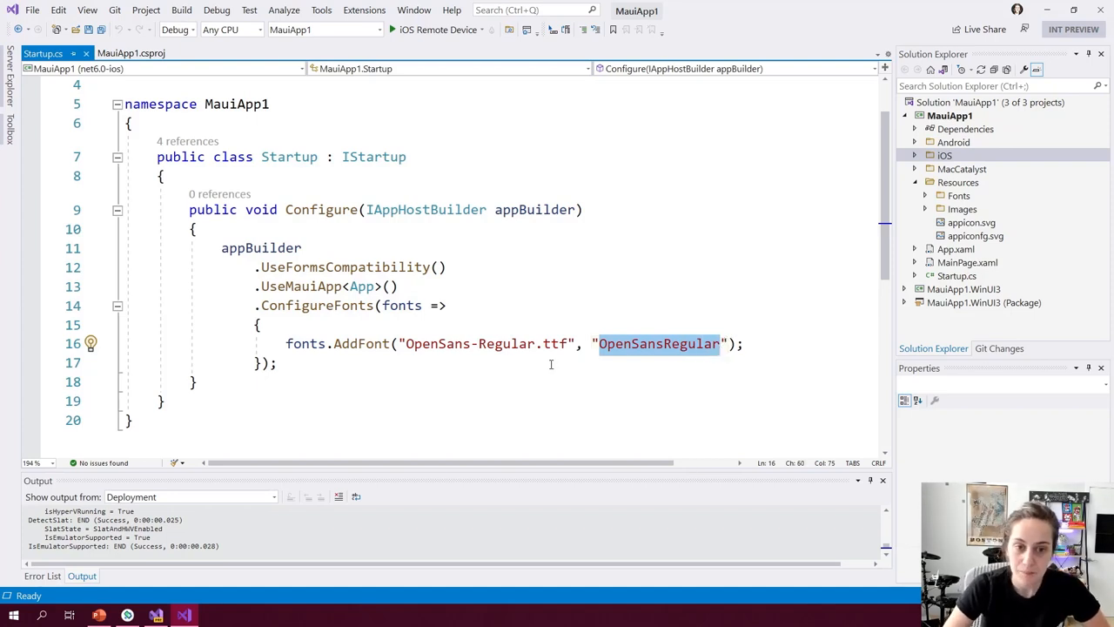
mouse_move(491, 167)
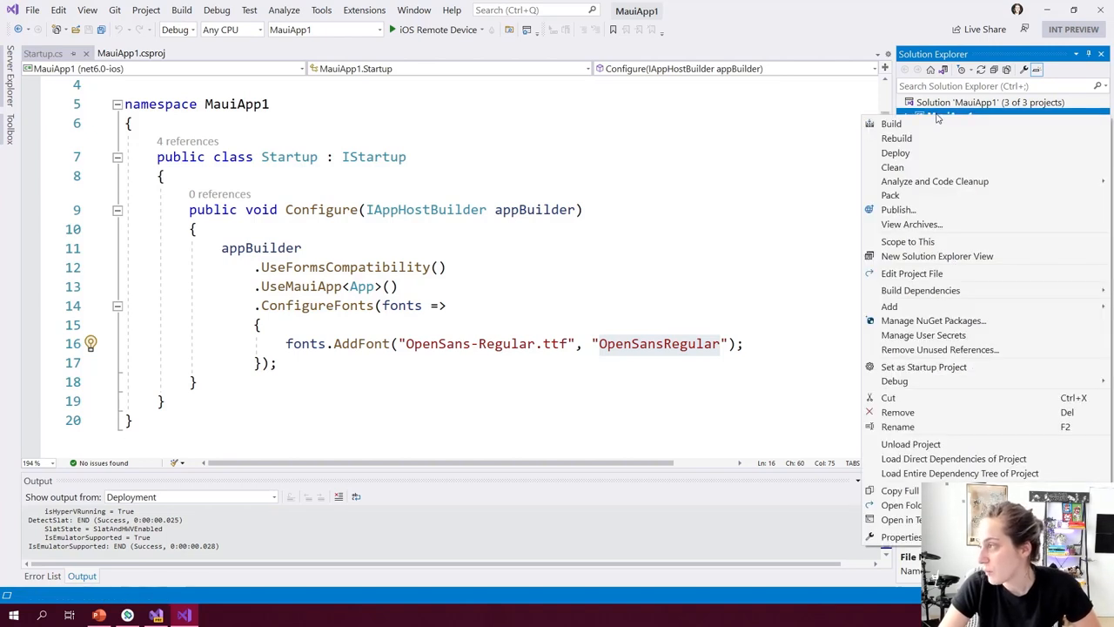
- Build MauiApp1, peeking into the Android platform folder, until one project succeeds and none fail
left_click(892, 122)
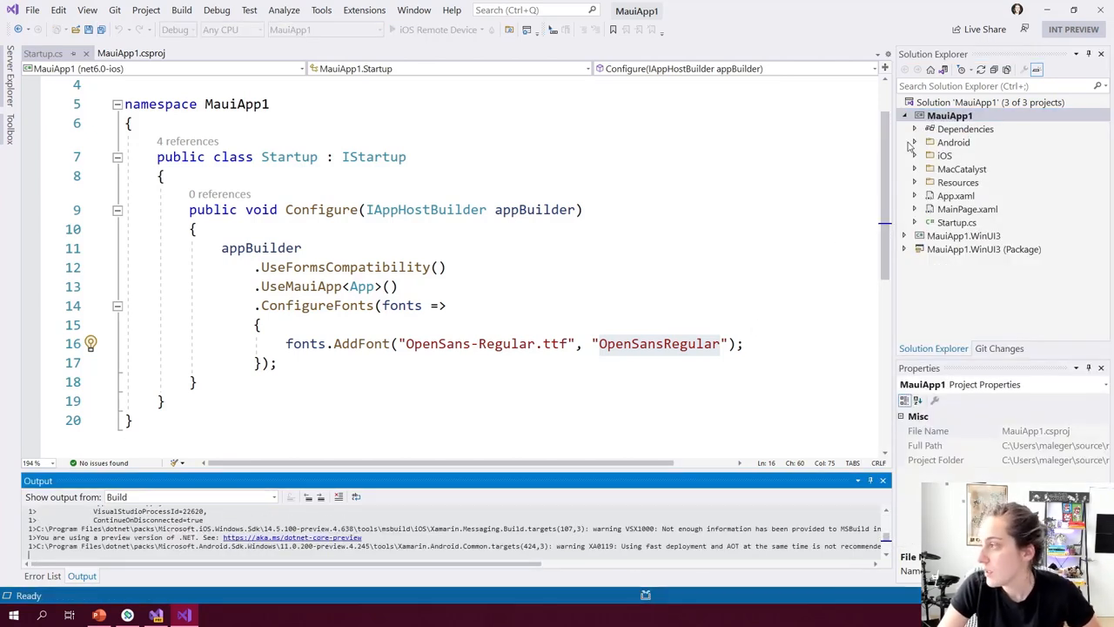
left_click(917, 143)
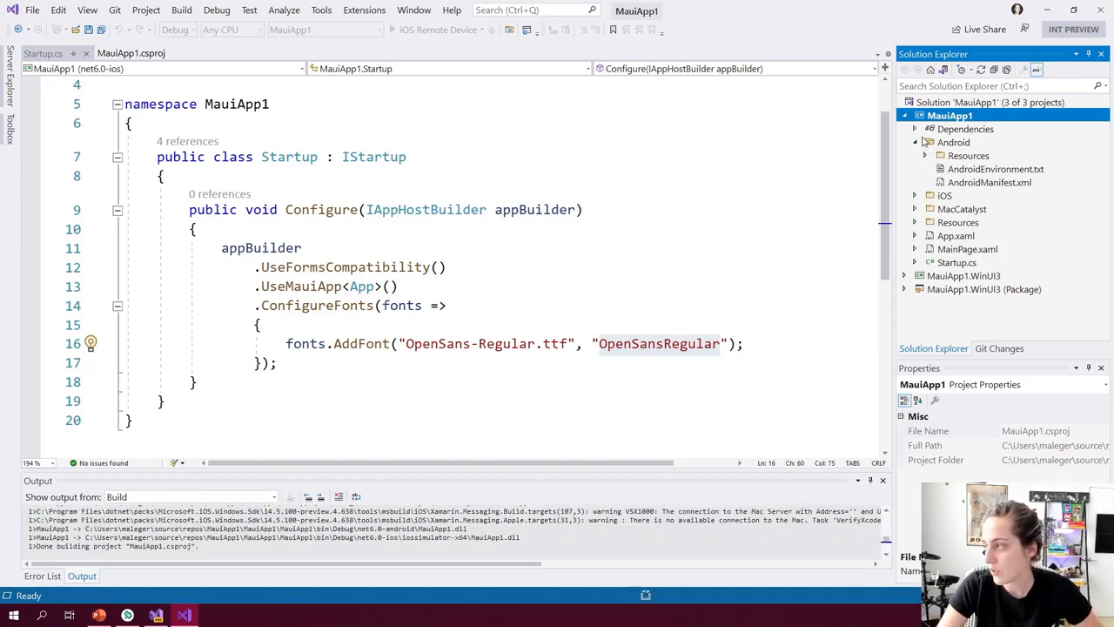
left_click(916, 143)
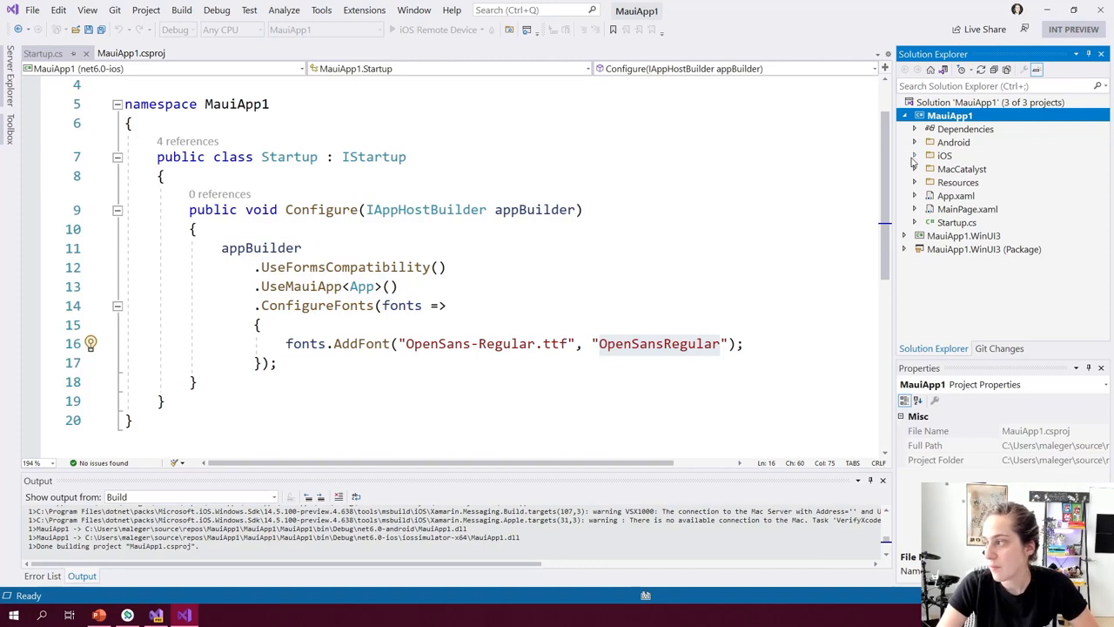
left_click(916, 155)
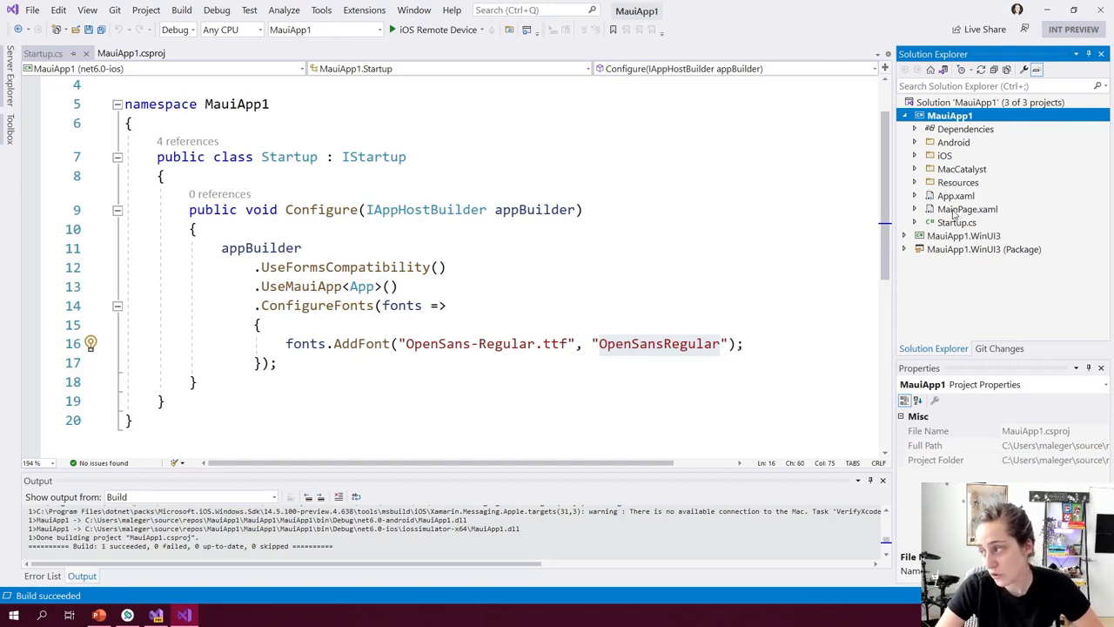
- Set the debug target to Android Emulator
scroll("down", 3)
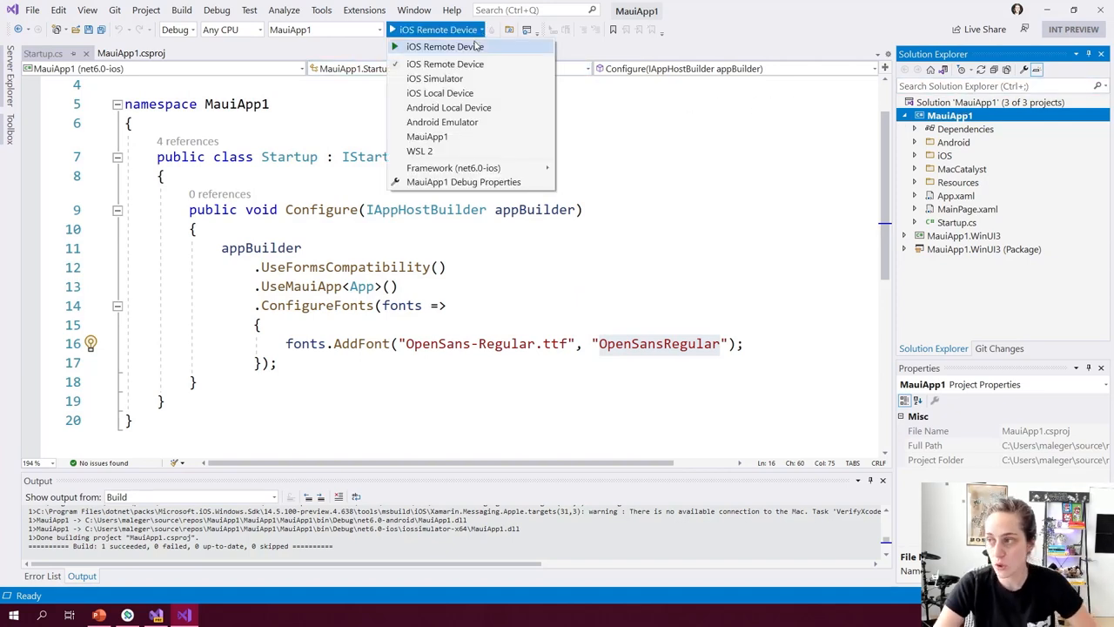
mouse_move(453, 167)
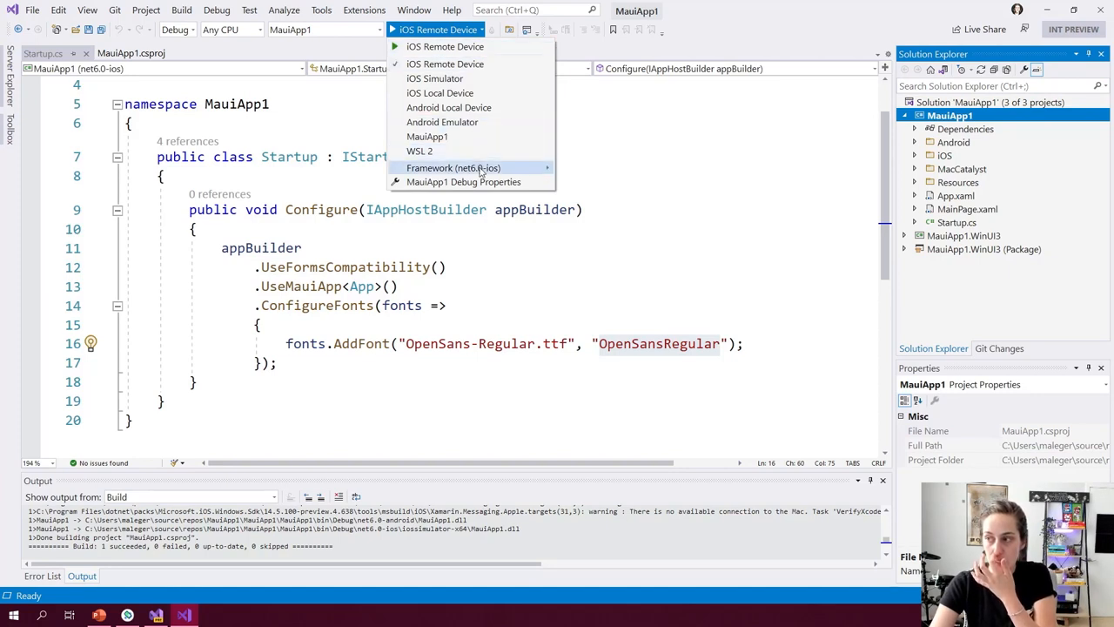
mouse_move(477, 139)
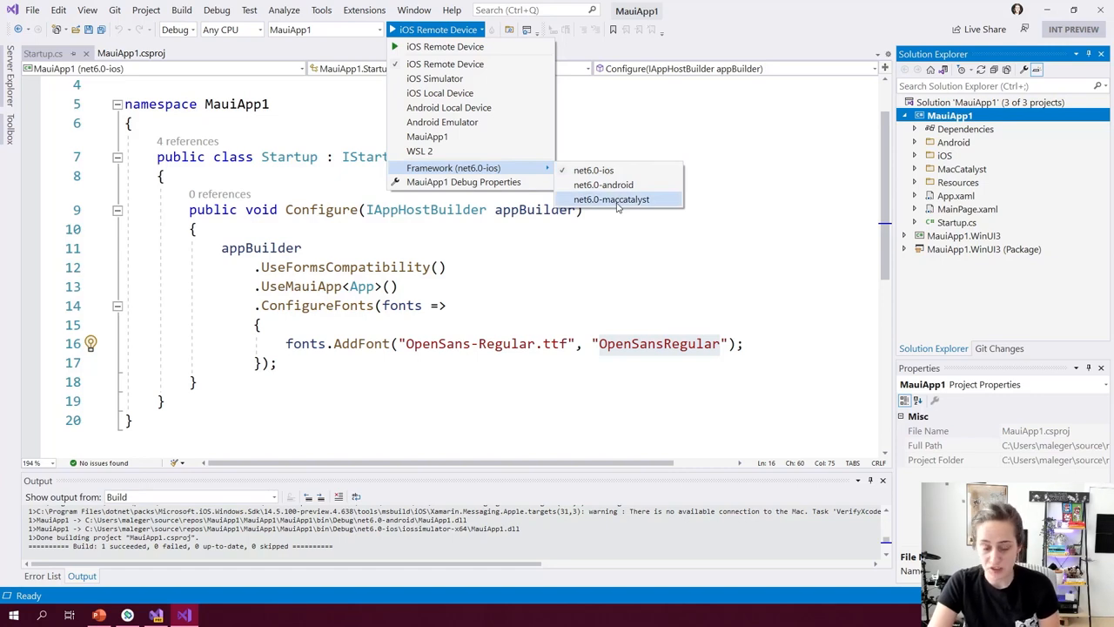
mouse_move(420, 150)
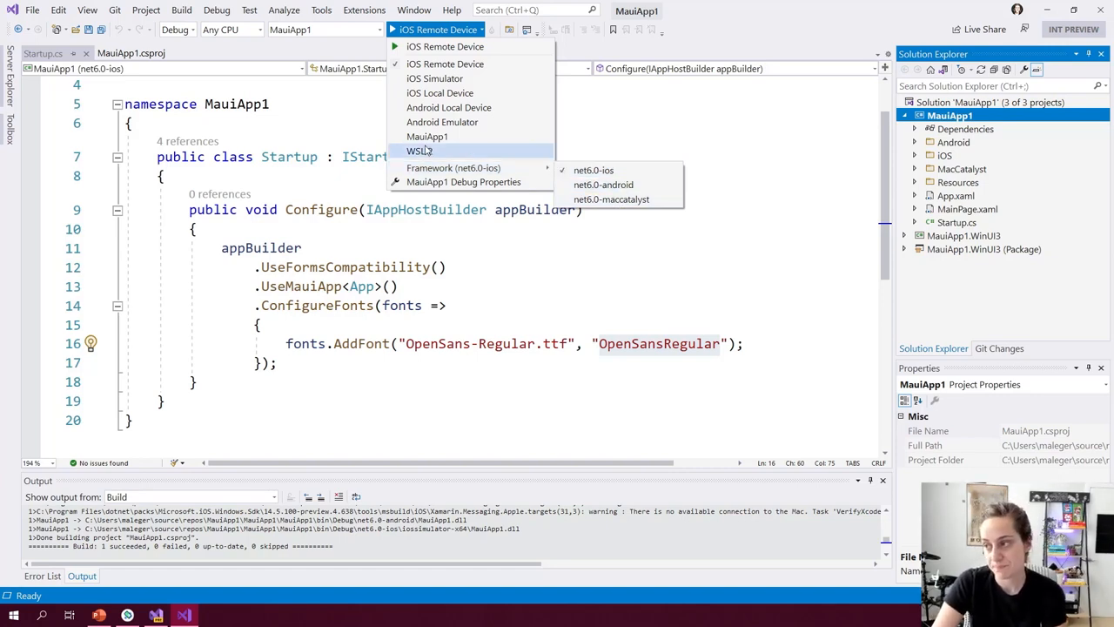
mouse_move(442, 122)
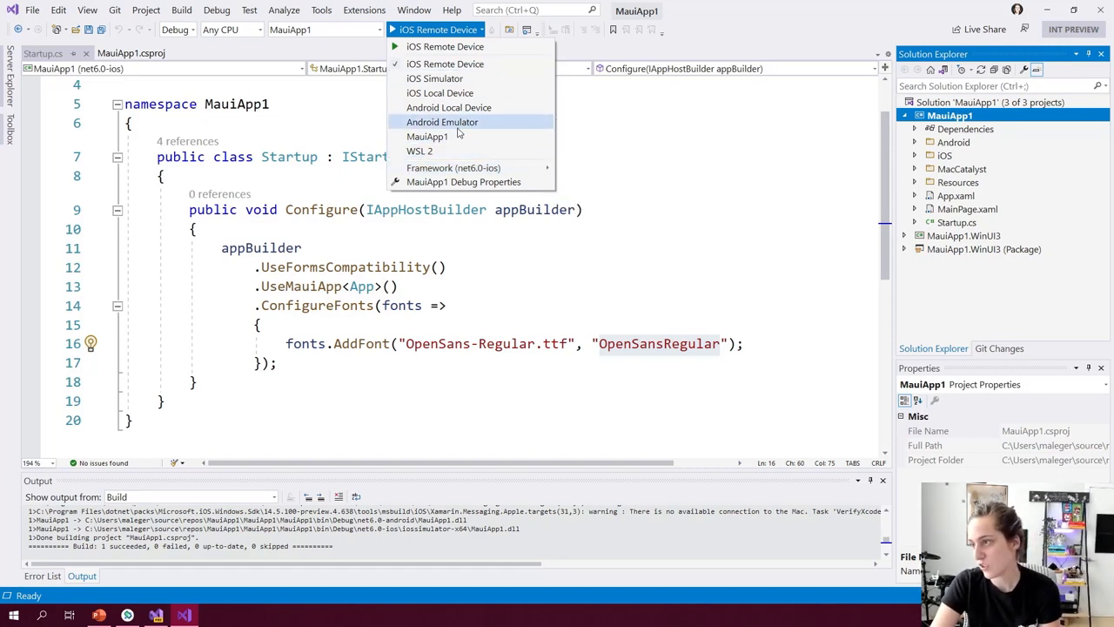
mouse_move(450, 108)
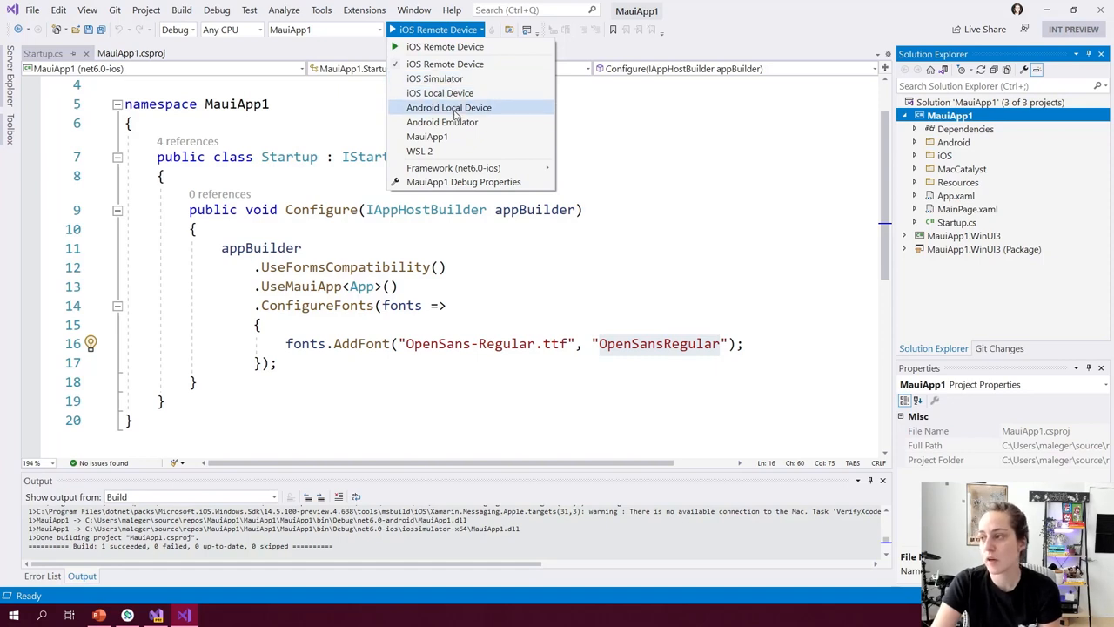
mouse_move(443, 122)
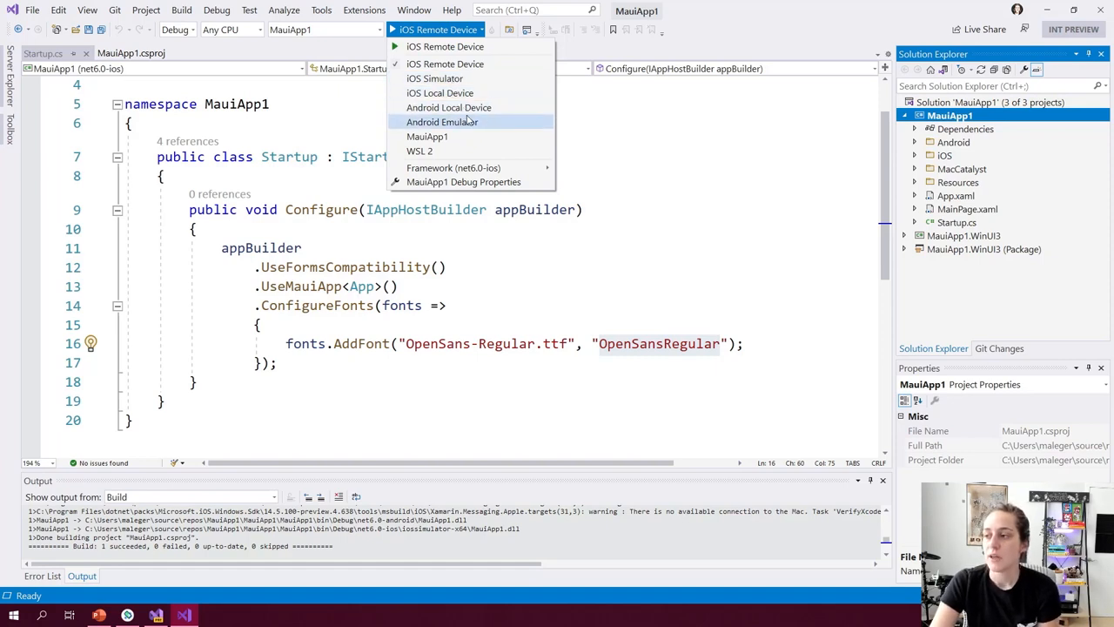
mouse_move(442, 122)
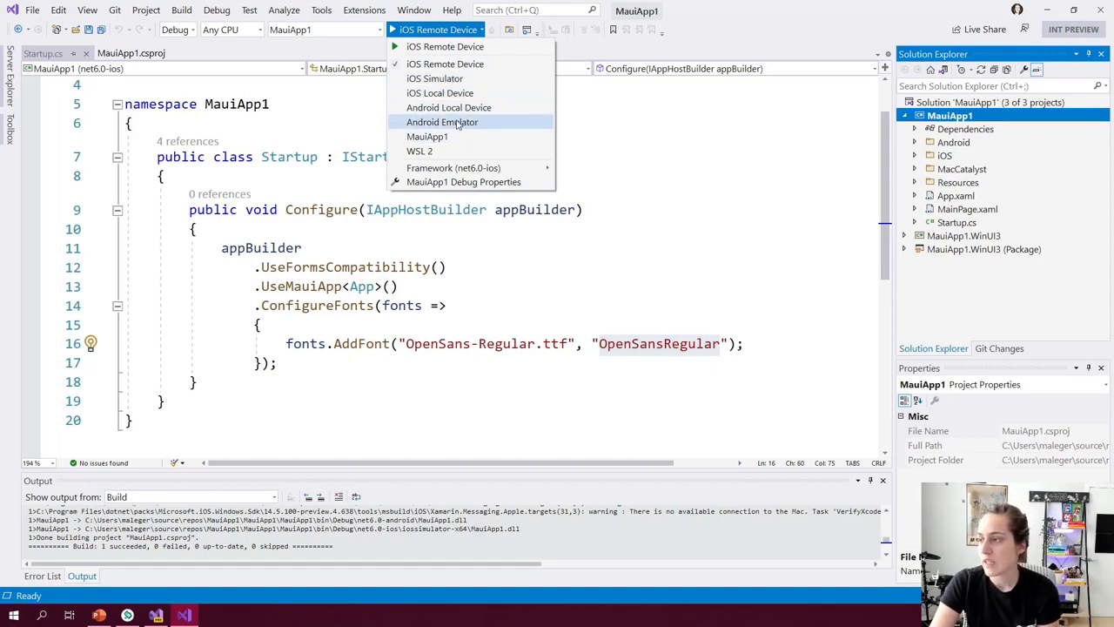
left_click(442, 122)
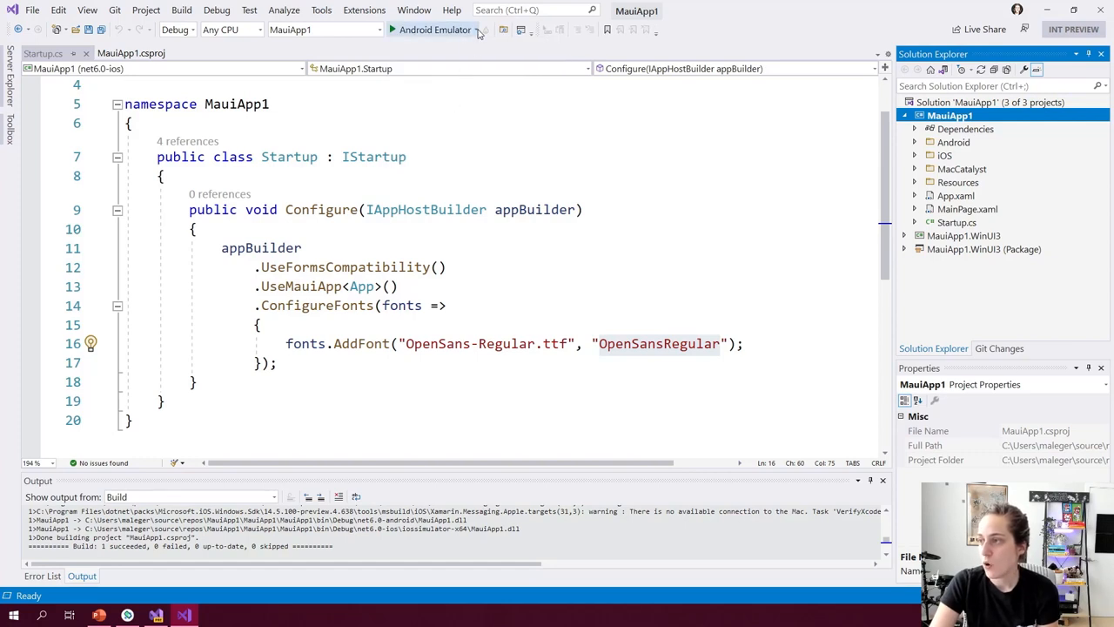
- Run MauiApp1 on the Android emulator showing Hello, World! and raise its counter to 7
left_click(477, 30)
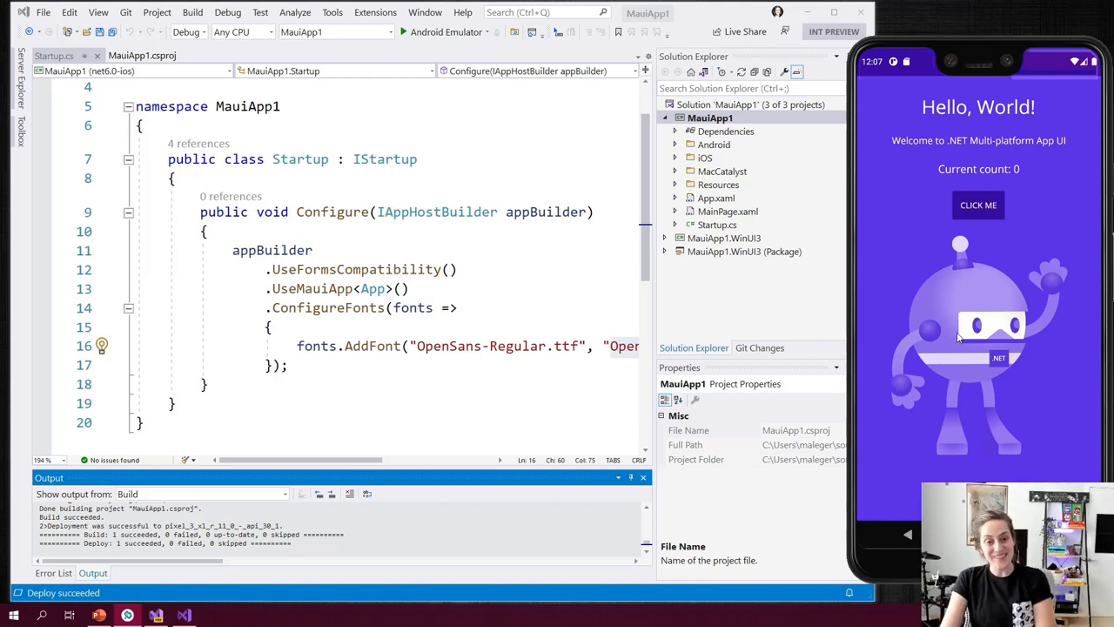
mouse_move(916, 281)
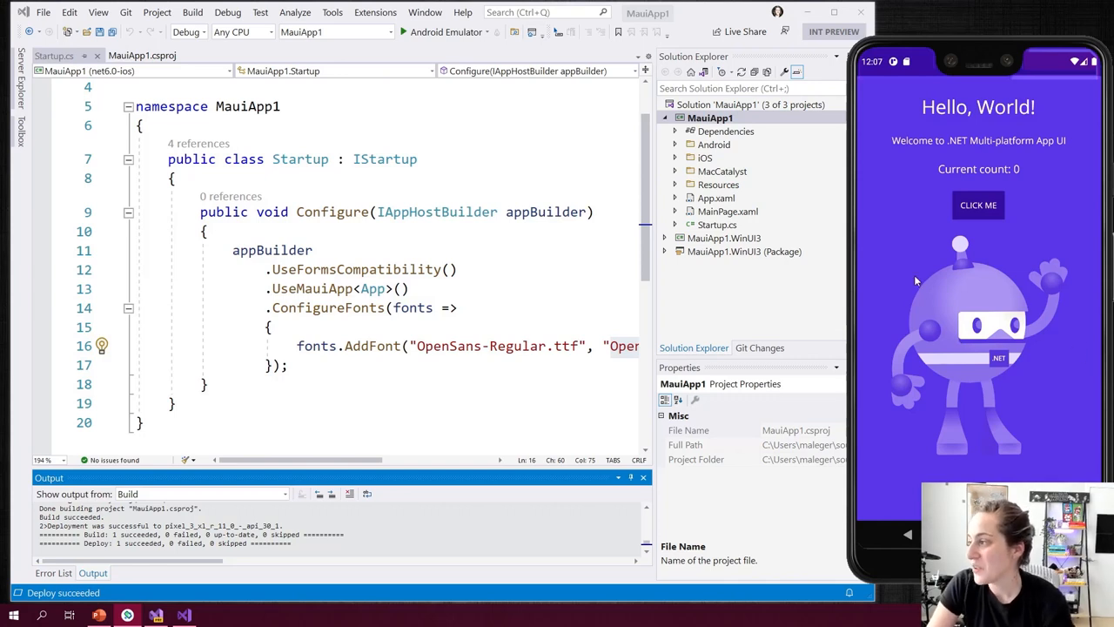
left_click(979, 206)
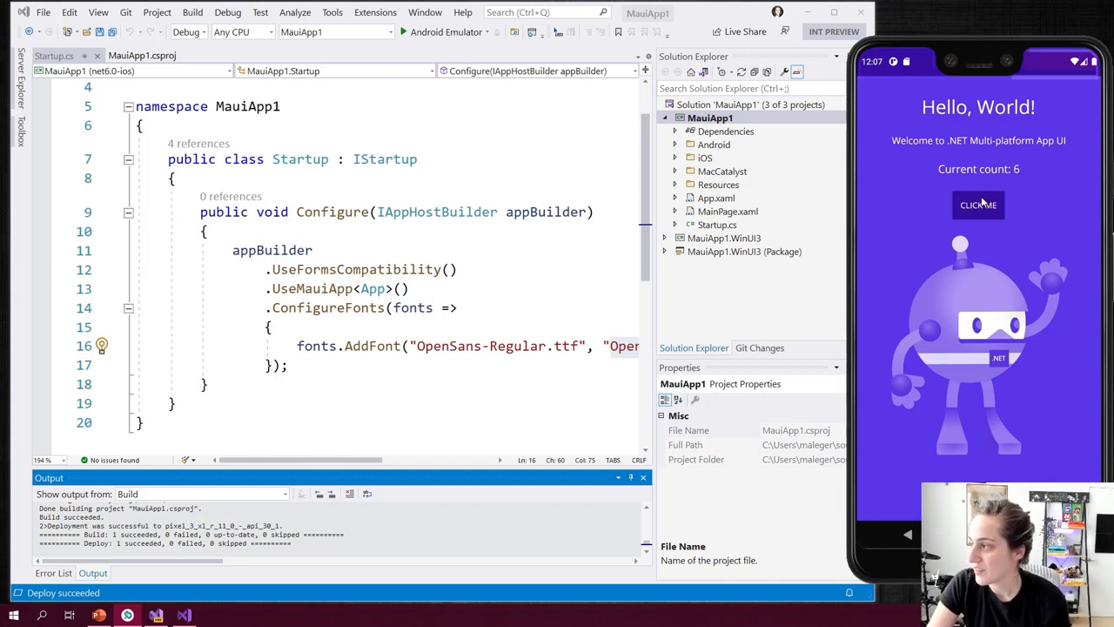
left_click(979, 205)
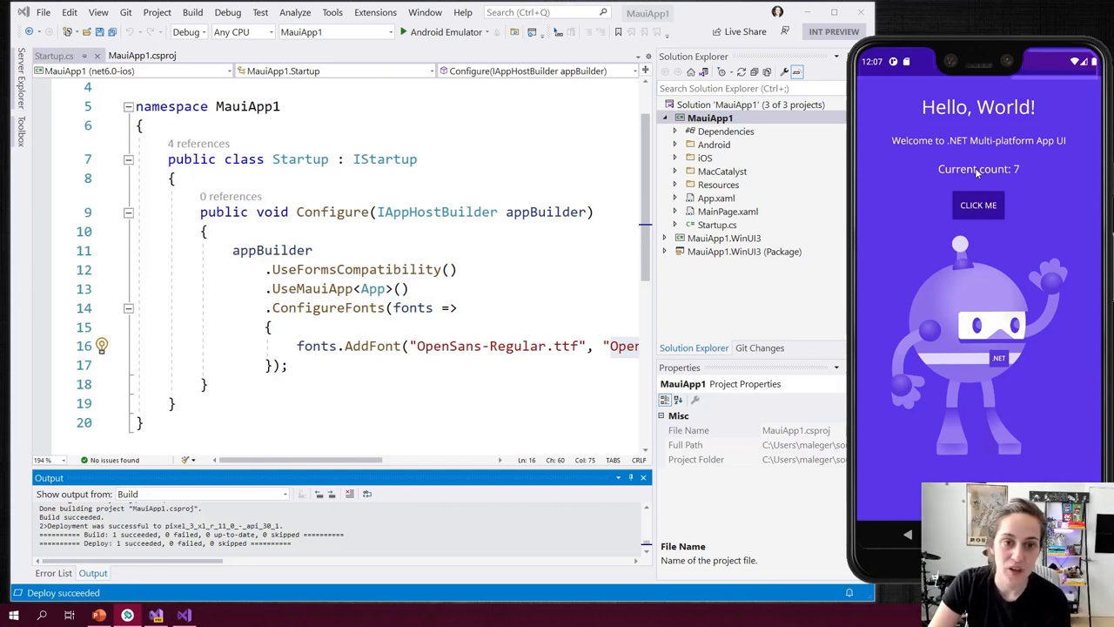
mouse_move(991, 179)
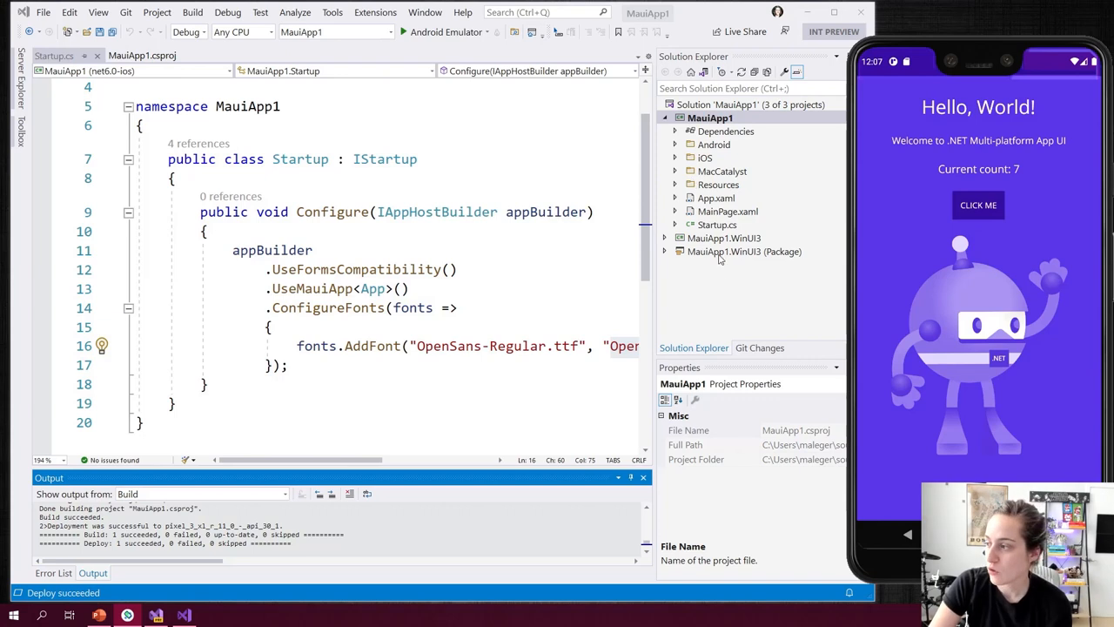
right_click(720, 251)
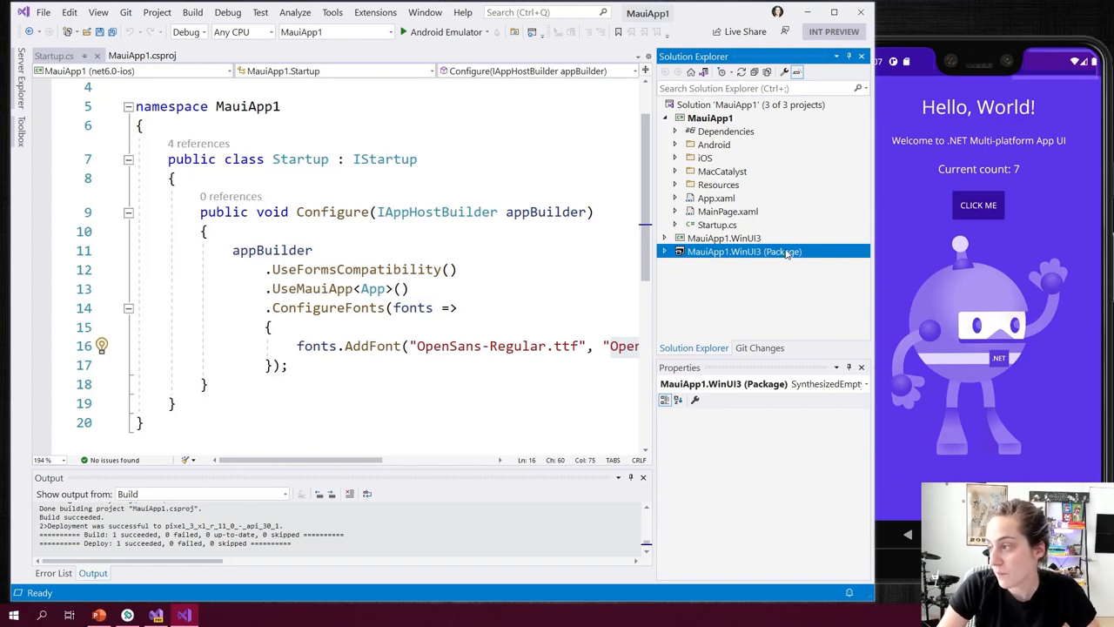
- Make MauiApp1.WinUI3 (Package) the startup project, run on Local Machine and click the counter to 6
right_click(763, 251)
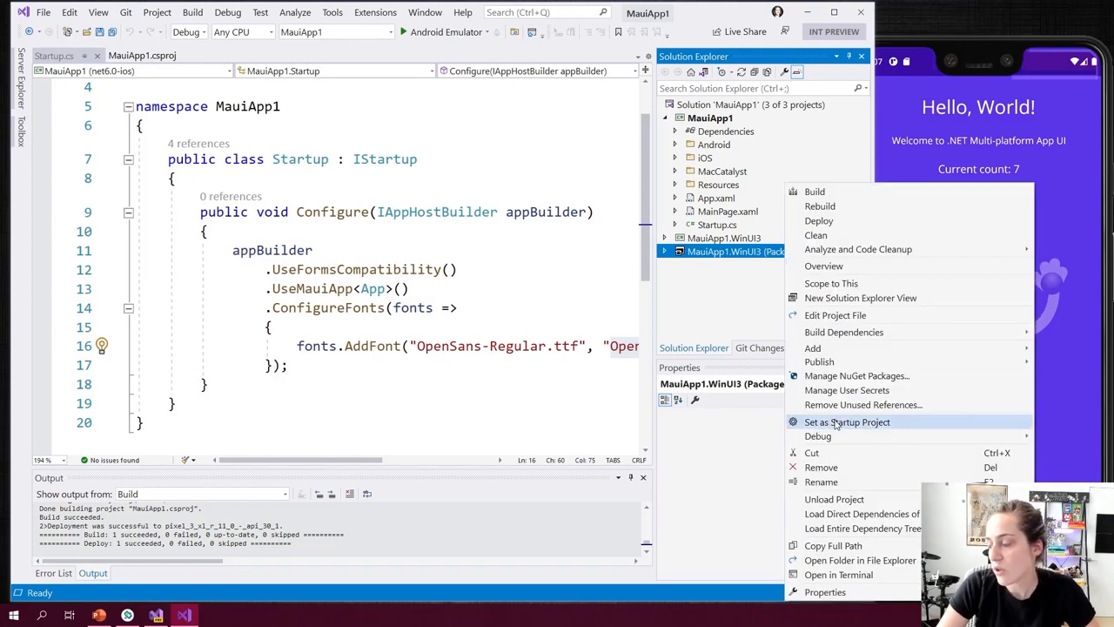
left_click(847, 422)
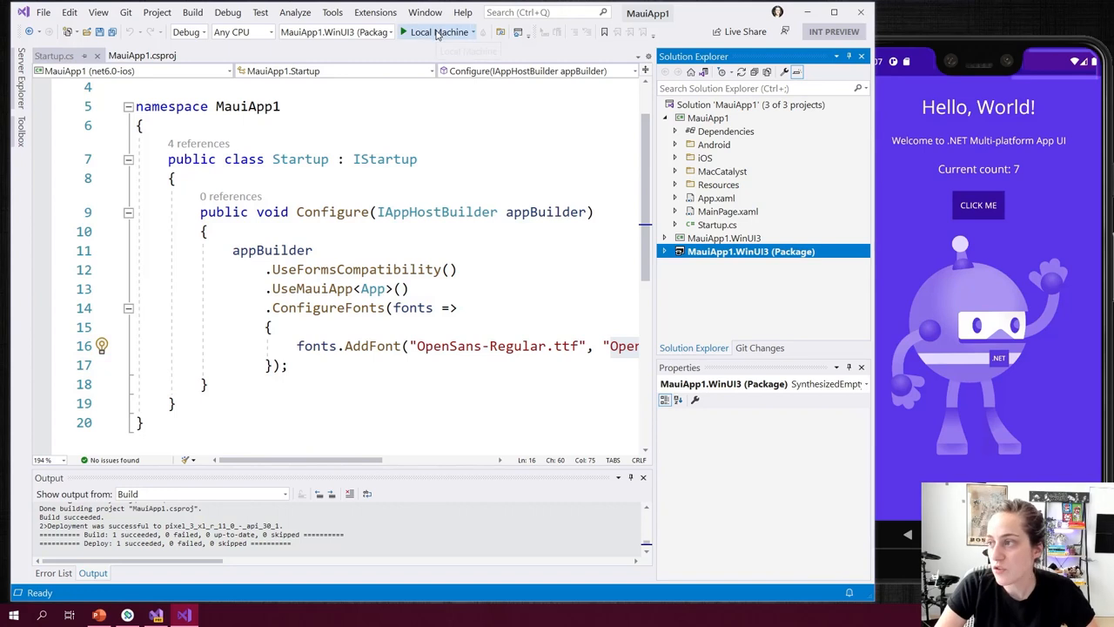
left_click(436, 32)
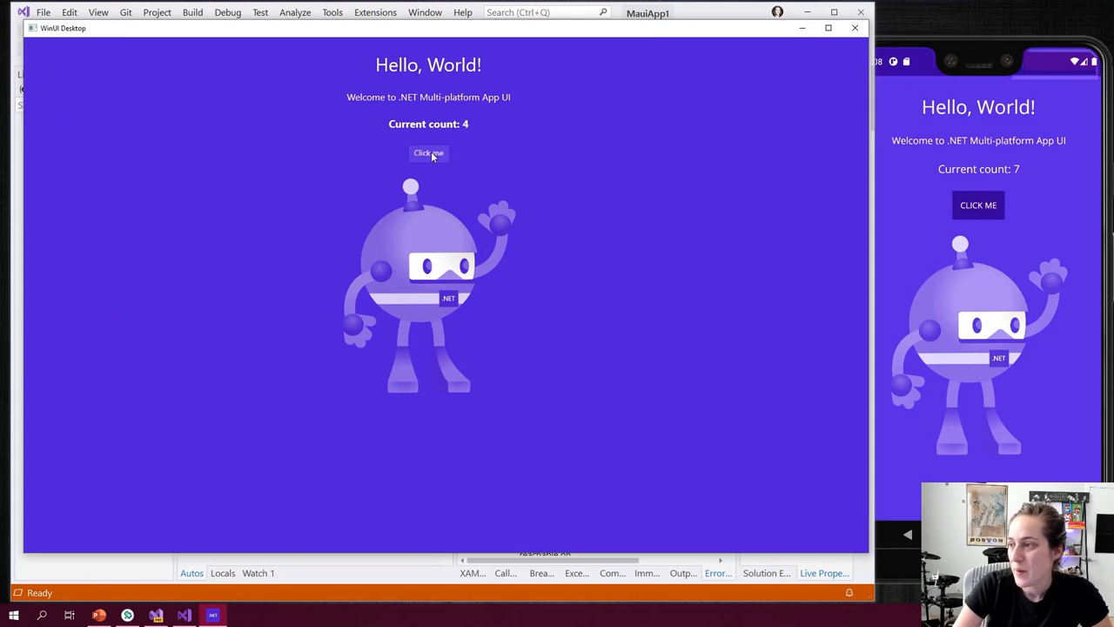
left_click(428, 153)
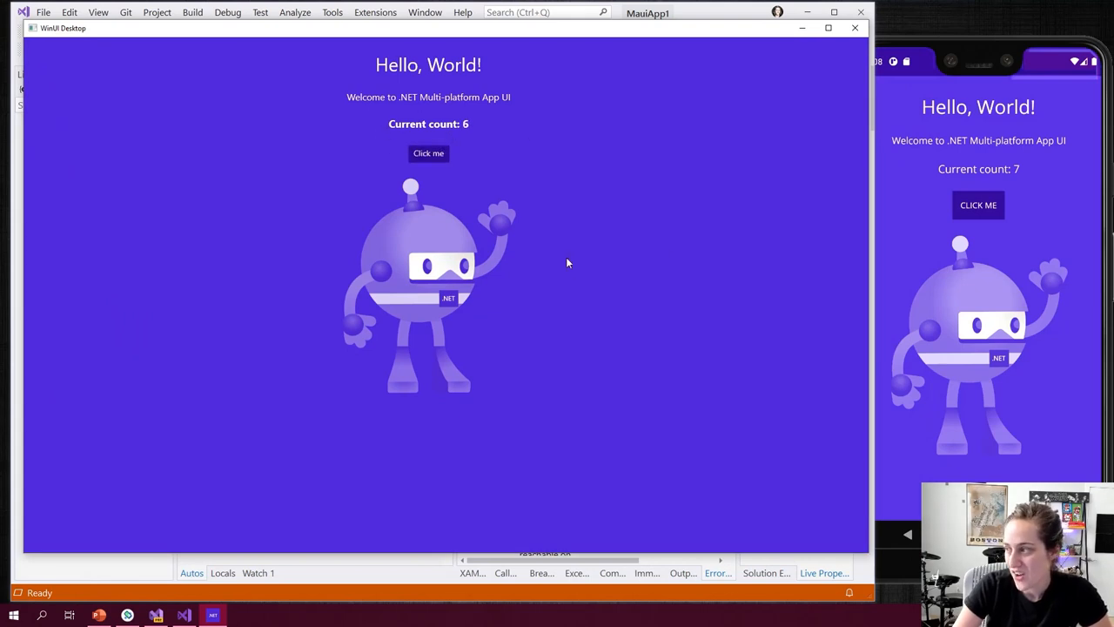
mouse_move(418, 251)
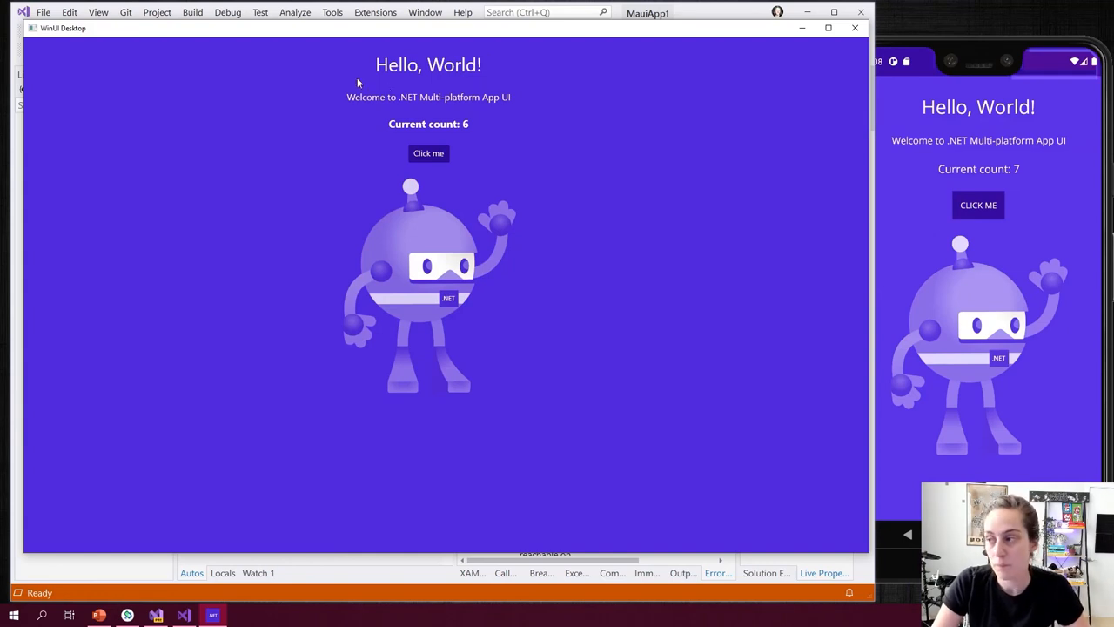
mouse_move(327, 140)
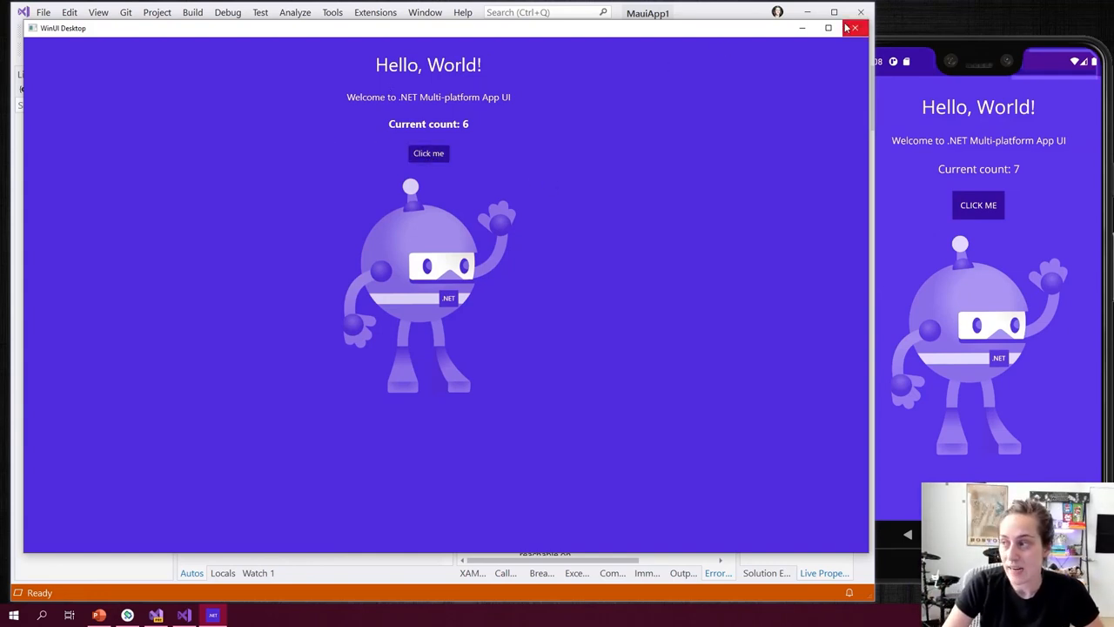
mouse_move(856, 383)
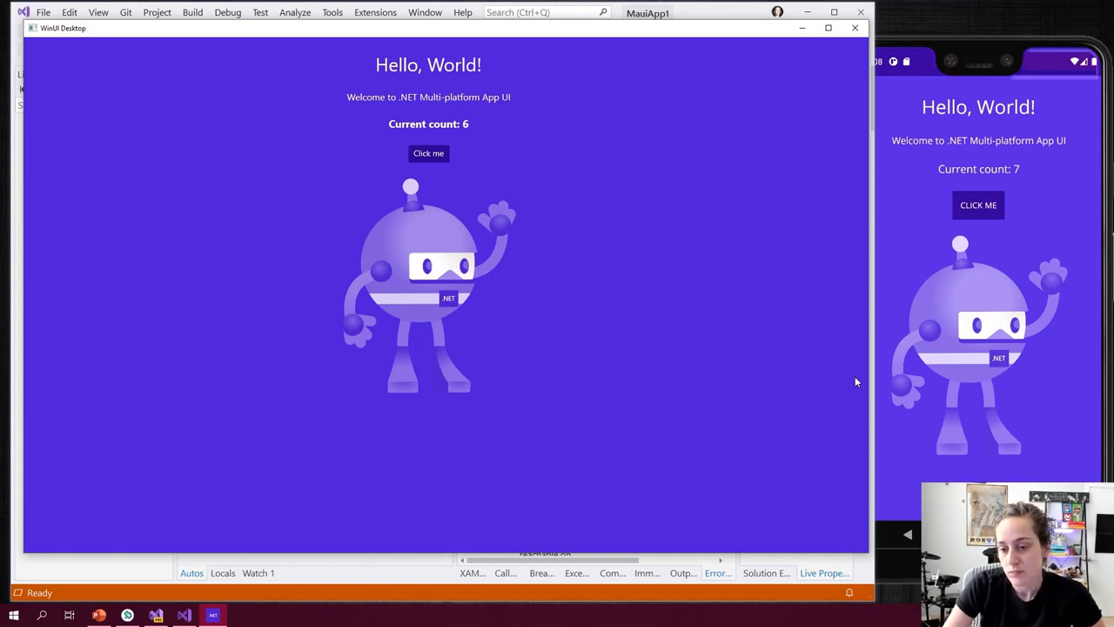
mouse_move(866, 385)
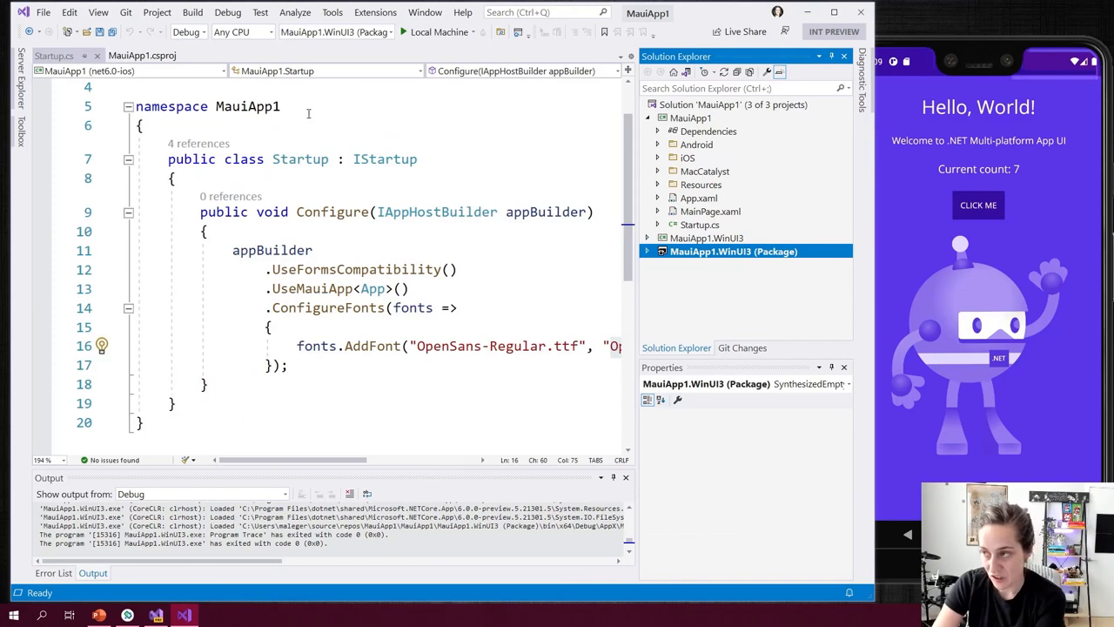
mouse_move(780, 42)
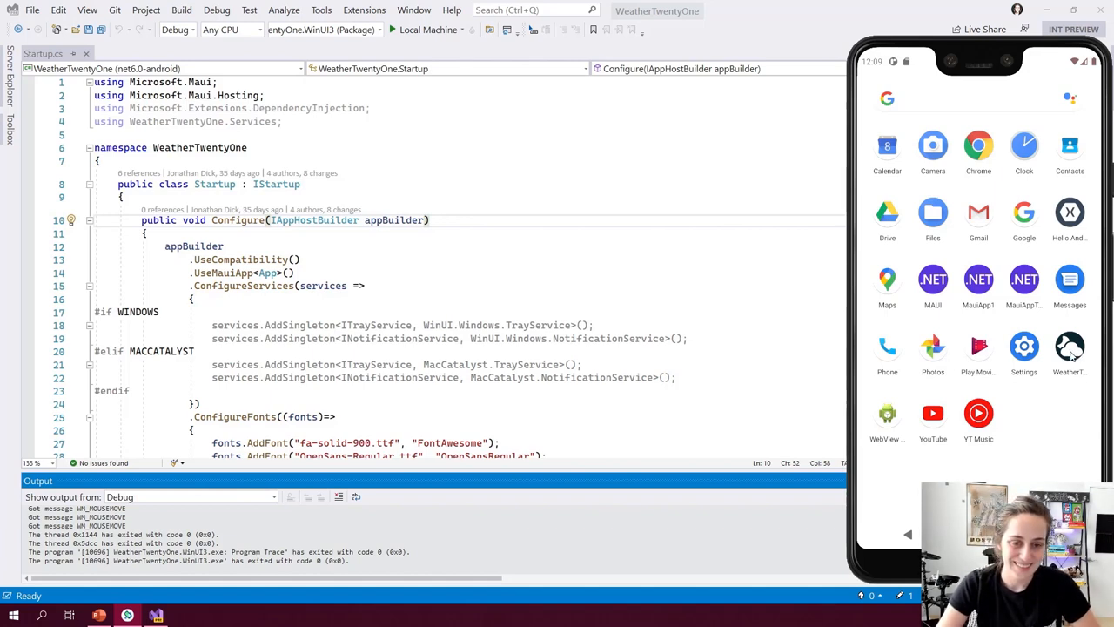
- Launch WeatherTwentyOne from the emulator home screen and scroll through the Redmond, WA forecast
left_click(1069, 348)
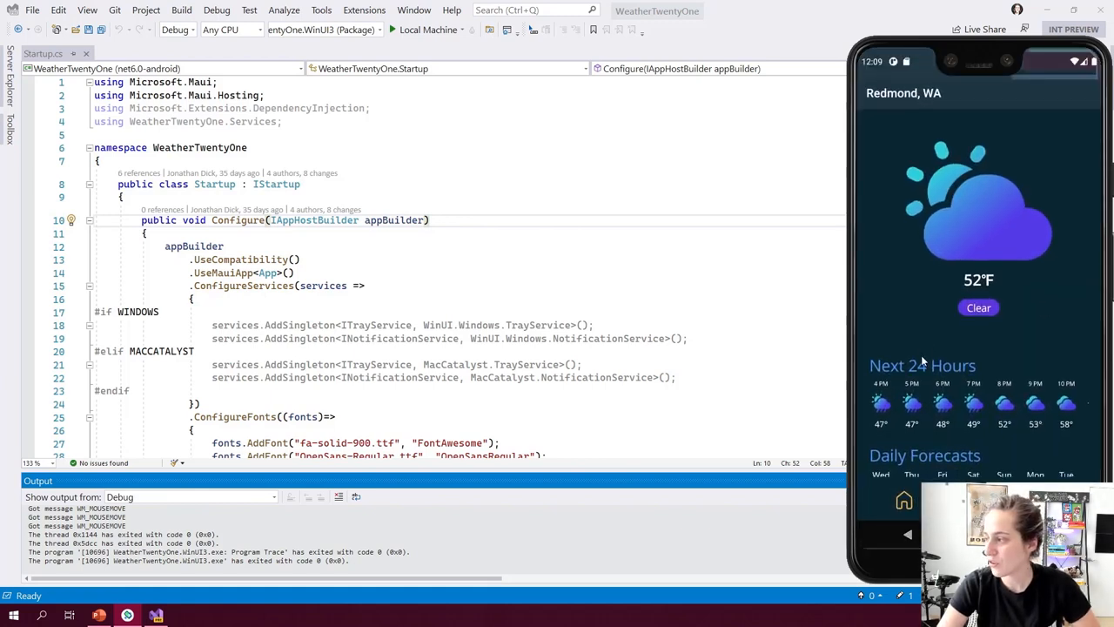
scroll("down", 3)
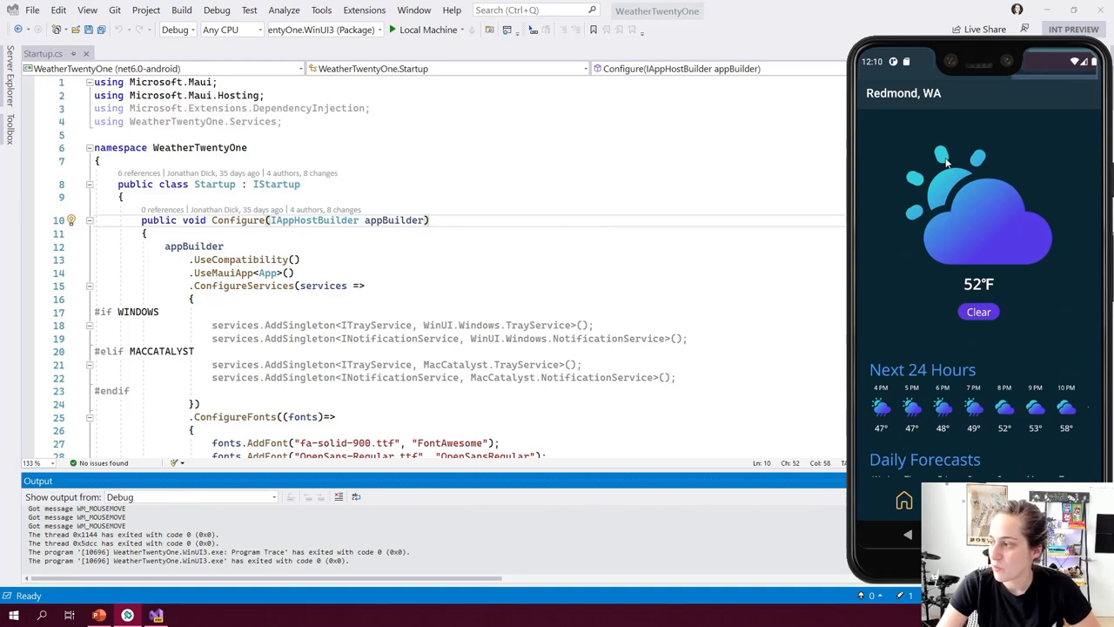
scroll("down", 3)
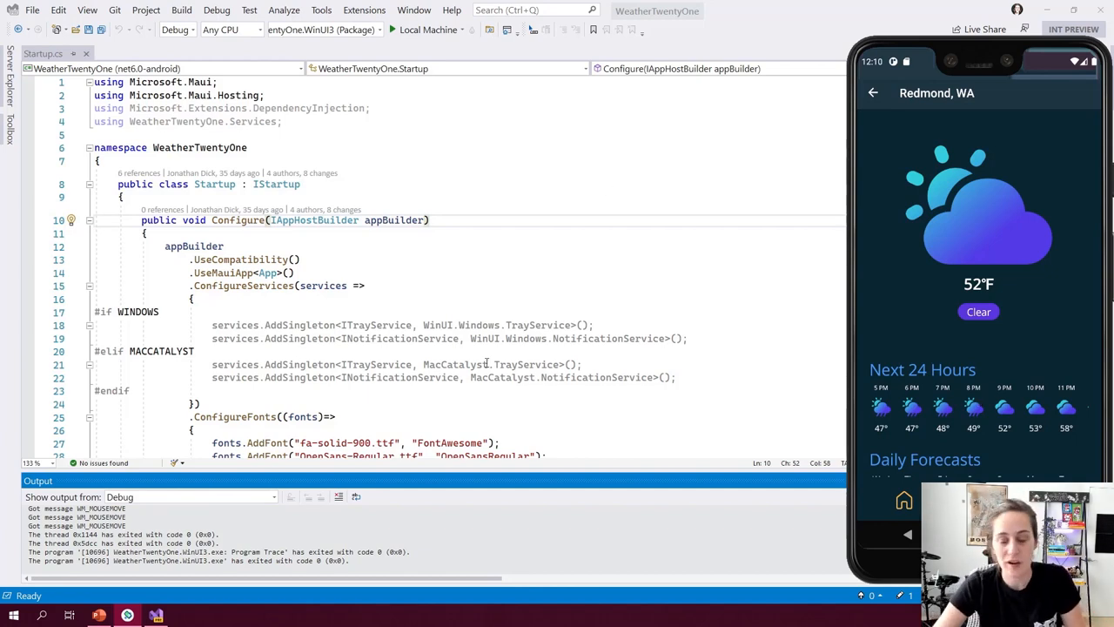
- Bring the editor forward and expand the WeatherTwentyOne project, briefly peeking into its Android folder
left_click(425, 285)
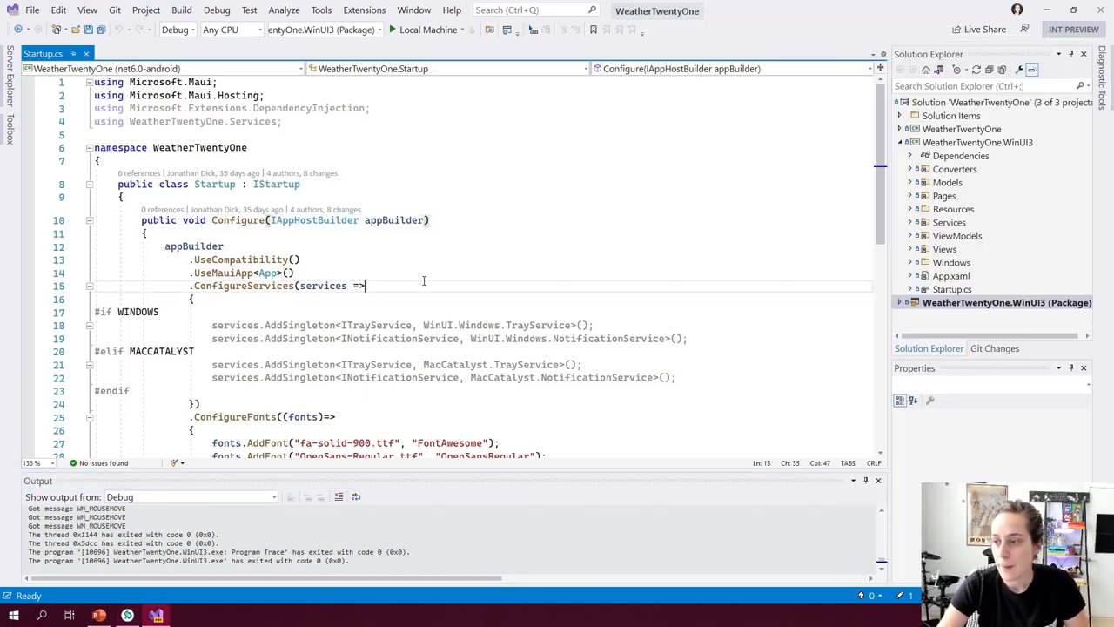
mouse_move(359, 347)
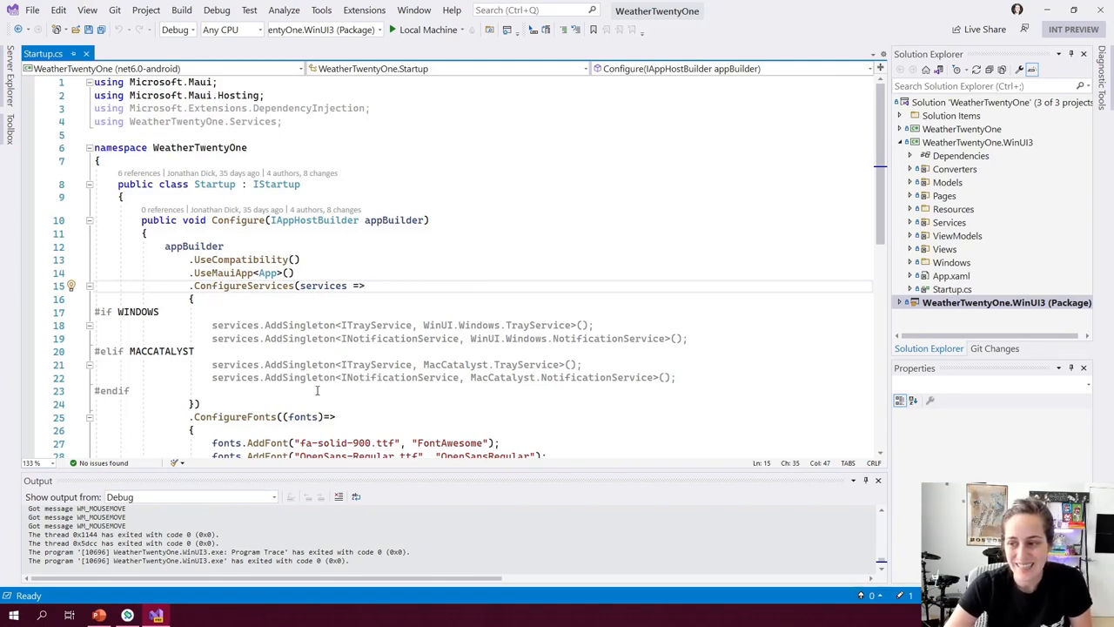
scroll("down", 3)
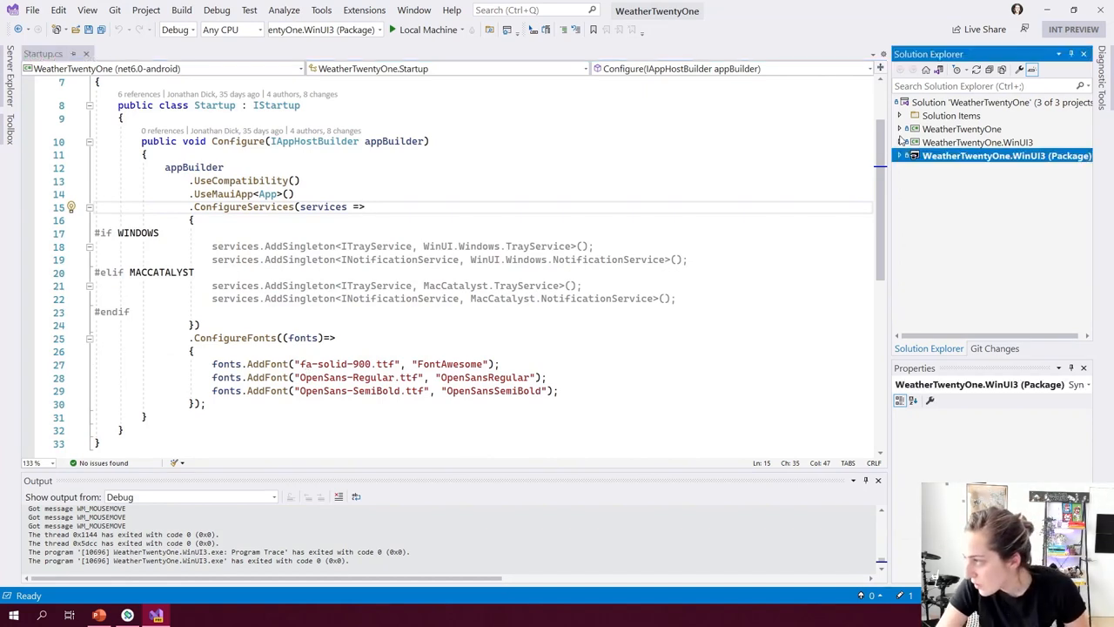
left_click(902, 129)
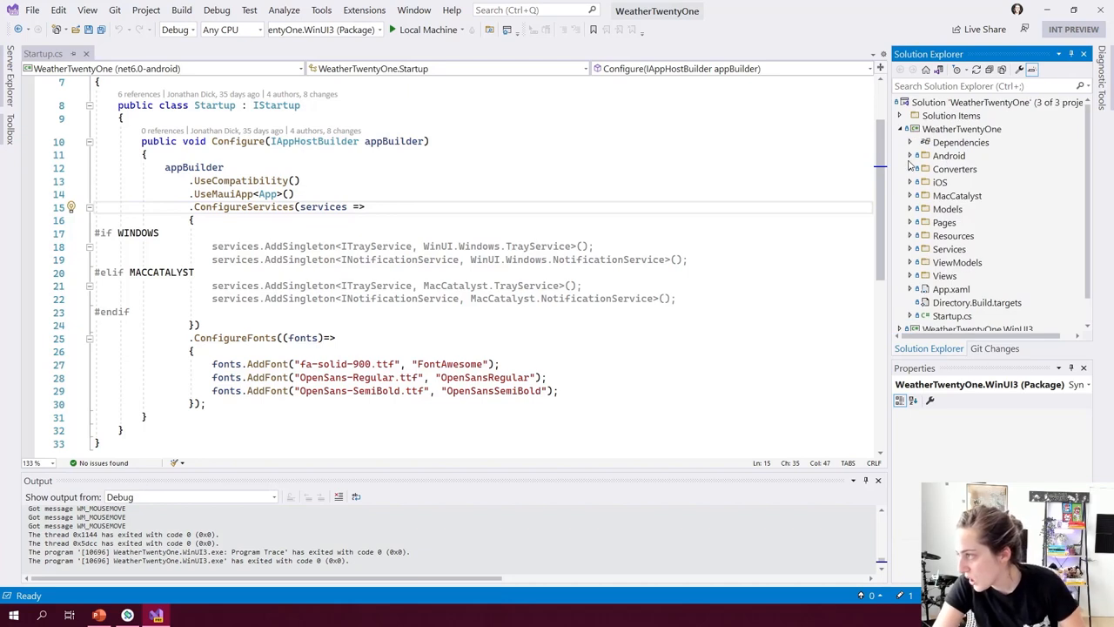
left_click(911, 155)
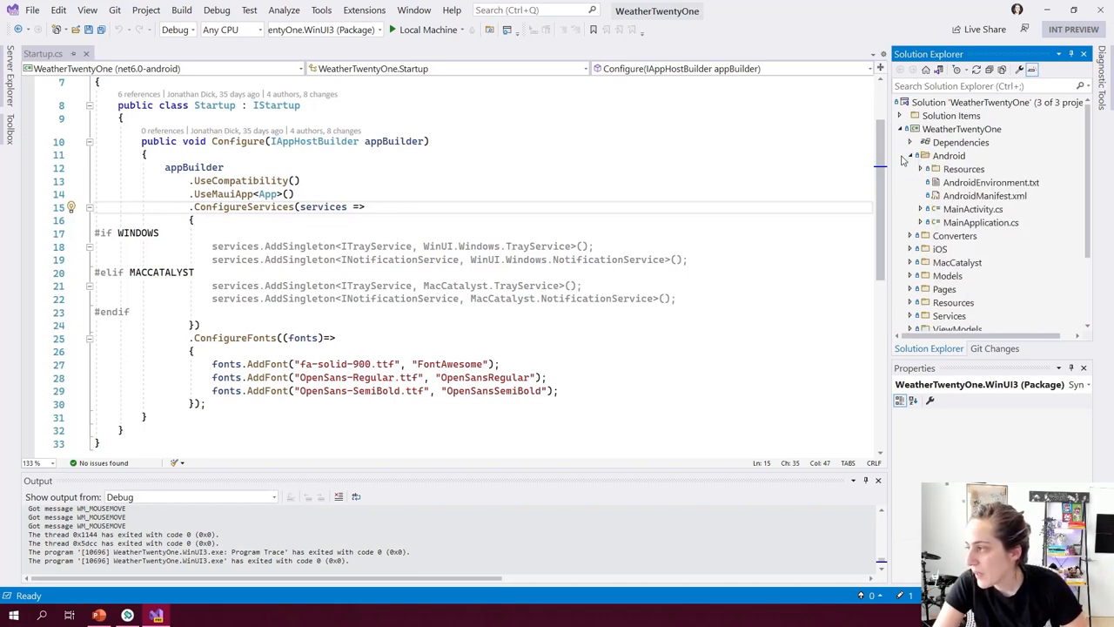
left_click(911, 155)
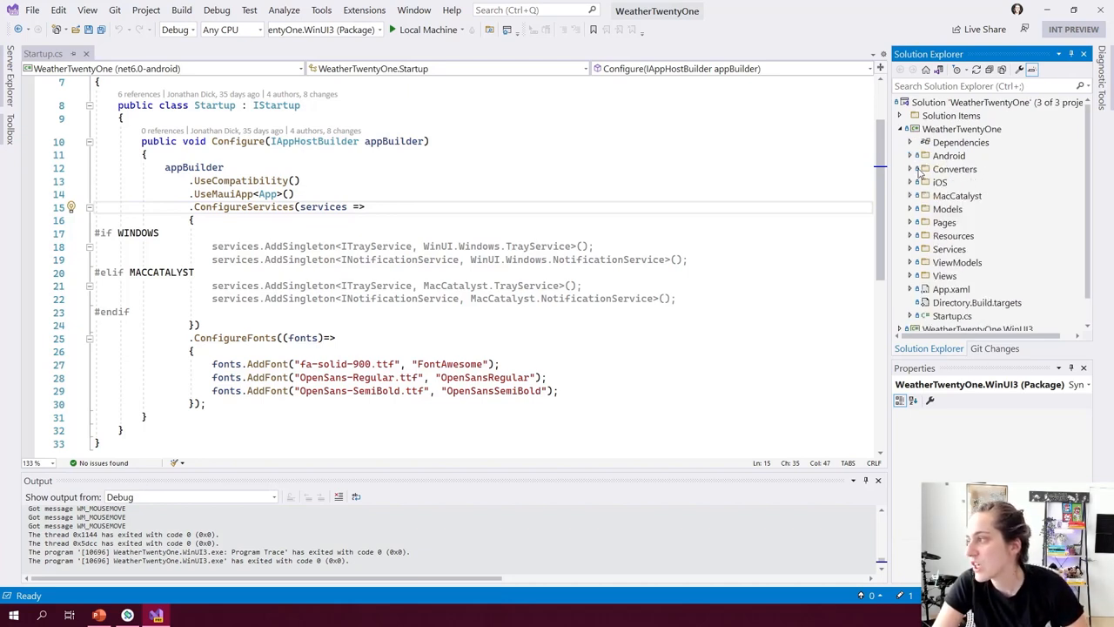
- Browse the MacCatalyst platform folder, then reveal the Pages folder's files including HomePage.xaml.cs
left_click(912, 195)
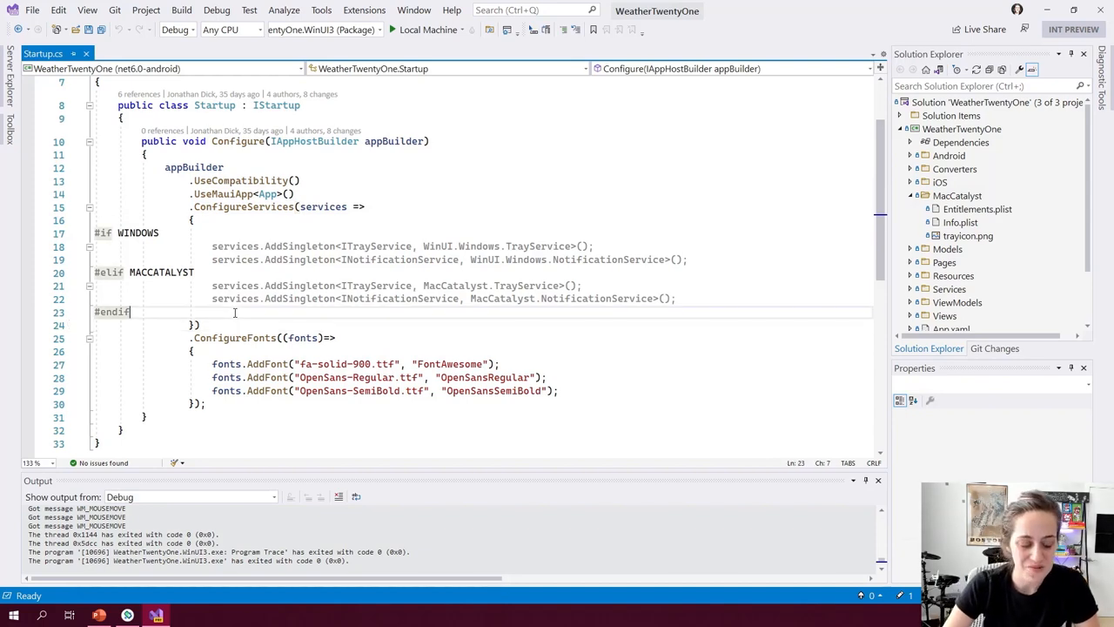
mouse_move(322, 281)
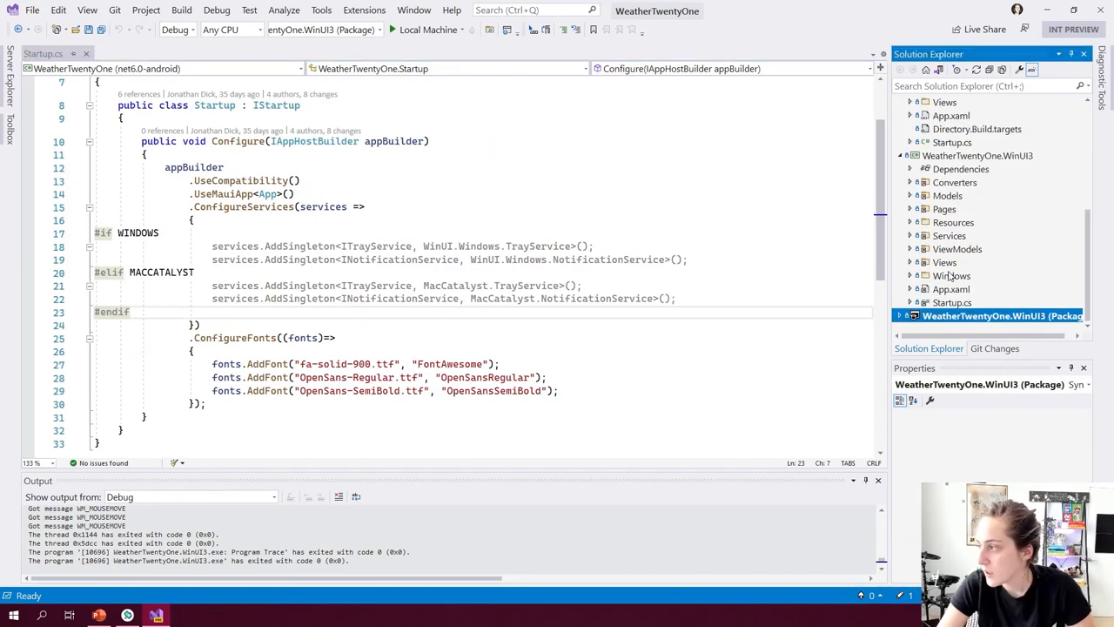
left_click(913, 223)
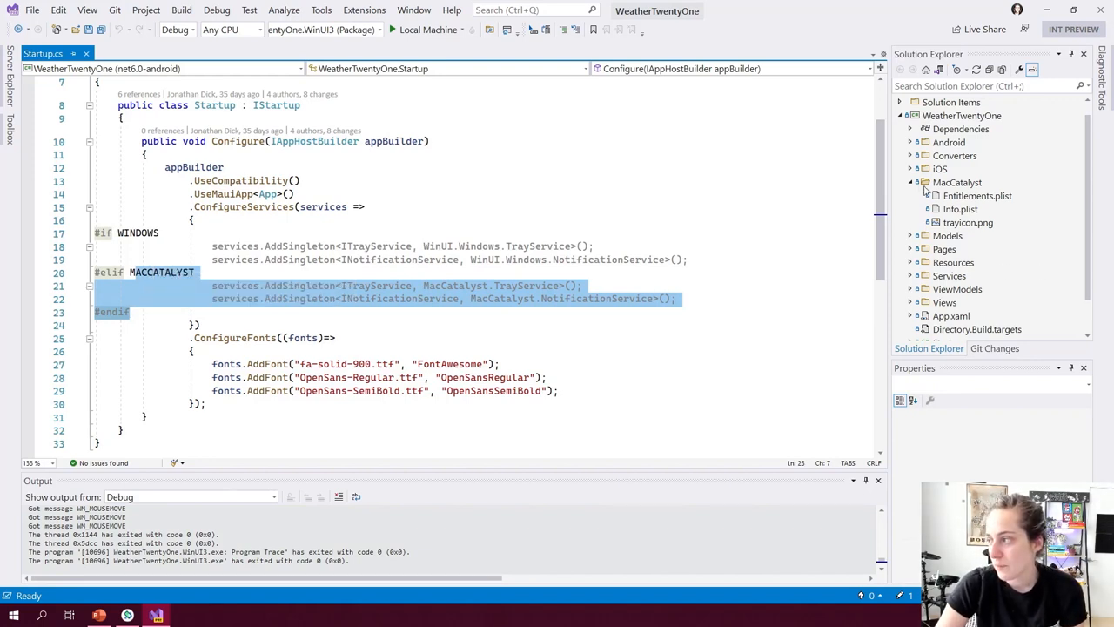
left_click(911, 183)
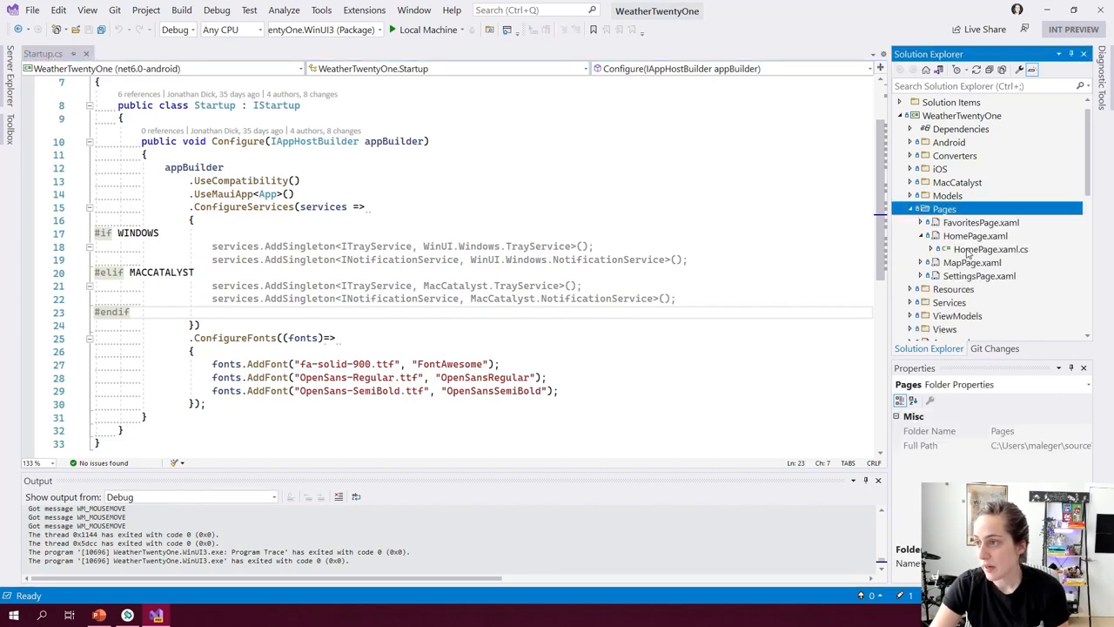
- Show HomePage.xaml.cs's constructor and retype the SetupTrayIcon(); call after SetupAppActions
double_click(989, 249)
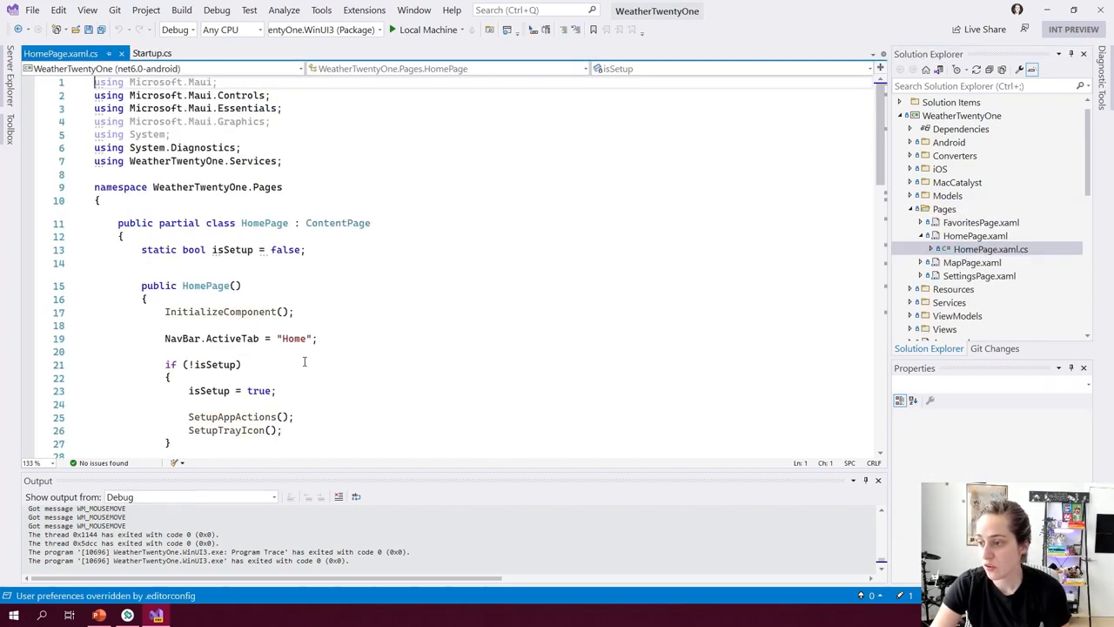
scroll("down", 3)
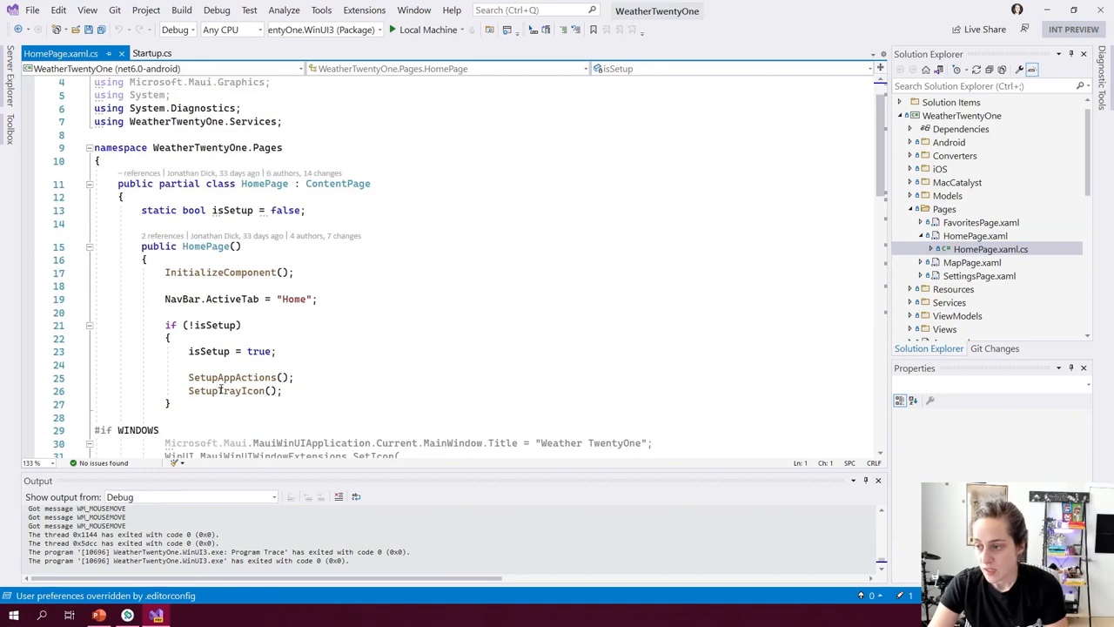
mouse_move(212, 376)
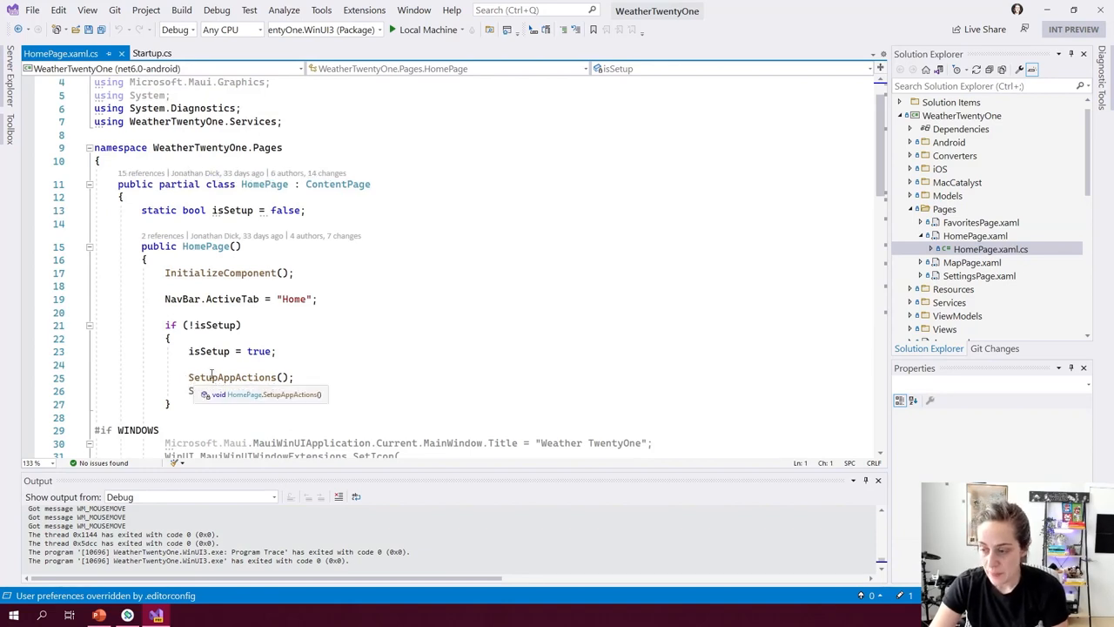
type("etupTrayIcon();")
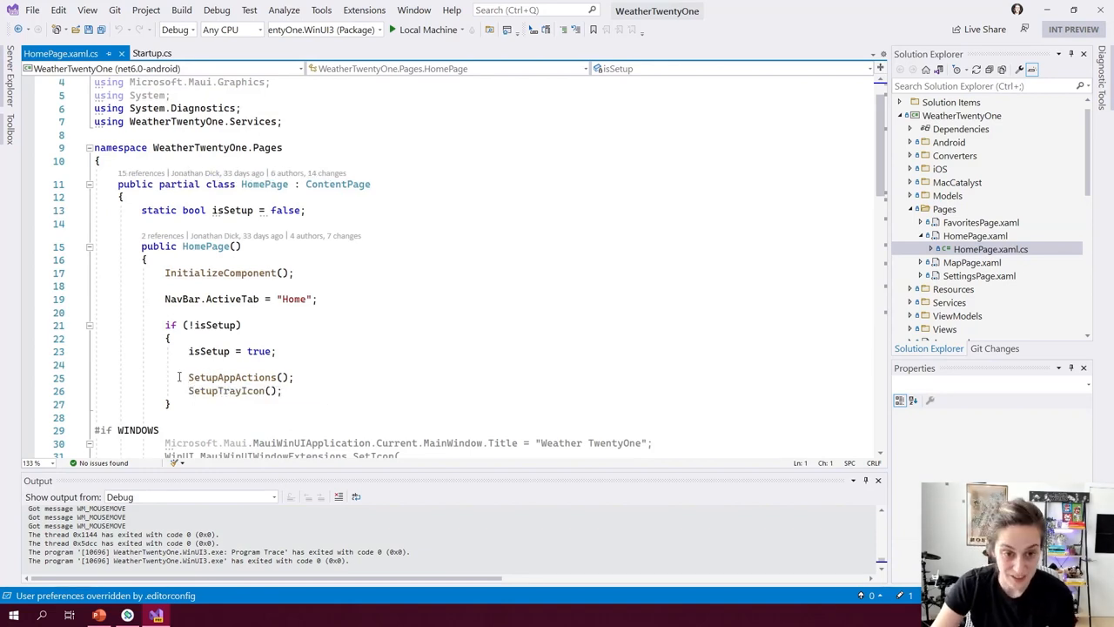
mouse_move(226, 390)
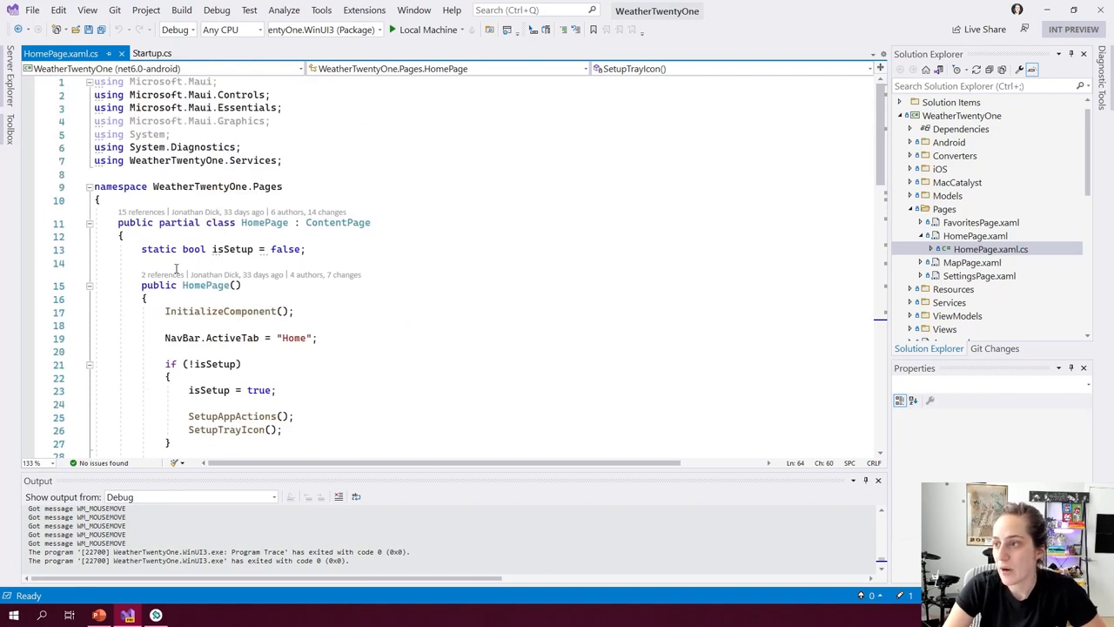
- Return to Startup.cs at its top with the Pages folder collapsed again
left_click(146, 52)
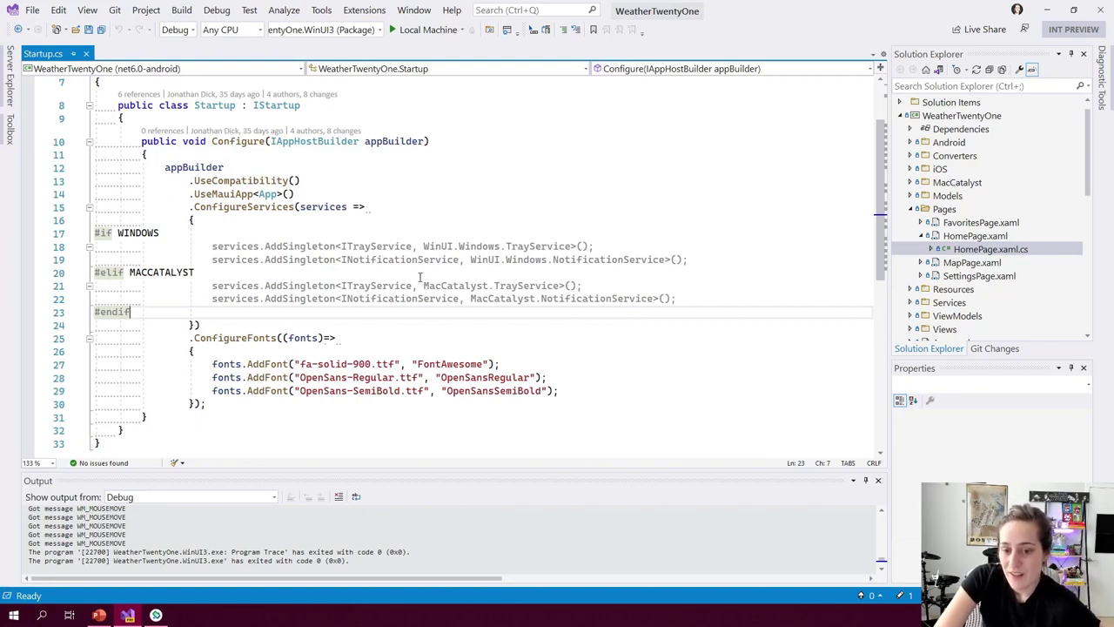
mouse_move(555, 272)
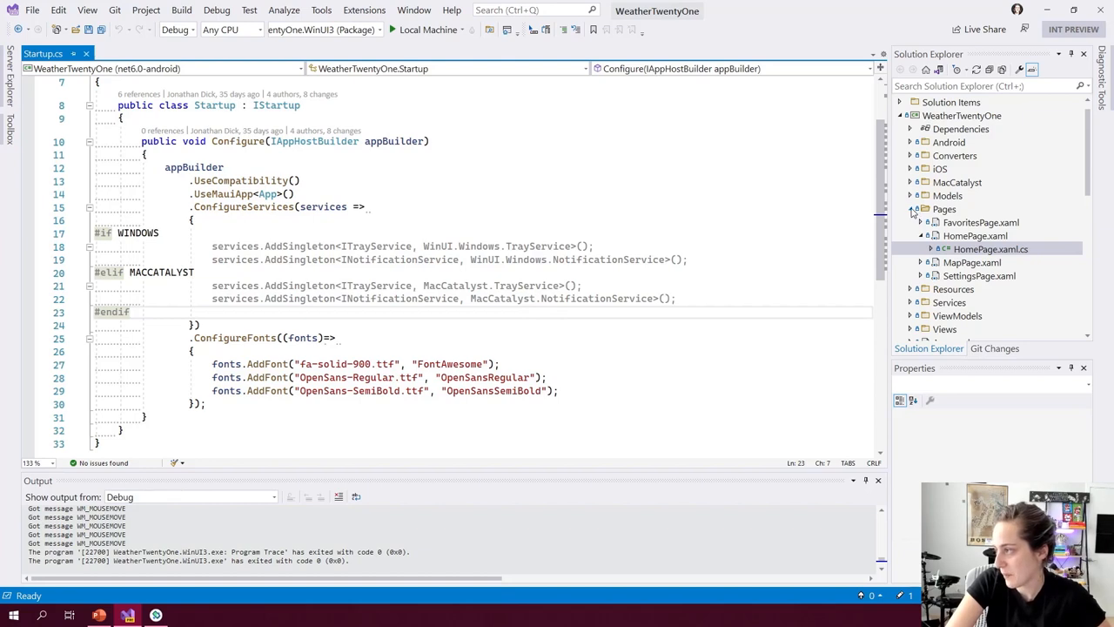
left_click(913, 209)
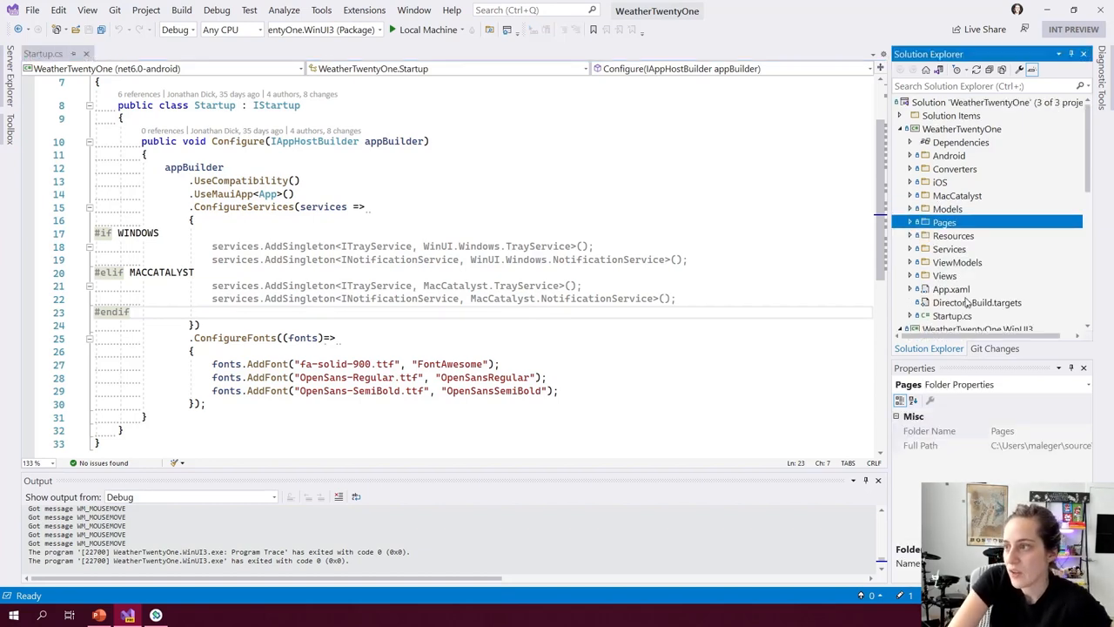
mouse_move(953, 249)
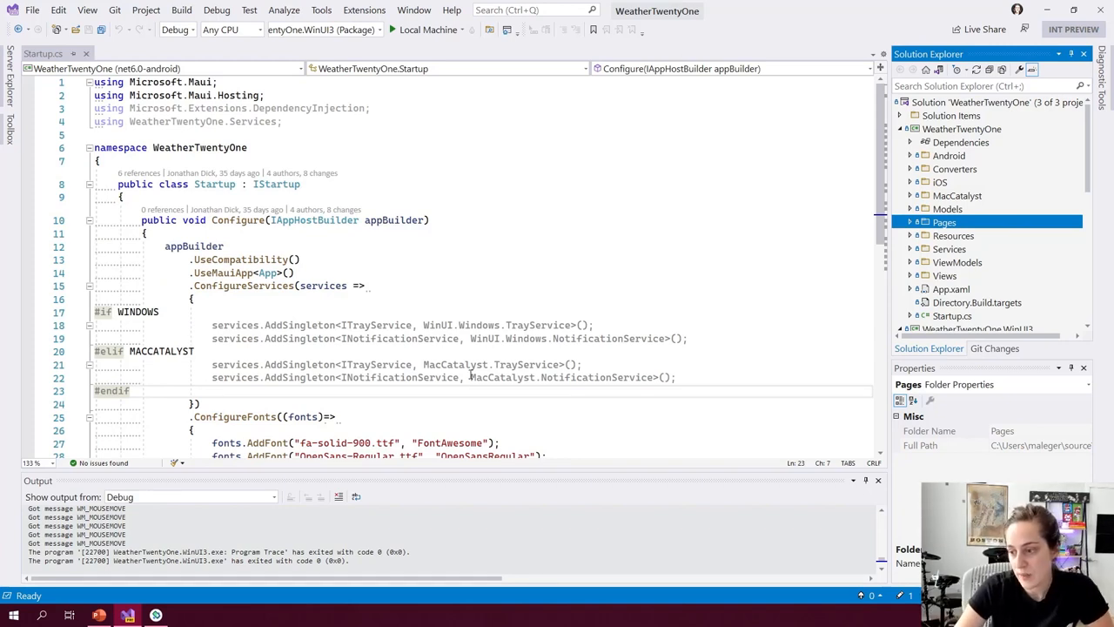
left_click(94, 612)
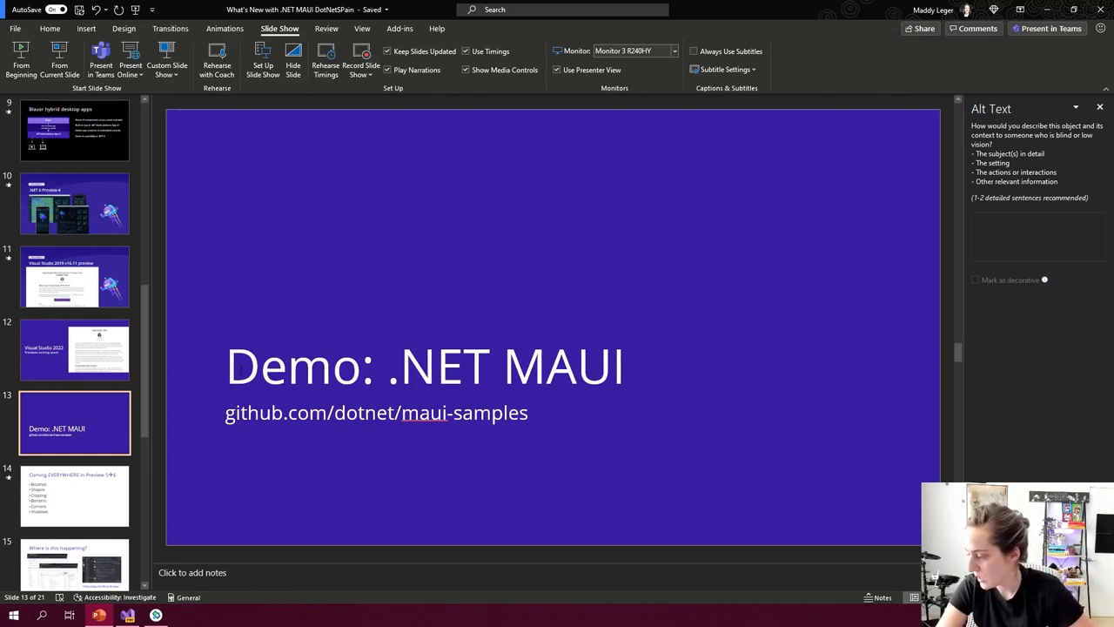
mouse_move(155, 431)
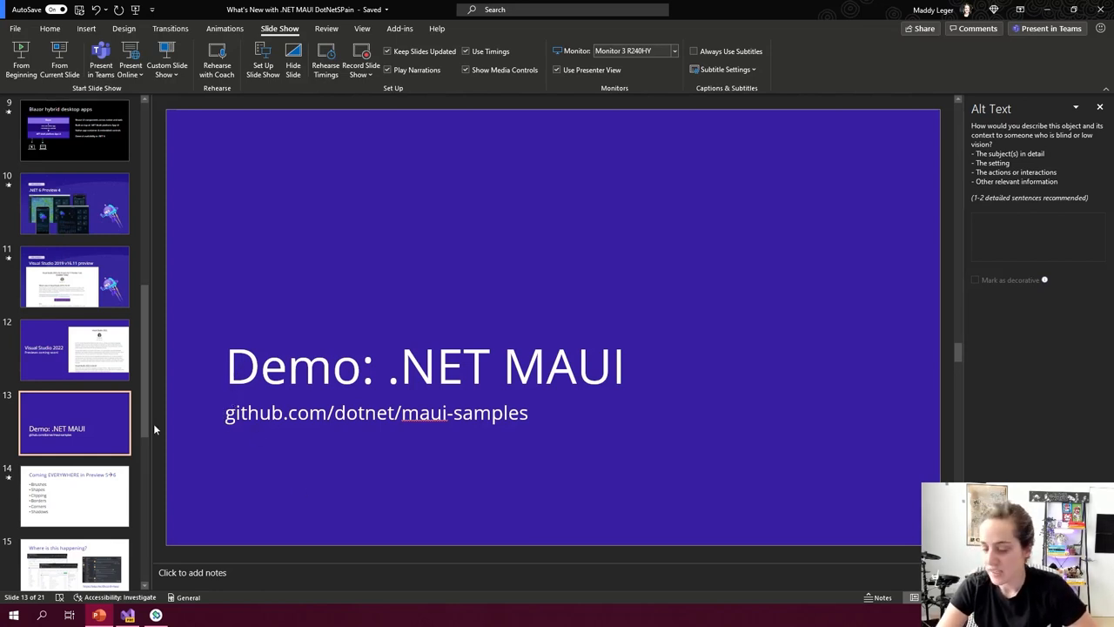
mouse_move(924, 202)
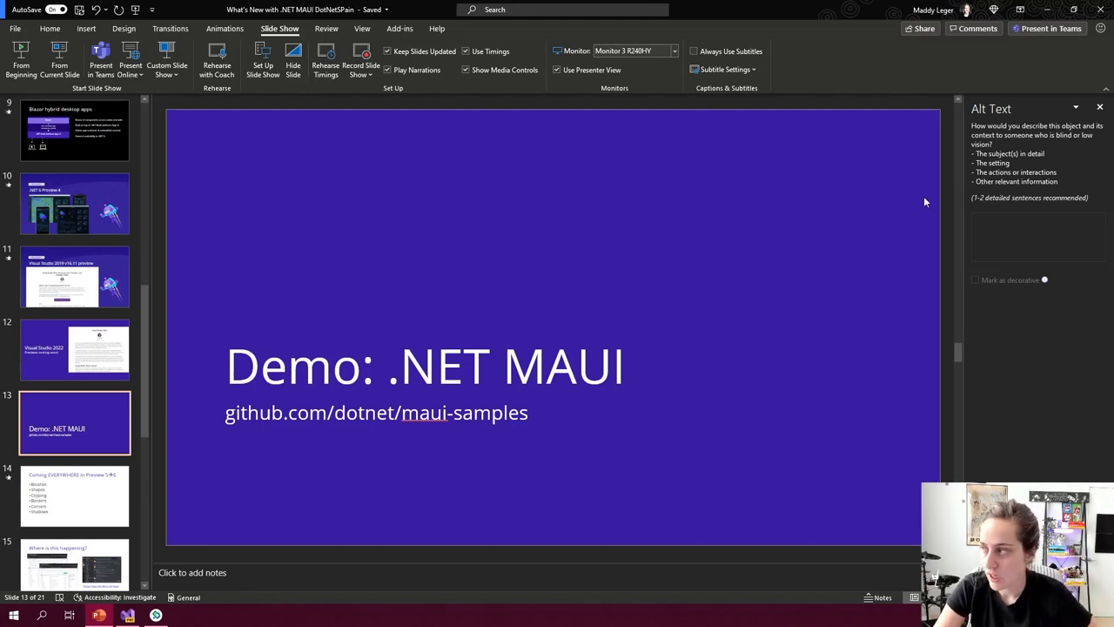
mouse_move(568, 113)
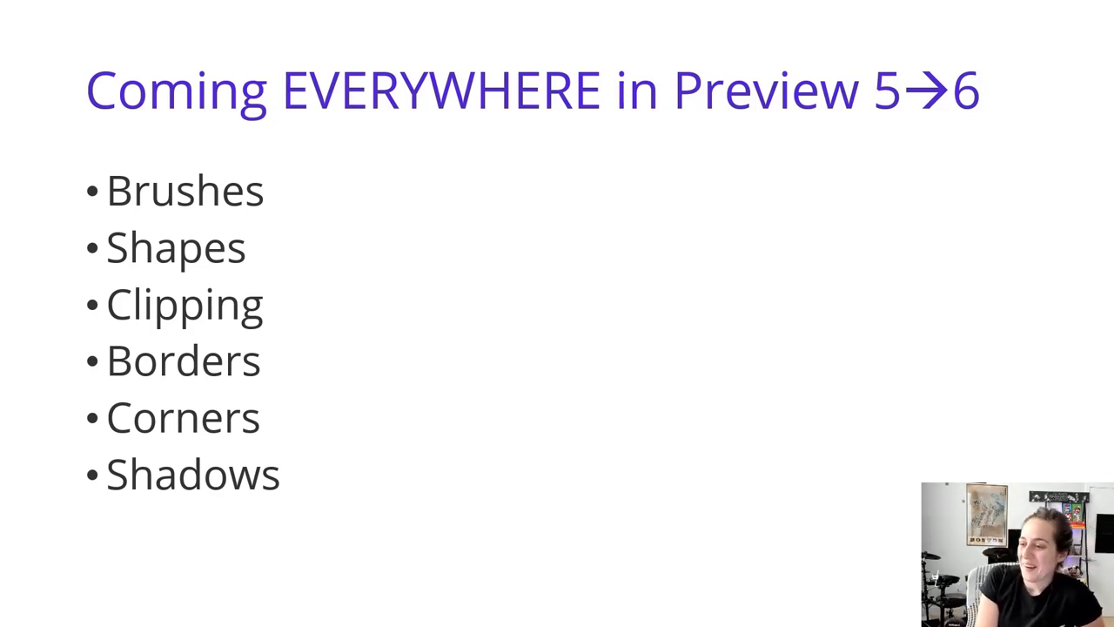
- Advance the slideshow to the .NET Community Standup slide
key("Right")
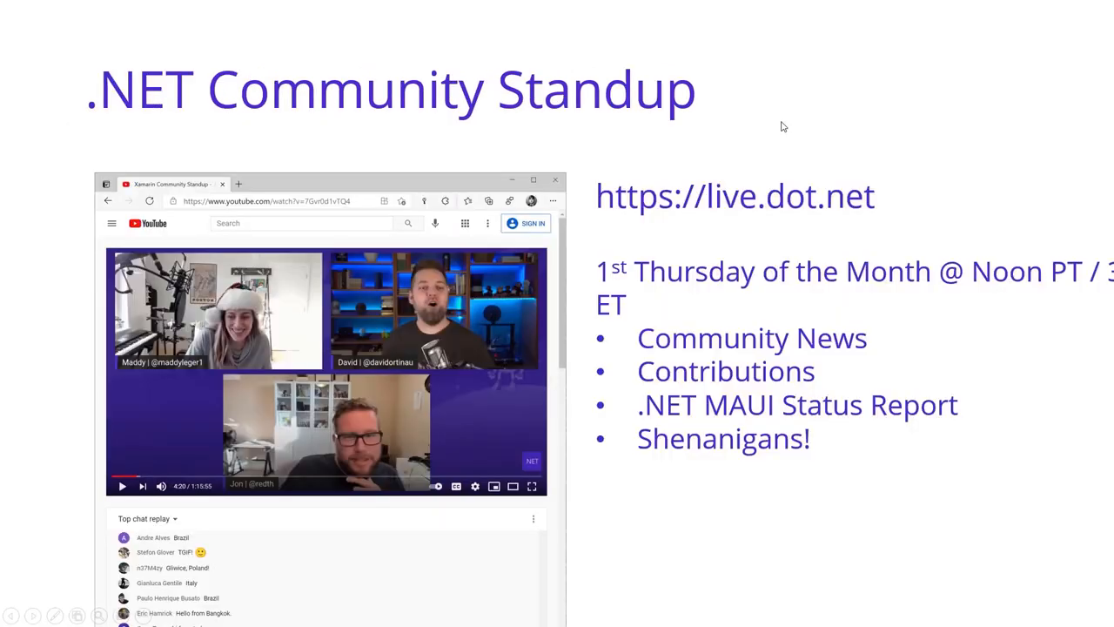
mouse_move(831, 428)
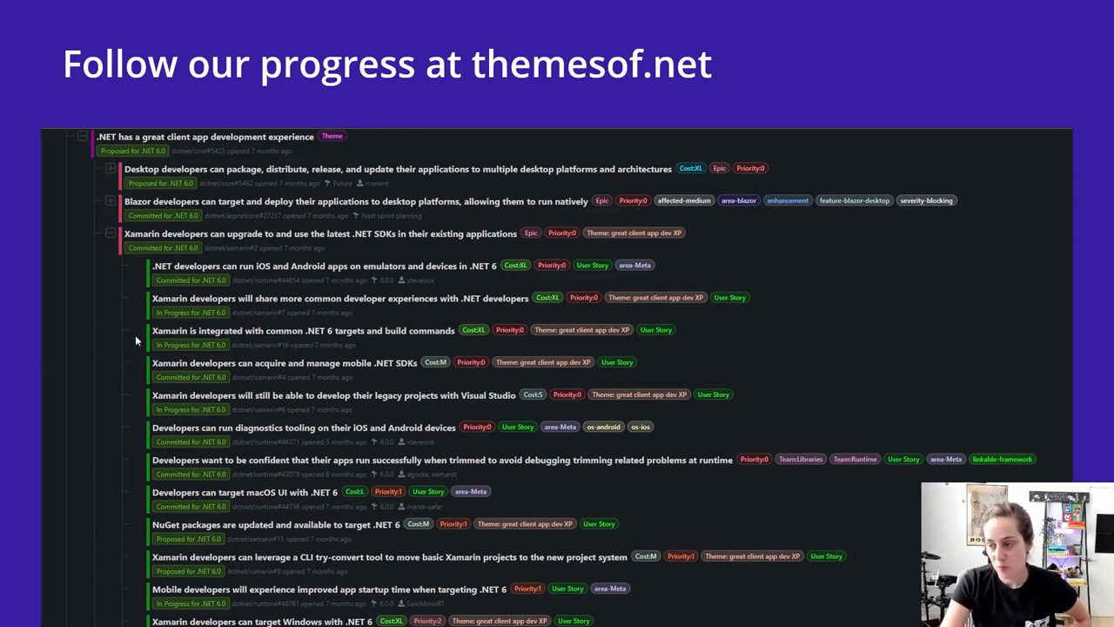
mouse_move(292, 358)
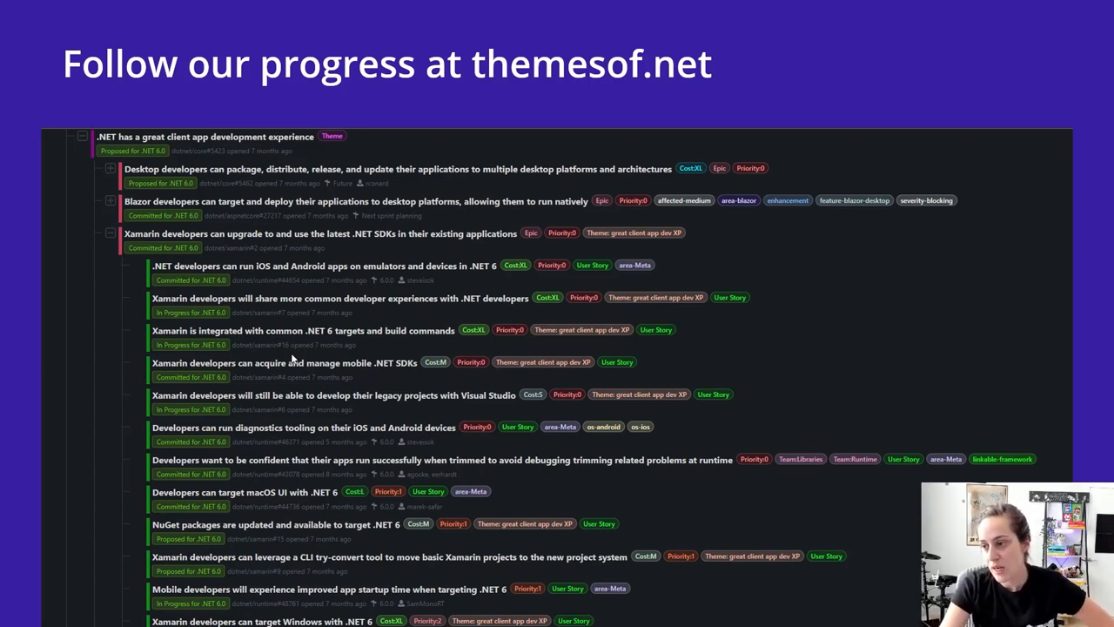
mouse_move(236, 386)
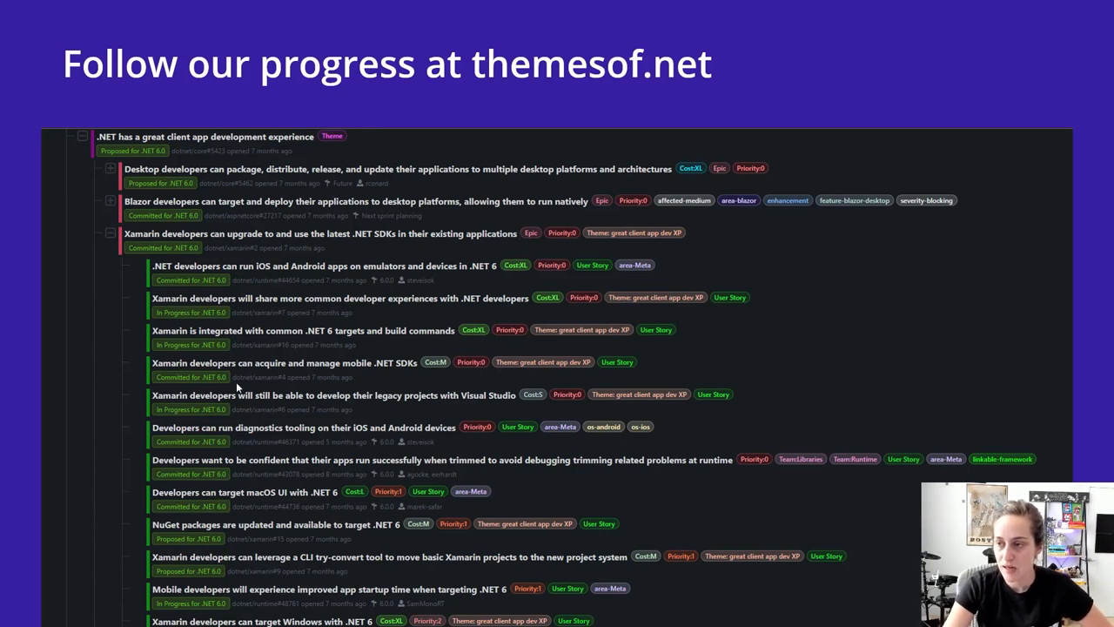